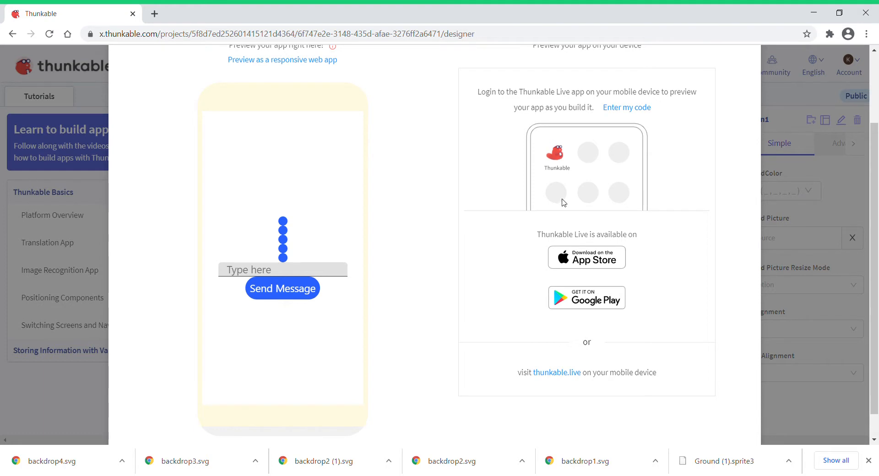
mouse_move(644, 274)
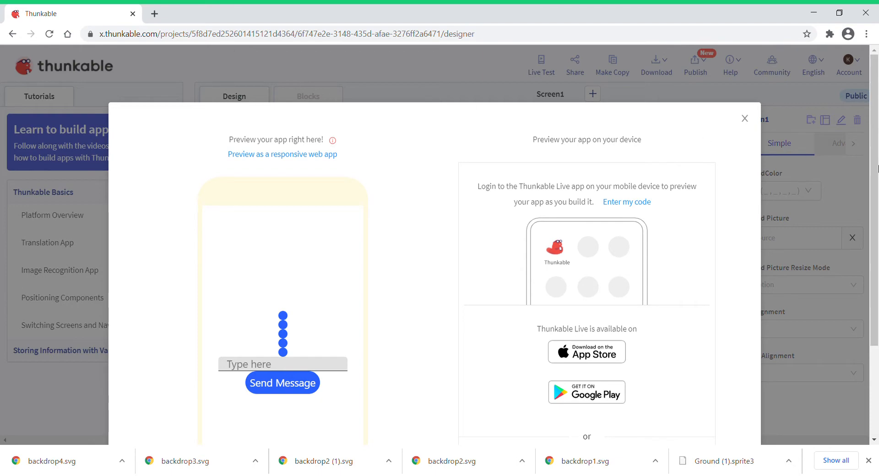
mouse_move(841, 139)
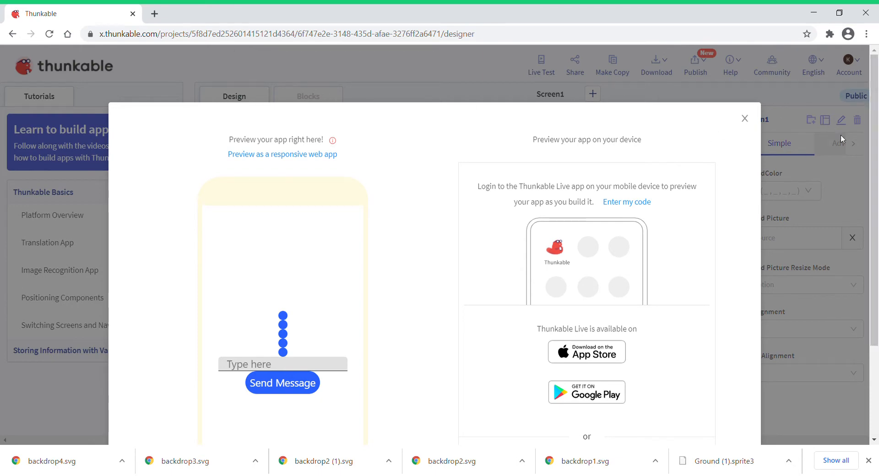
Close the Preview dialog to return to the Chat app designer.
left_click(744, 118)
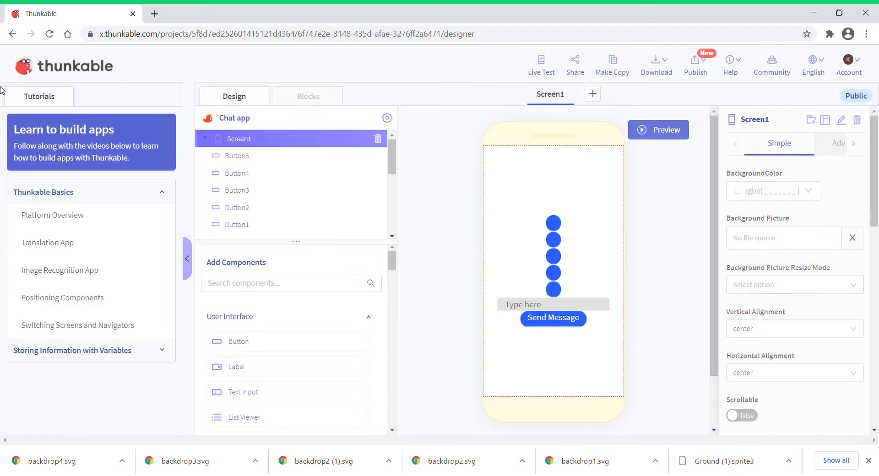
Search Google for 'thunkable' in a new tab and open the Thunkable projects page.
left_click(289, 13)
type("thunka")
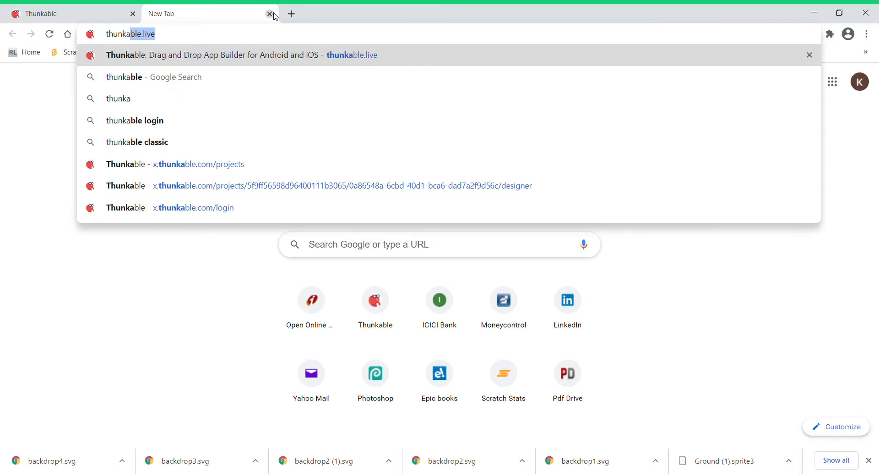
left_click(152, 77)
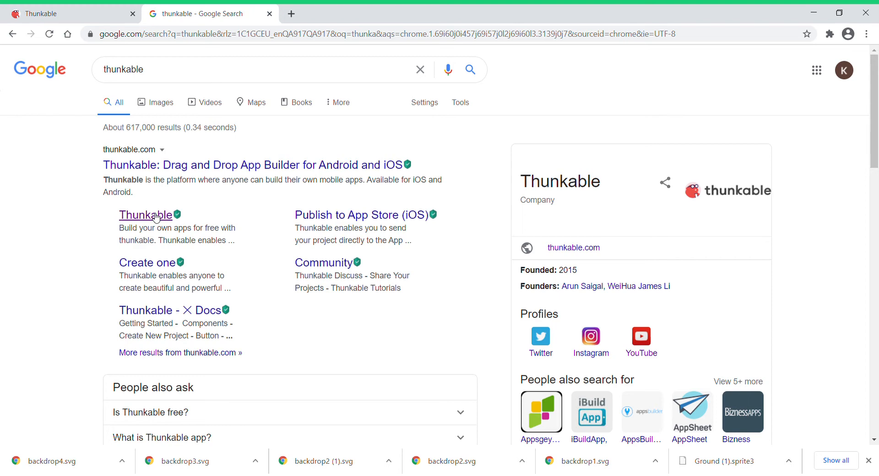
left_click(146, 215)
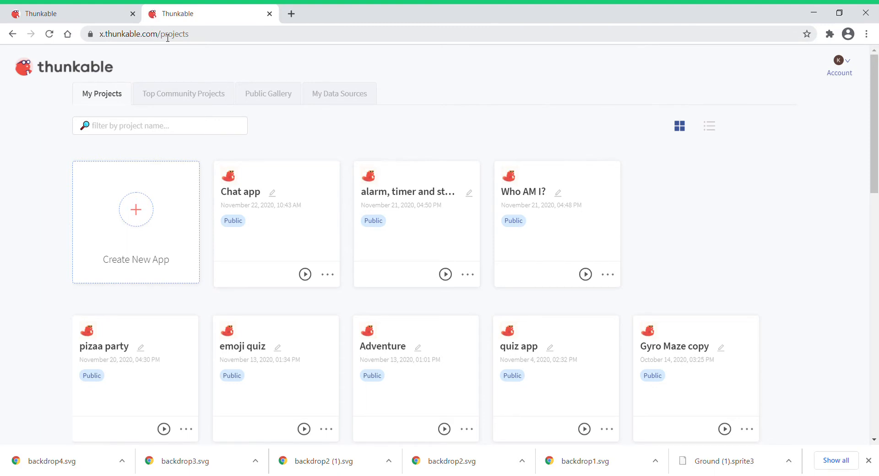
Close the second tab showing Thunkable's My Projects page.
left_click(168, 34)
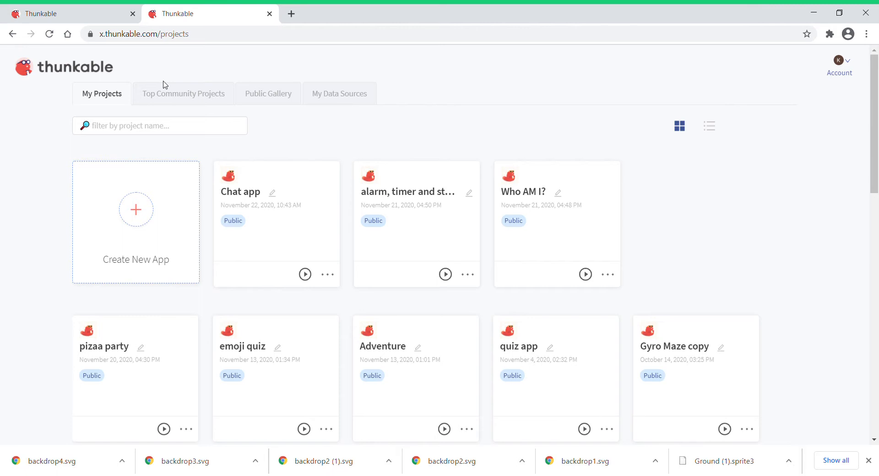
mouse_move(347, 127)
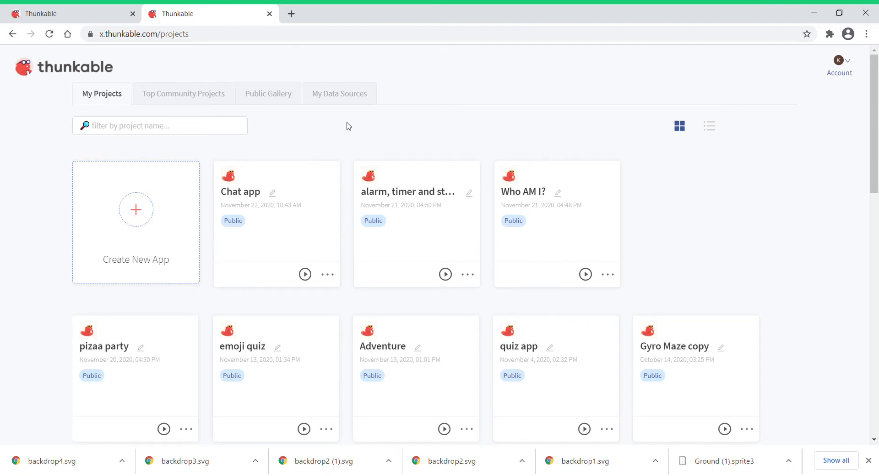
mouse_move(492, 112)
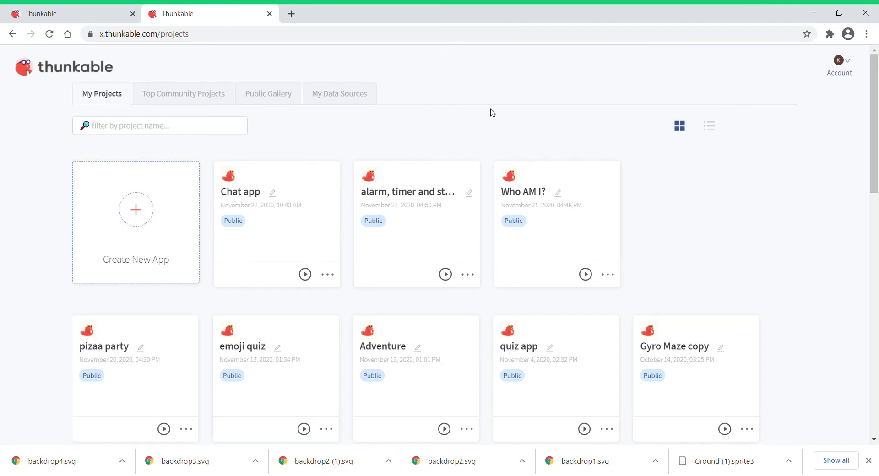
mouse_move(672, 108)
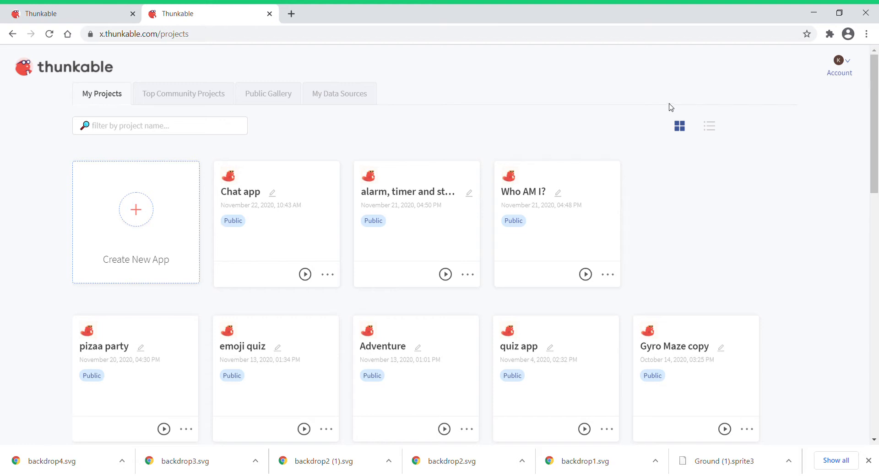
mouse_move(267, 22)
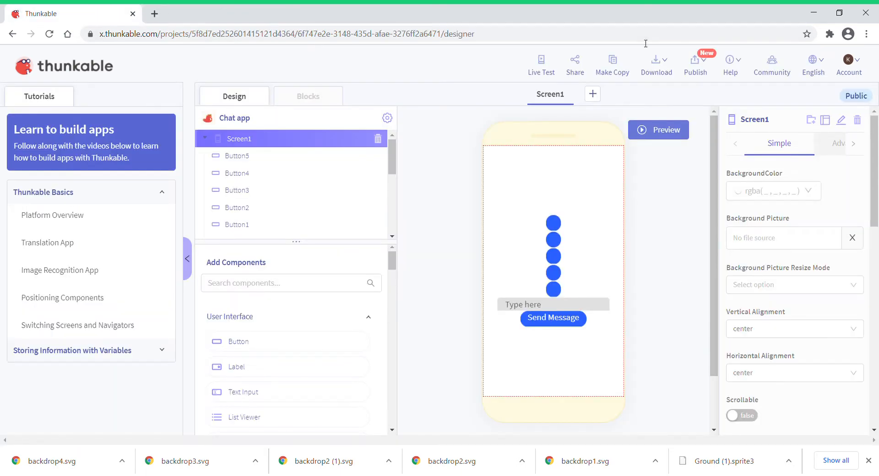
mouse_move(540, 61)
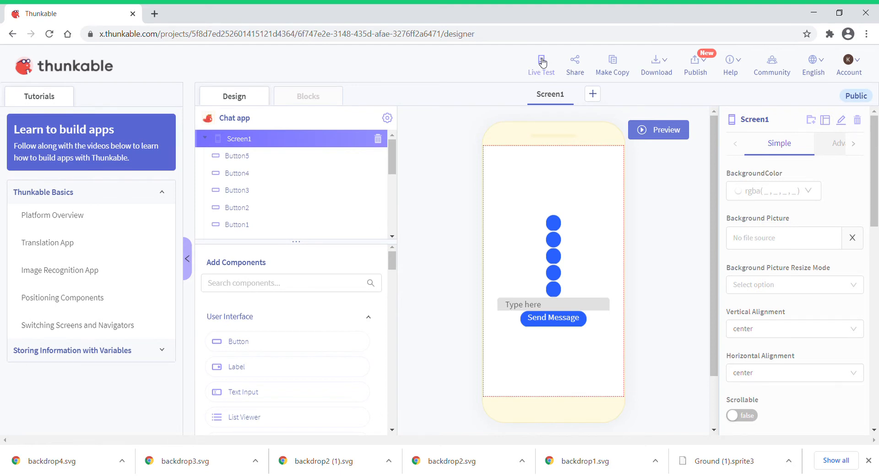
mouse_move(599, 245)
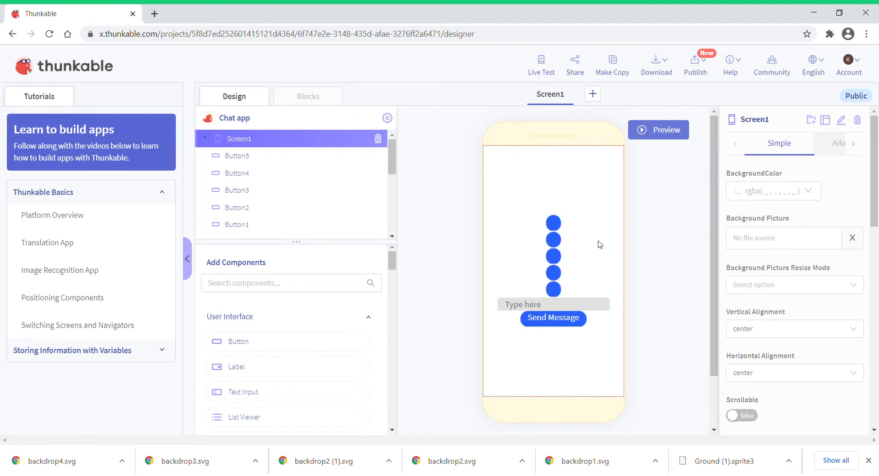
mouse_move(492, 294)
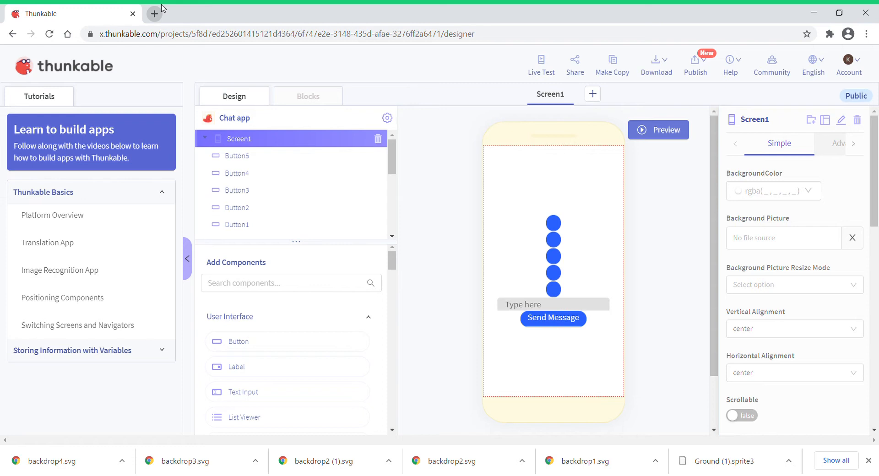
mouse_move(368, 9)
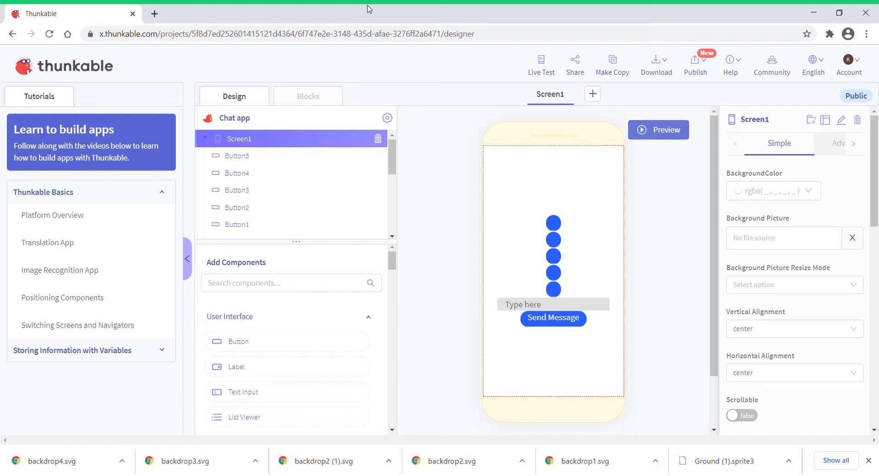
mouse_move(558, 77)
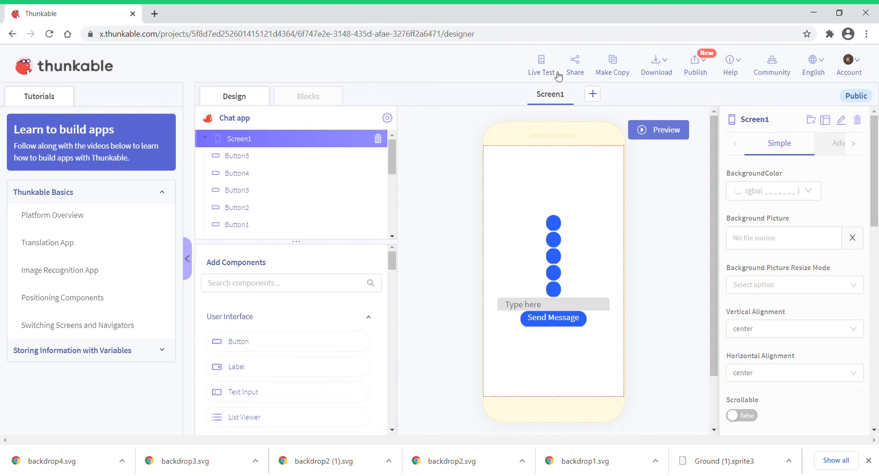
mouse_move(750, 87)
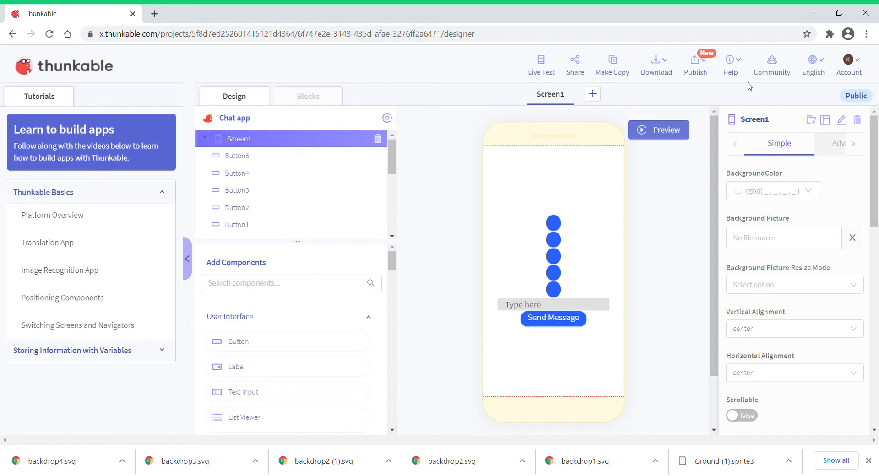
mouse_move(542, 51)
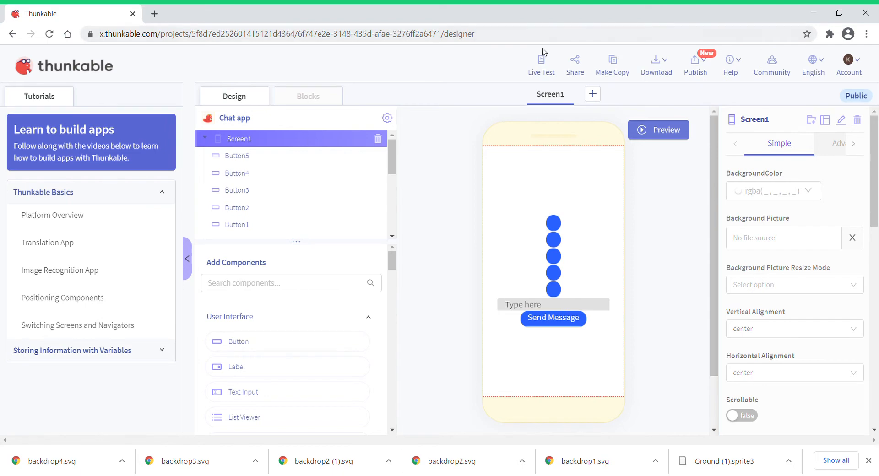
Start Live Test and type 'Hi' into the preview's message box.
left_click(540, 61)
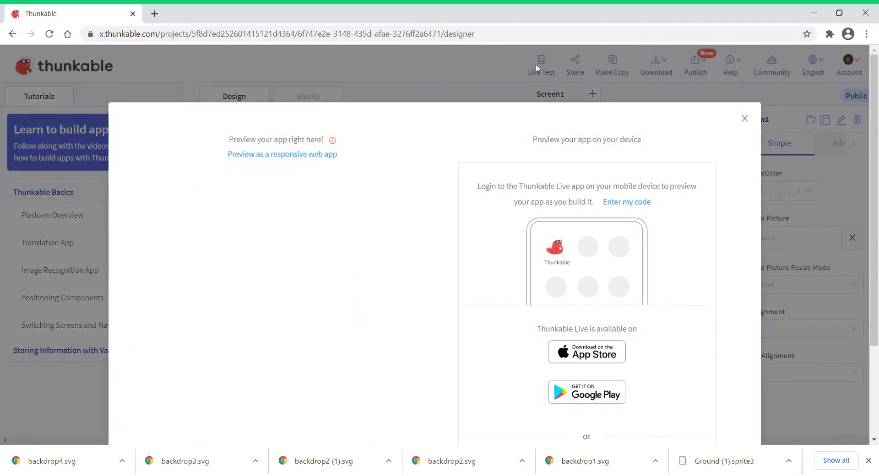
left_click(282, 154)
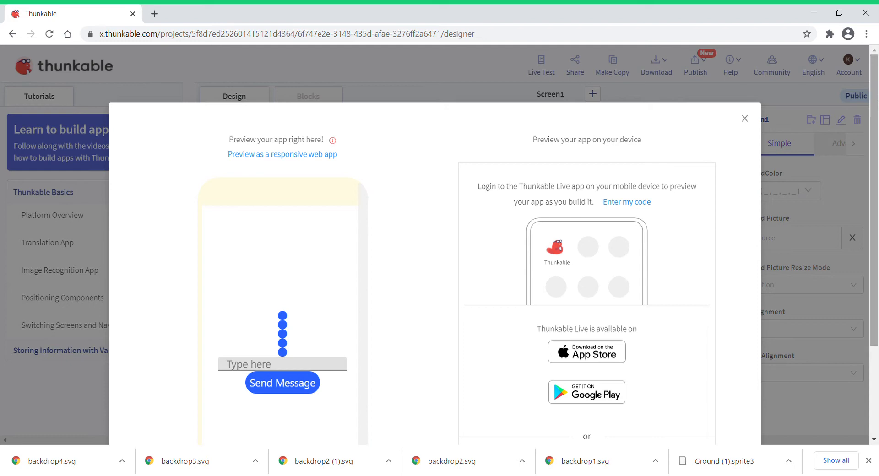
scroll("down", 3)
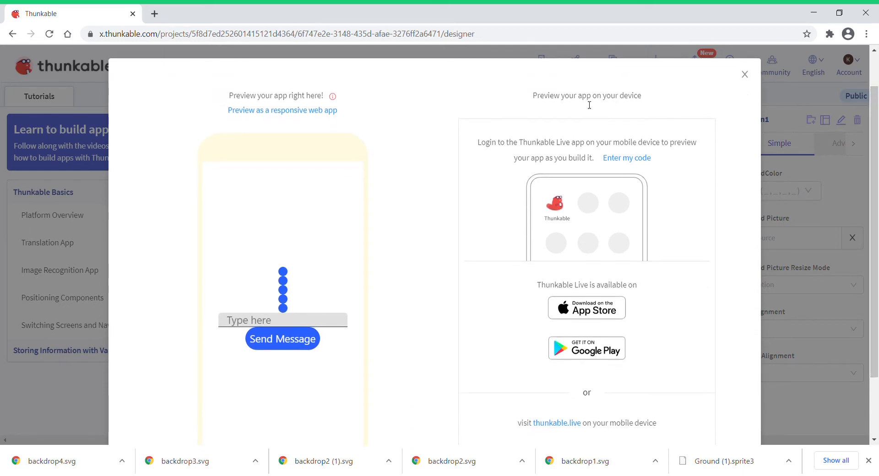
left_click(282, 319)
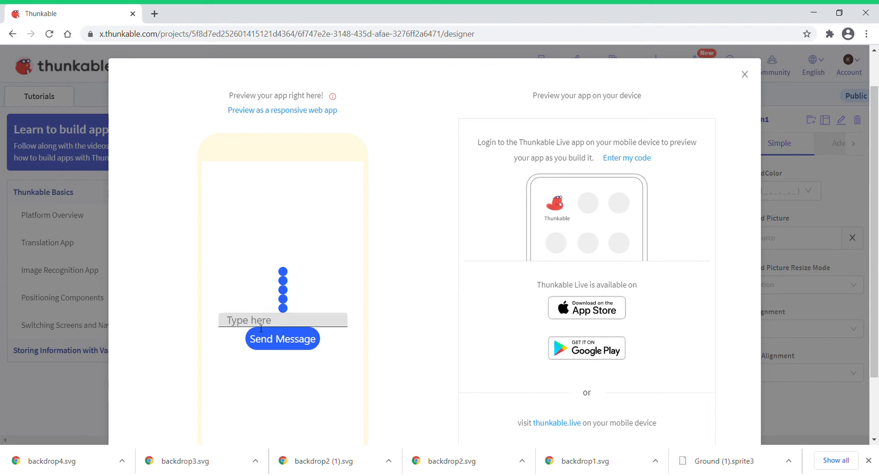
left_click(282, 319)
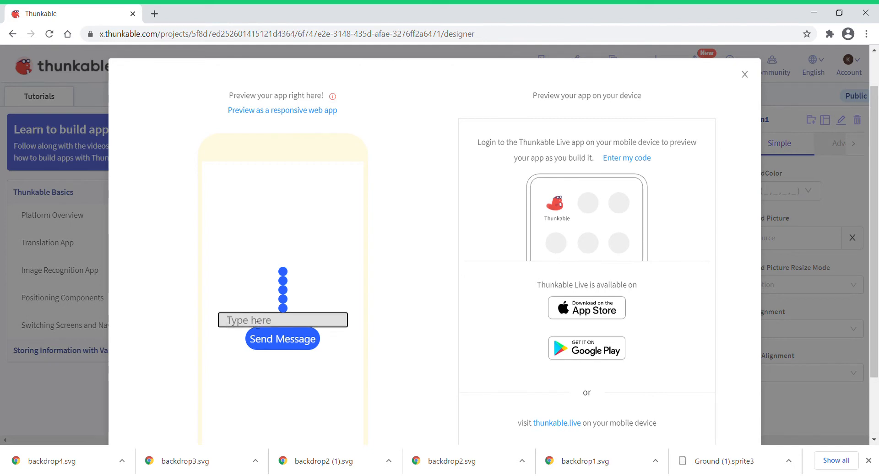
type("Hi")
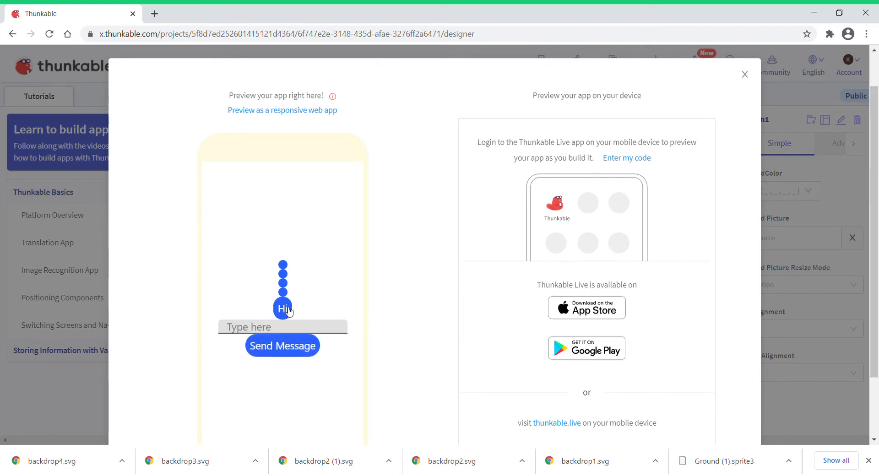
Send 'how r u' as a second chat bubble, then close the preview.
left_click(282, 327)
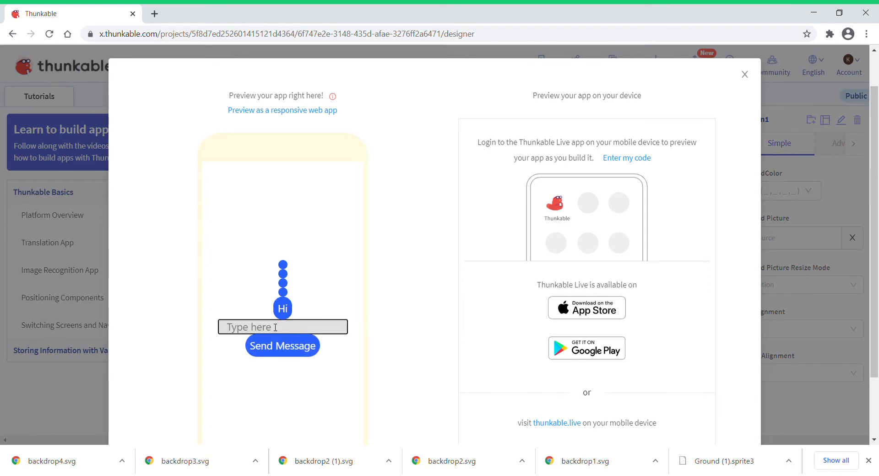
type("how")
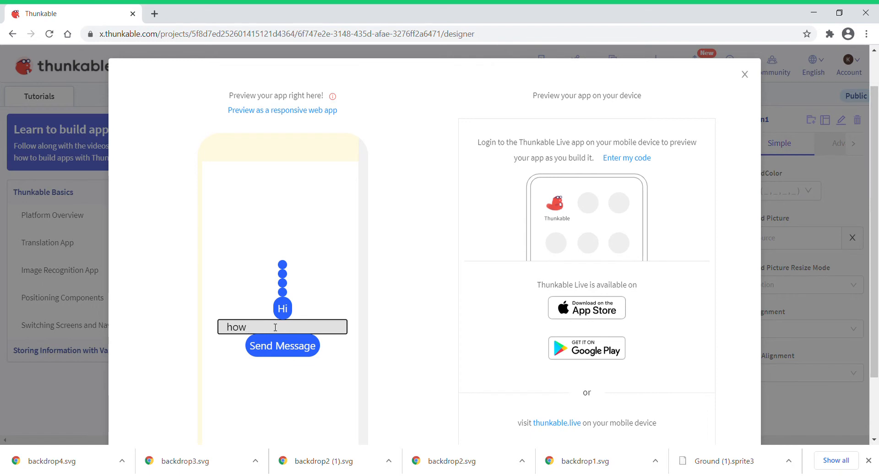
type("r")
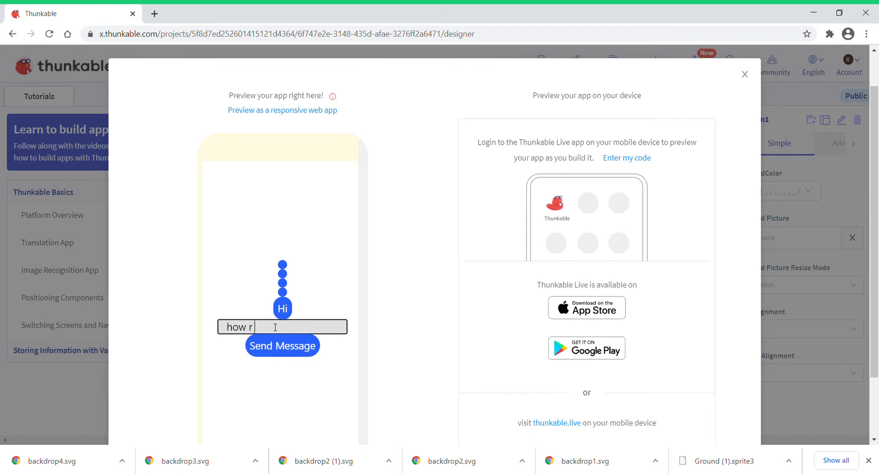
left_click(282, 346)
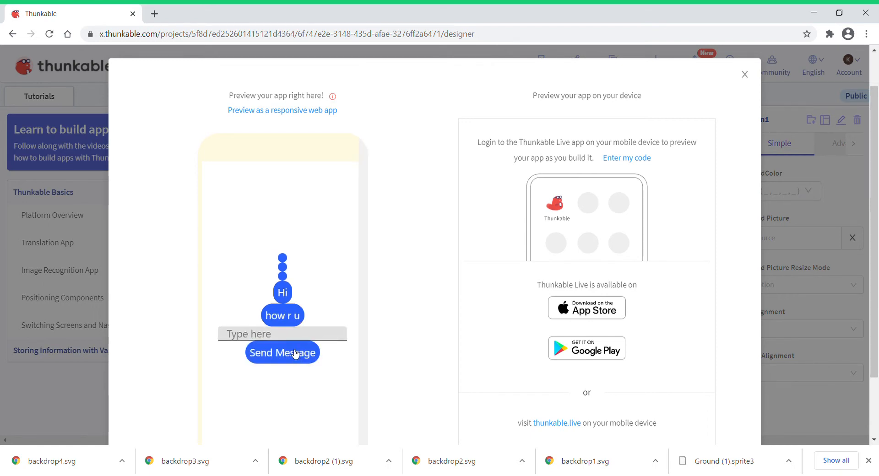
mouse_move(809, 57)
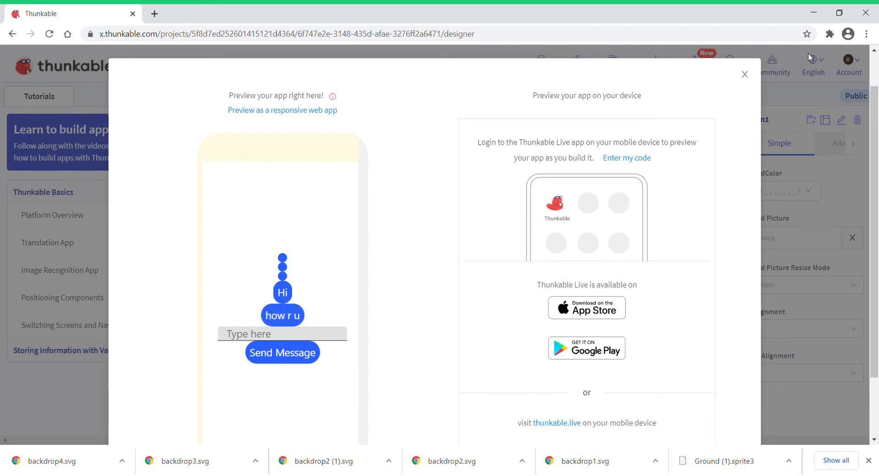
left_click(744, 74)
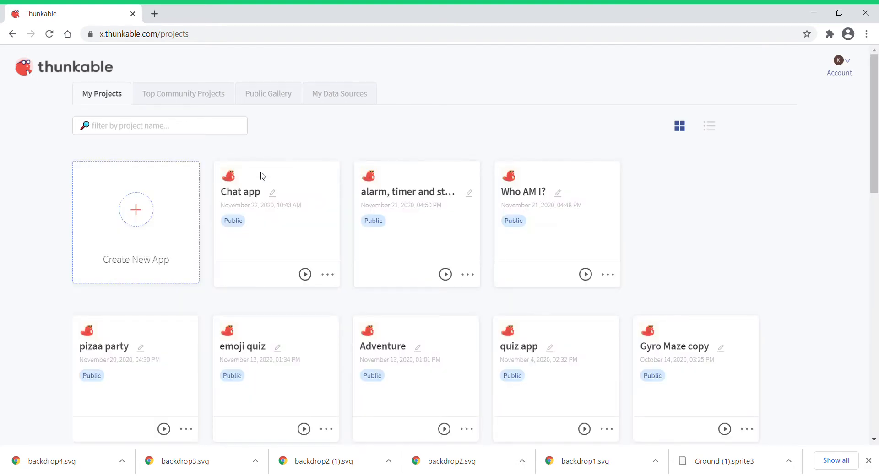
mouse_move(320, 138)
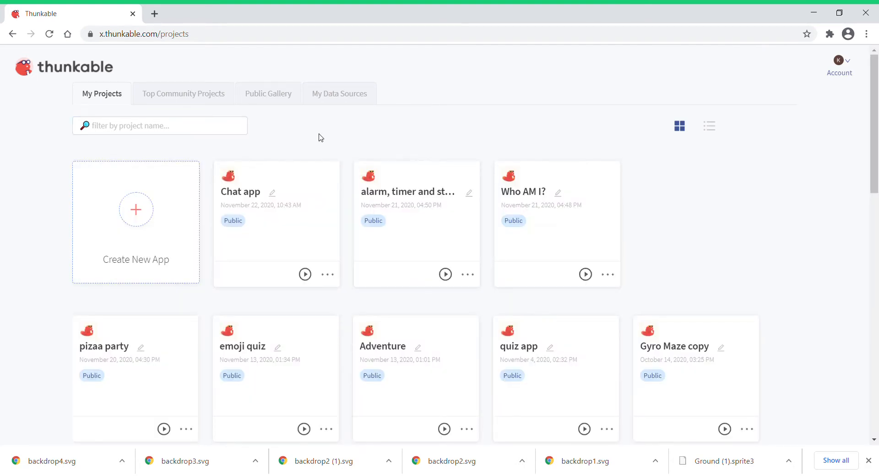
mouse_move(294, 245)
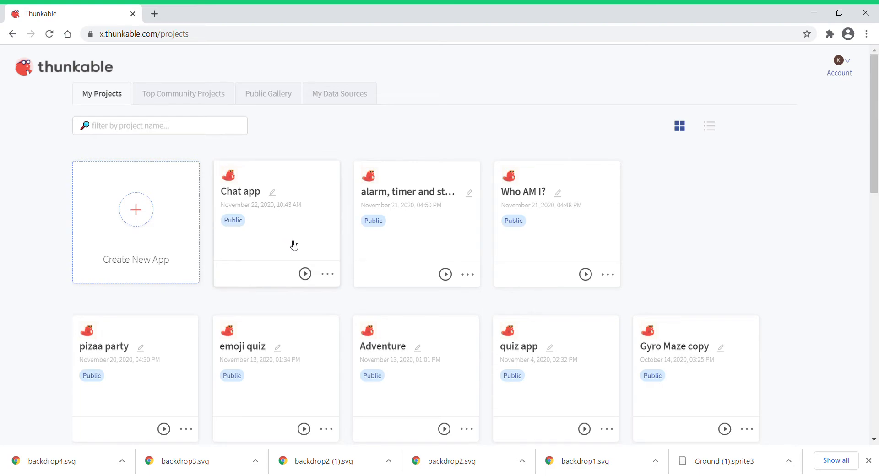
Name a new app project 'chat' and create it with Public left on.
left_click(136, 210)
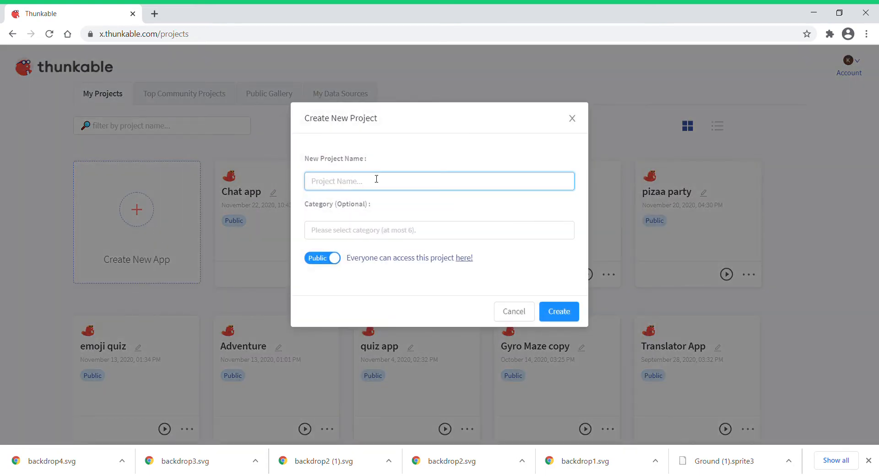
type("chat app")
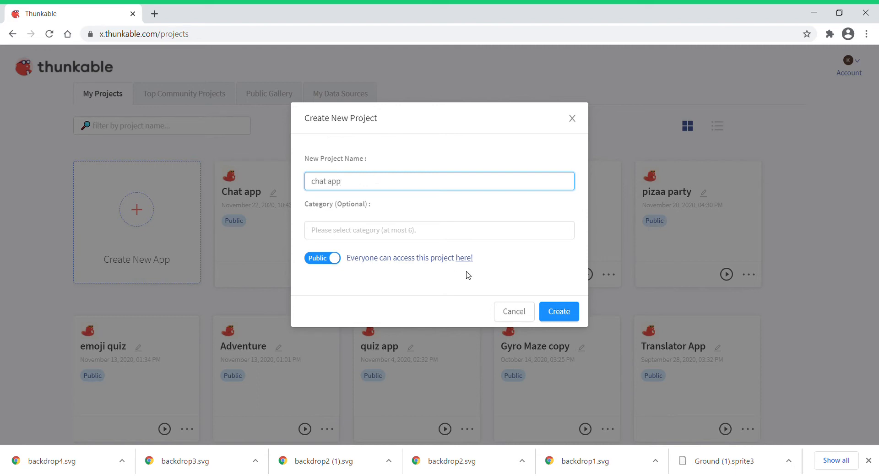
key("Backspace")
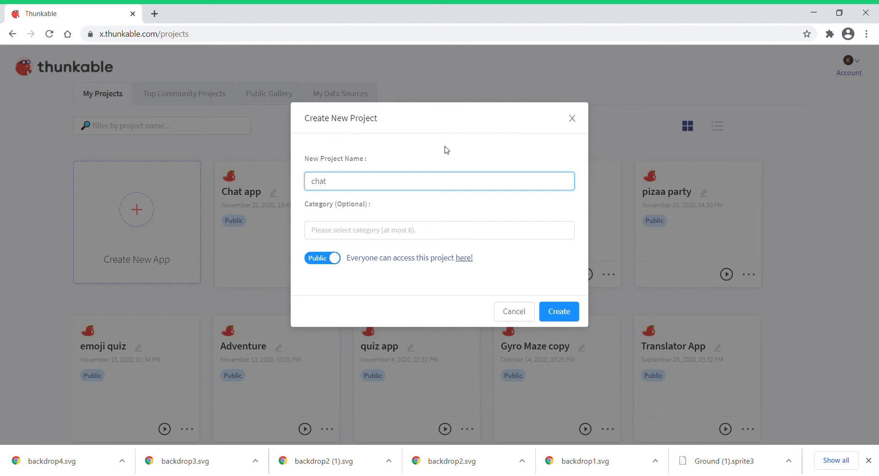
mouse_move(558, 312)
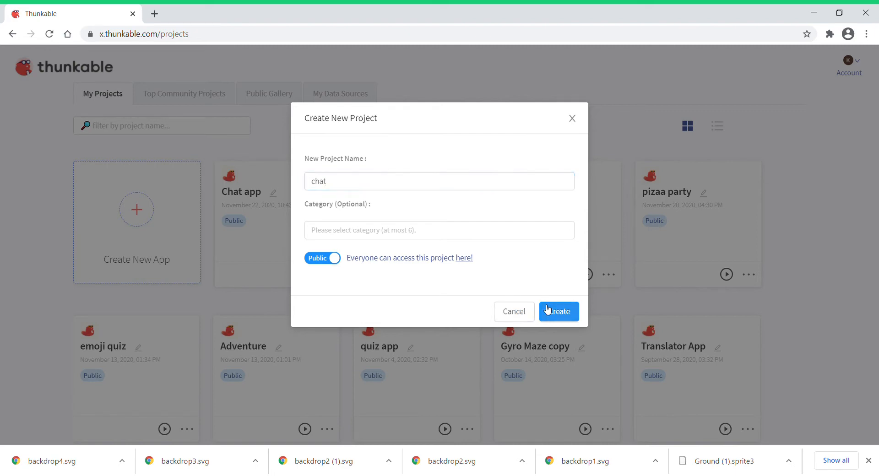
left_click(558, 311)
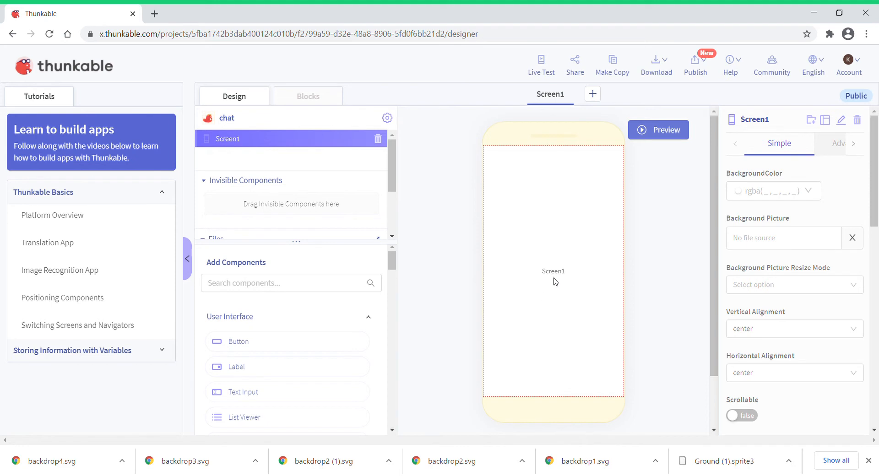
mouse_move(563, 265)
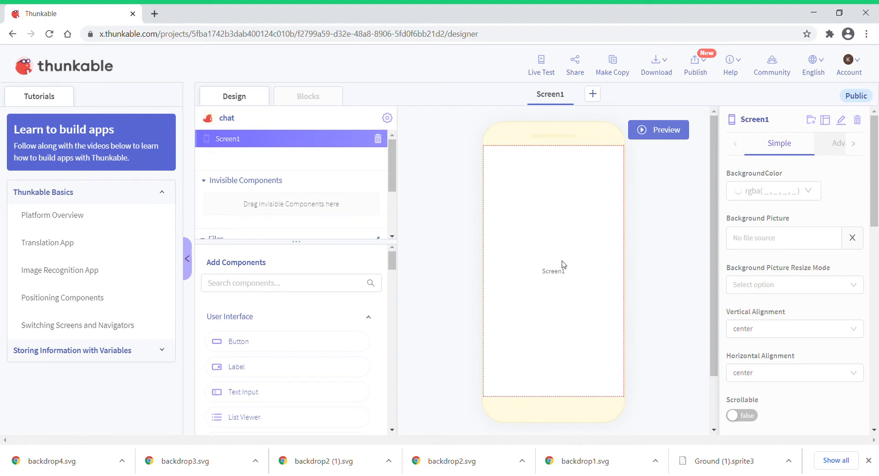
mouse_move(523, 236)
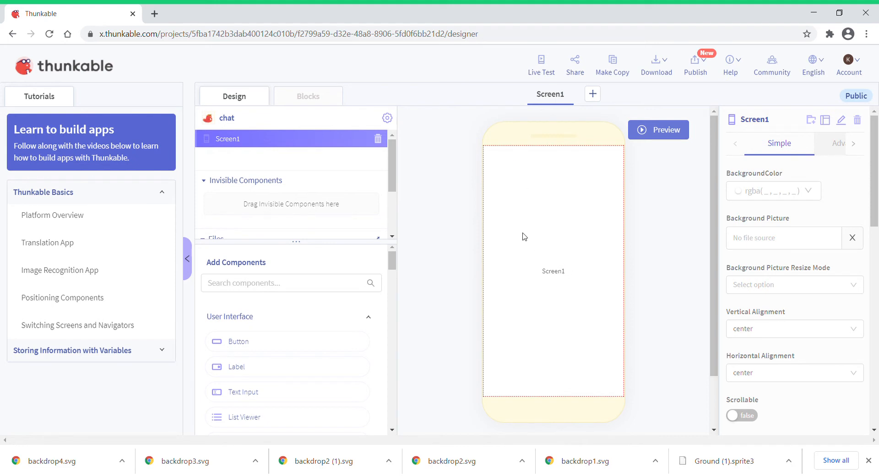
mouse_move(507, 232)
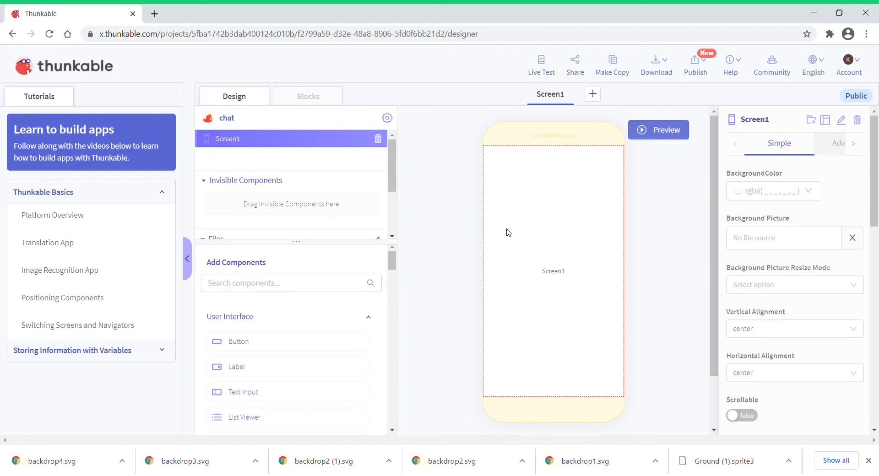
mouse_move(490, 236)
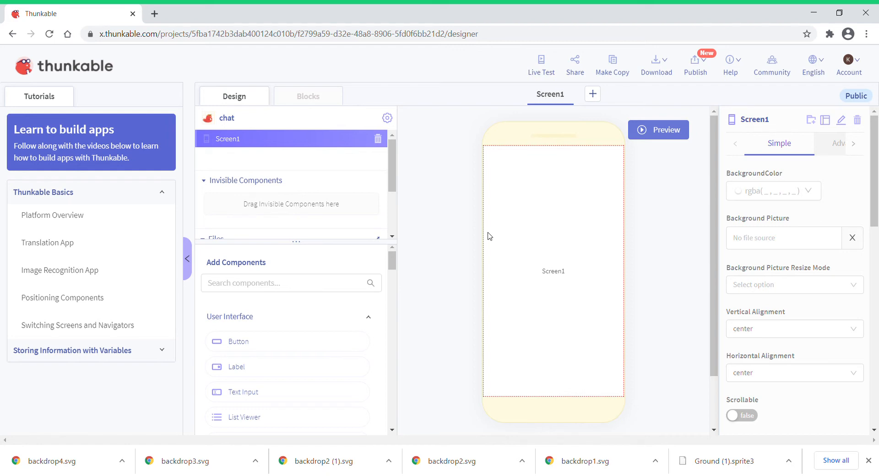
mouse_move(182, 200)
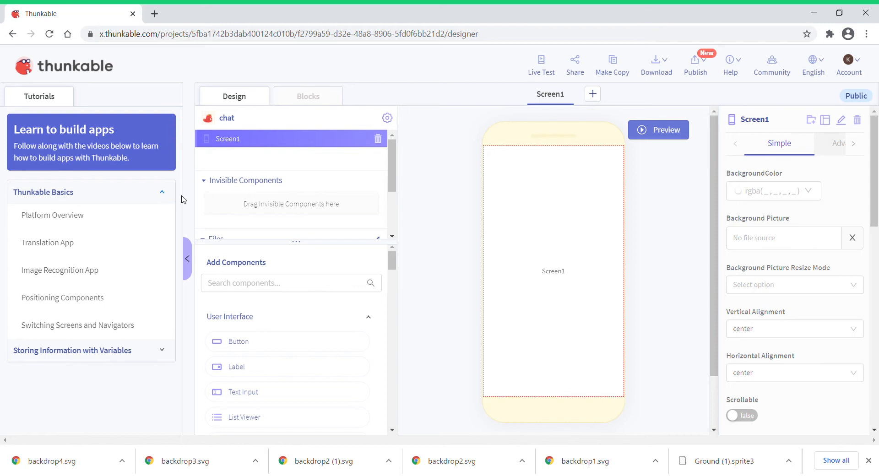
mouse_move(269, 341)
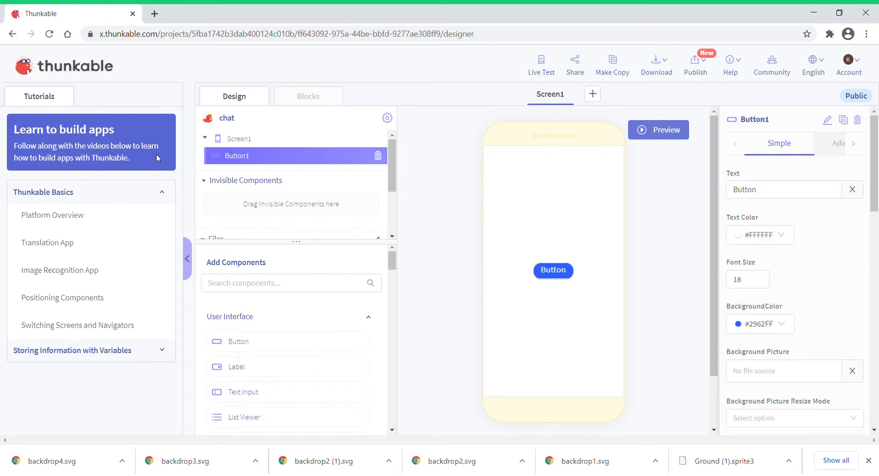
mouse_move(239, 342)
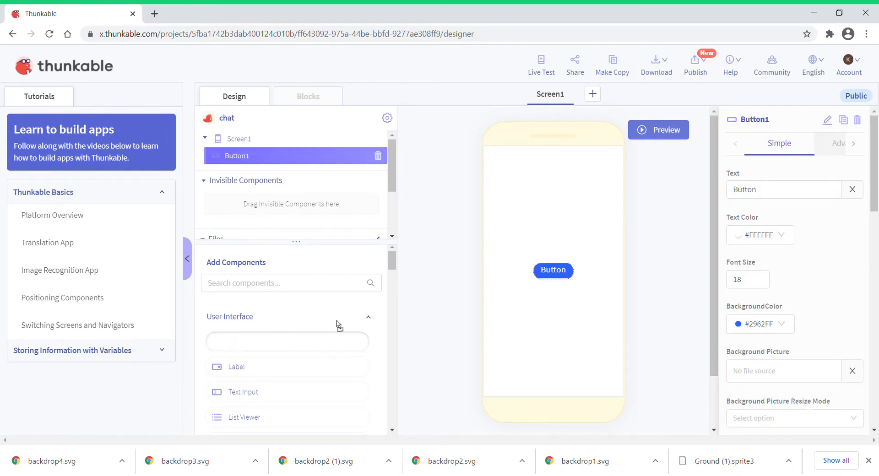
mouse_move(564, 311)
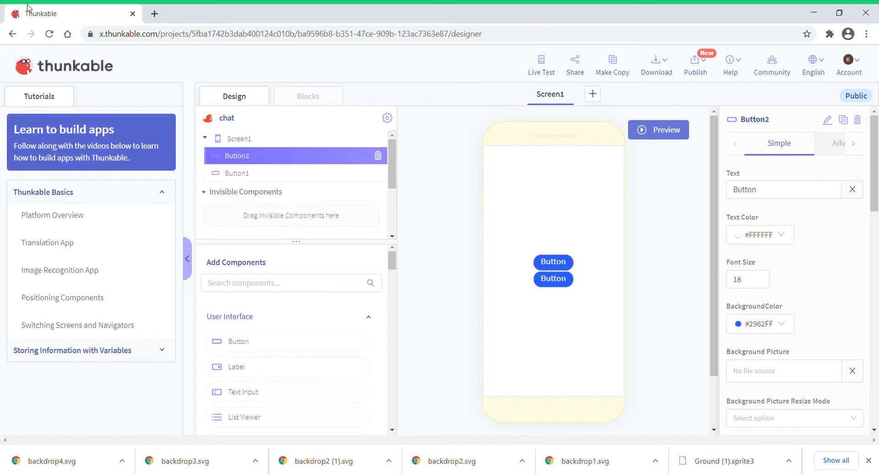
mouse_move(230, 8)
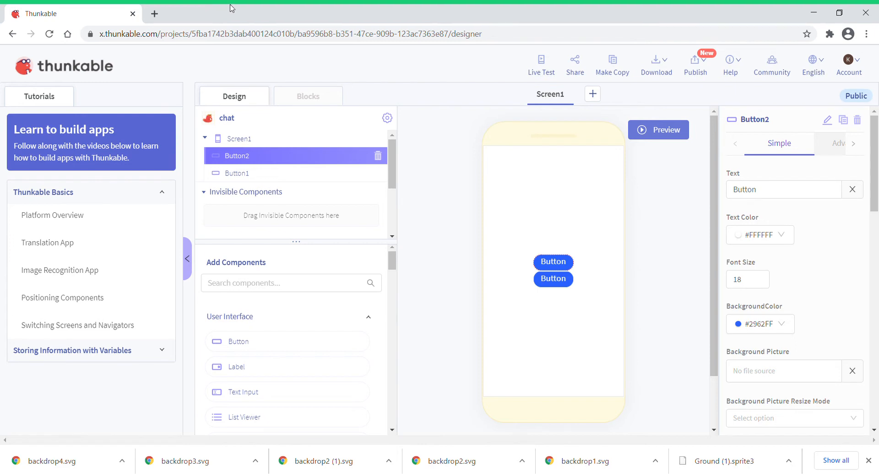
mouse_move(328, 350)
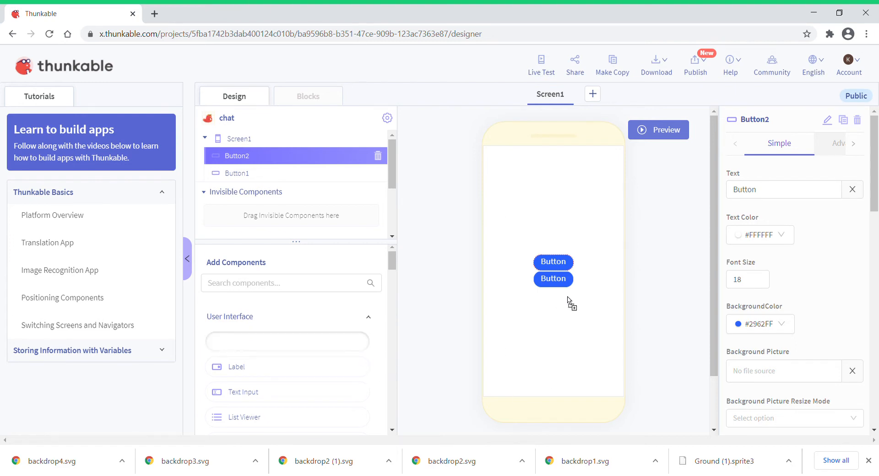
mouse_move(275, 356)
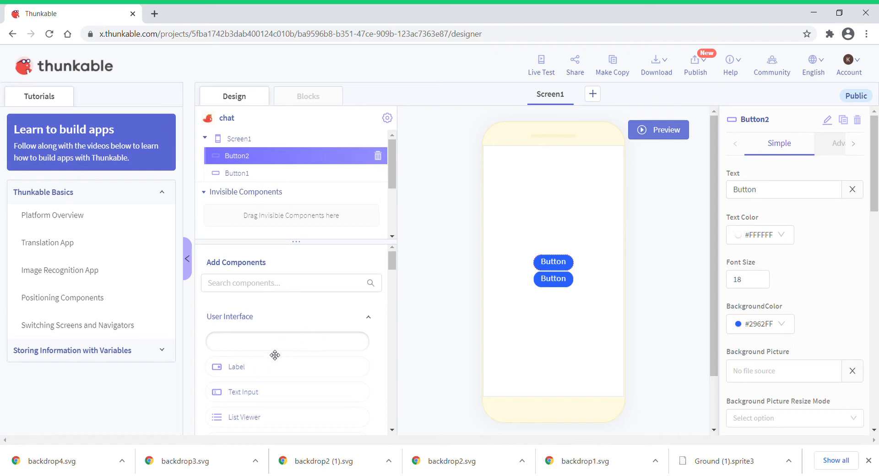
mouse_move(360, 319)
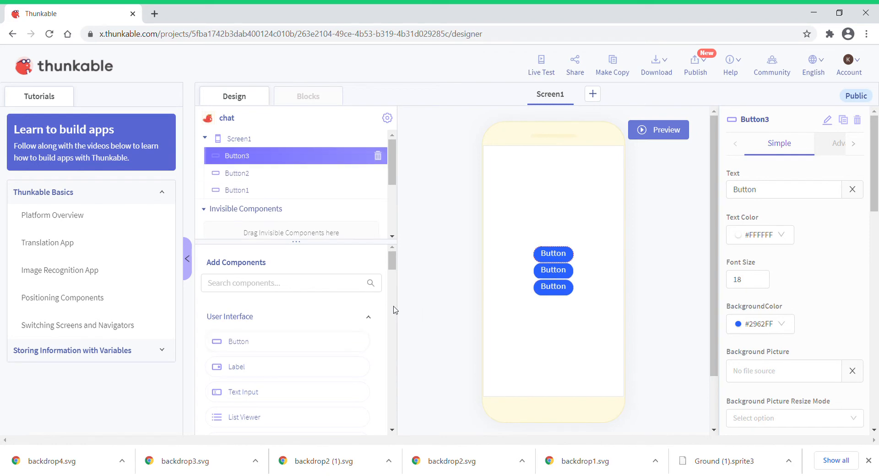
mouse_move(663, 115)
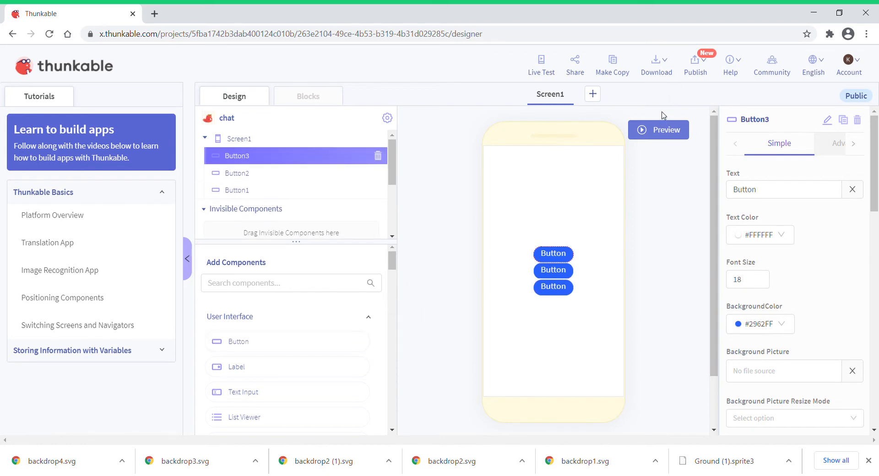
mouse_move(696, 63)
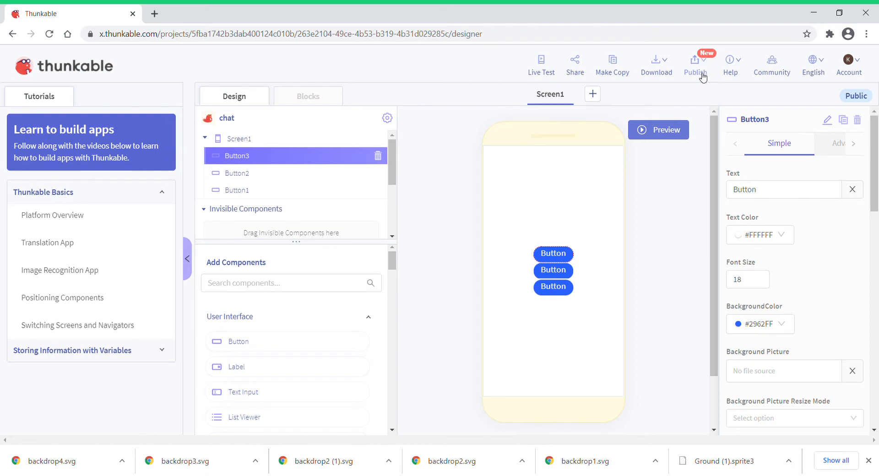
left_click(694, 64)
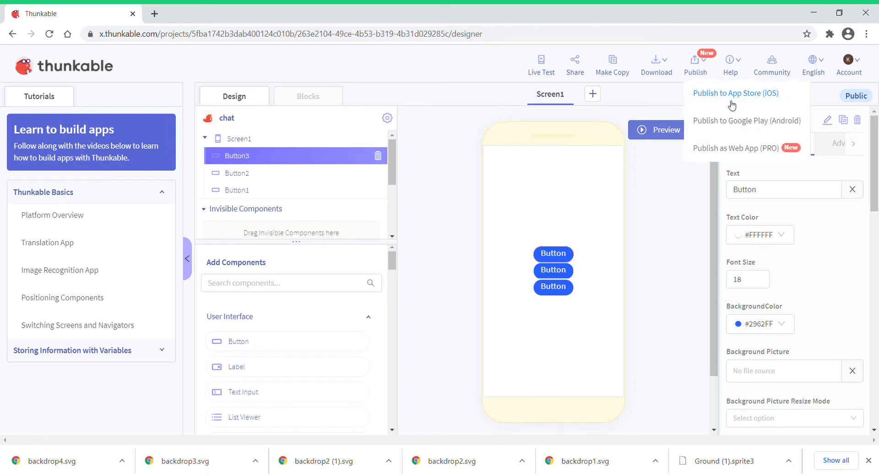
mouse_move(757, 100)
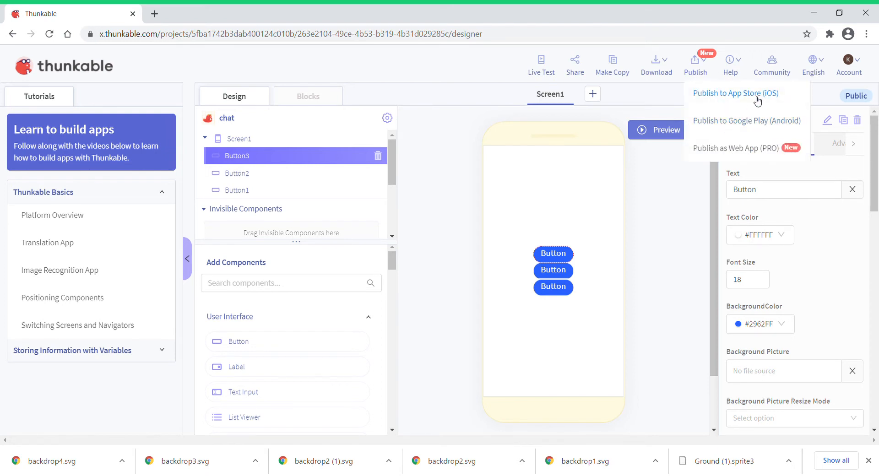
mouse_move(694, 185)
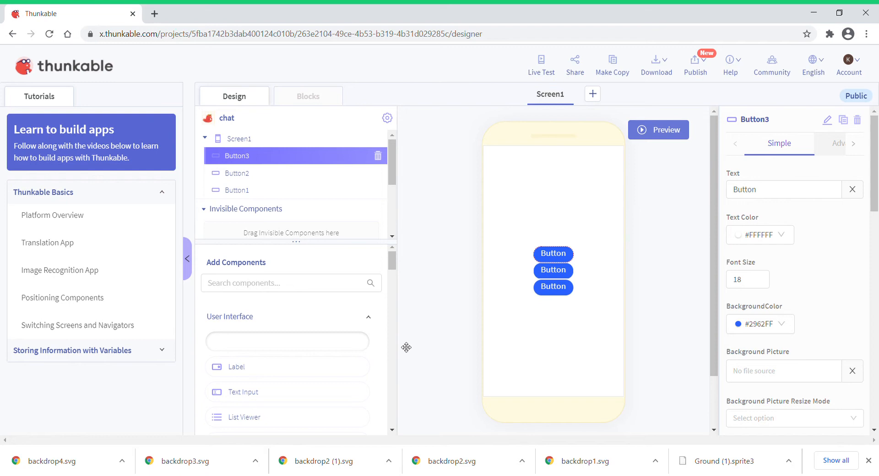
mouse_move(554, 223)
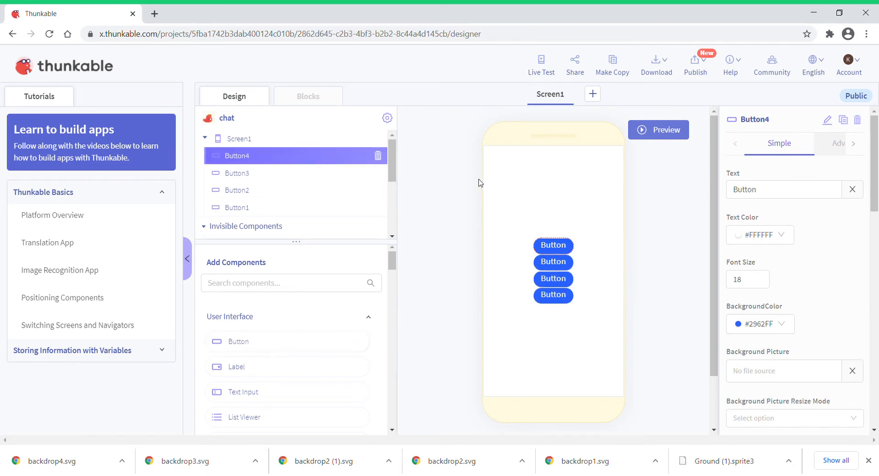
mouse_move(445, 214)
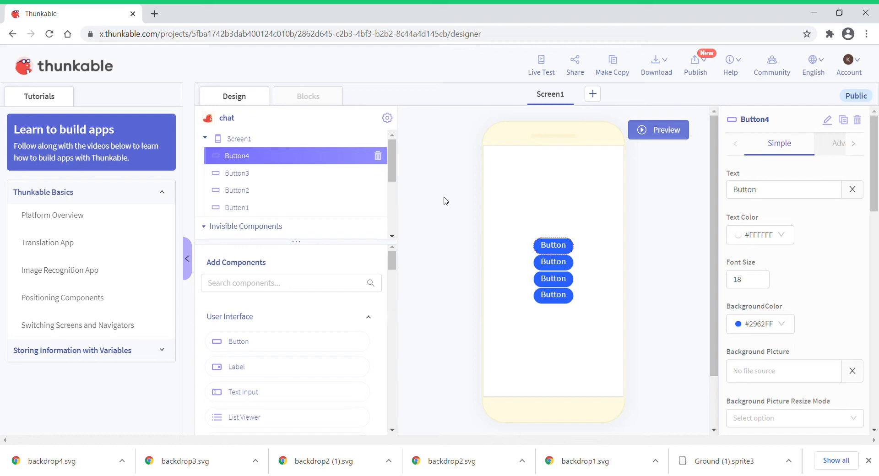
mouse_move(340, 242)
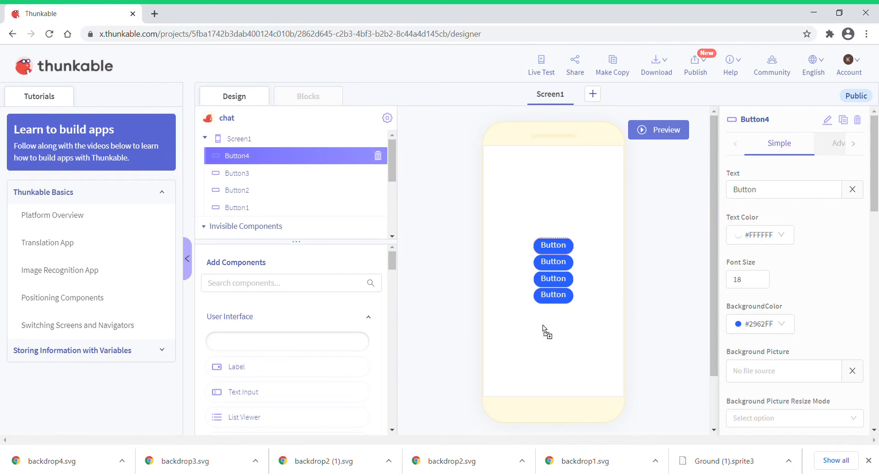
mouse_move(576, 280)
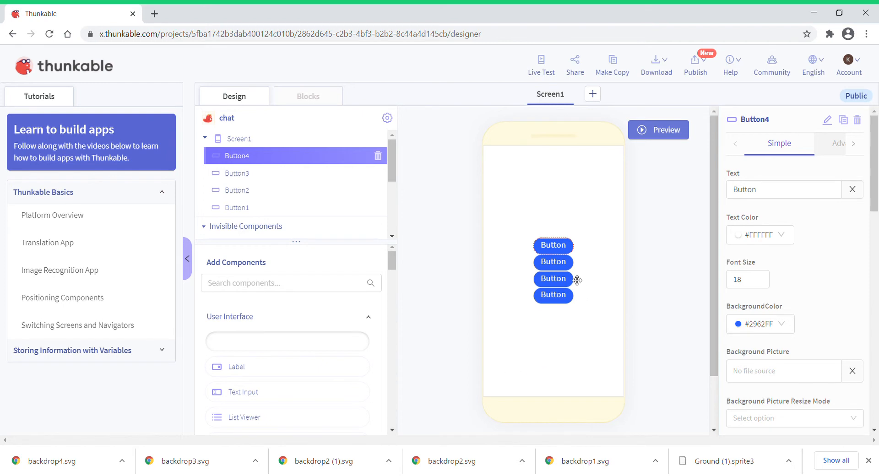
mouse_move(355, 182)
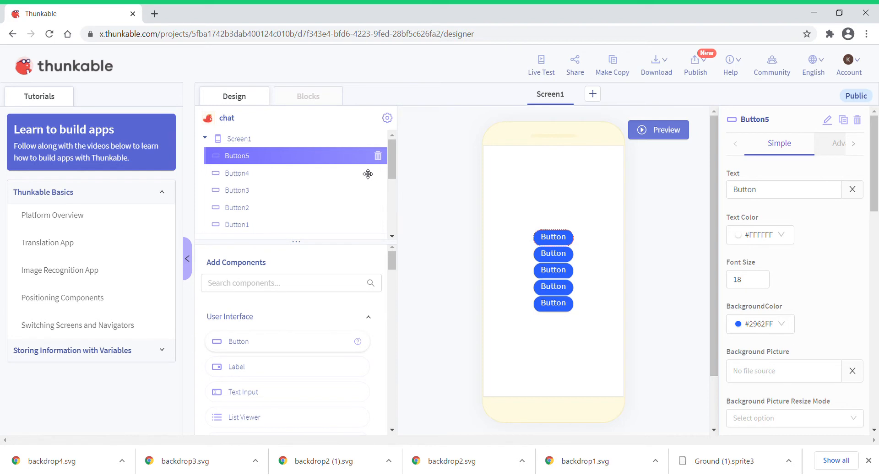
mouse_move(340, 162)
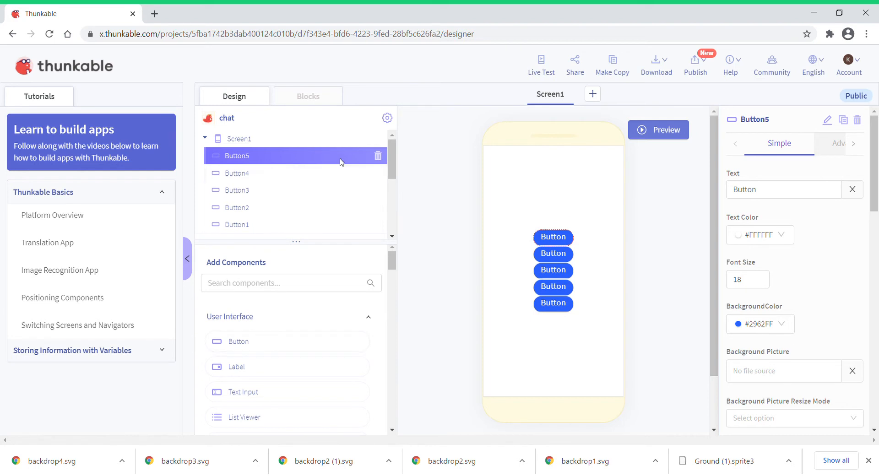
left_click(379, 155)
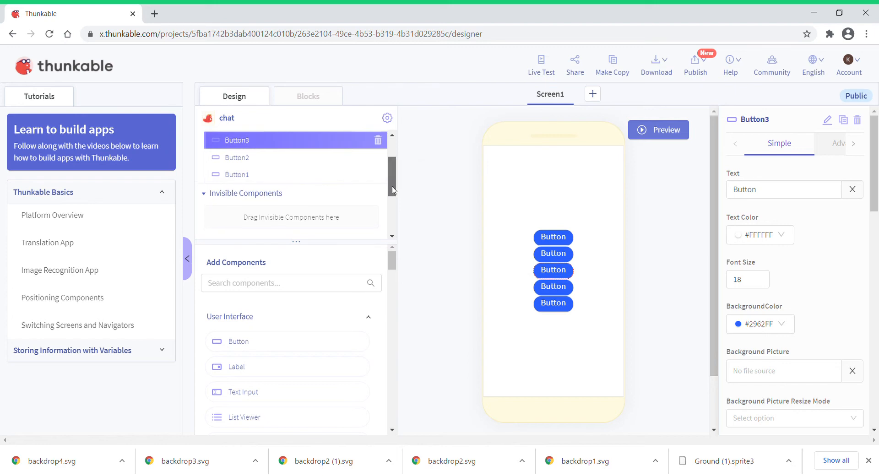
scroll("up", 3)
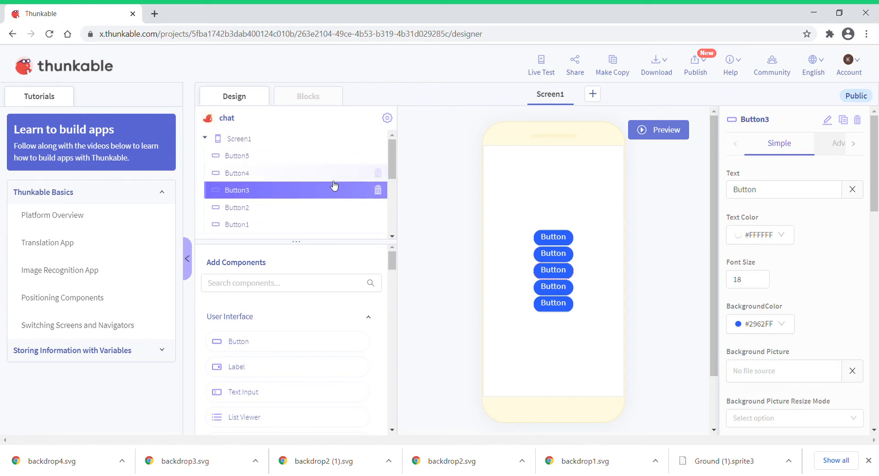
mouse_move(270, 135)
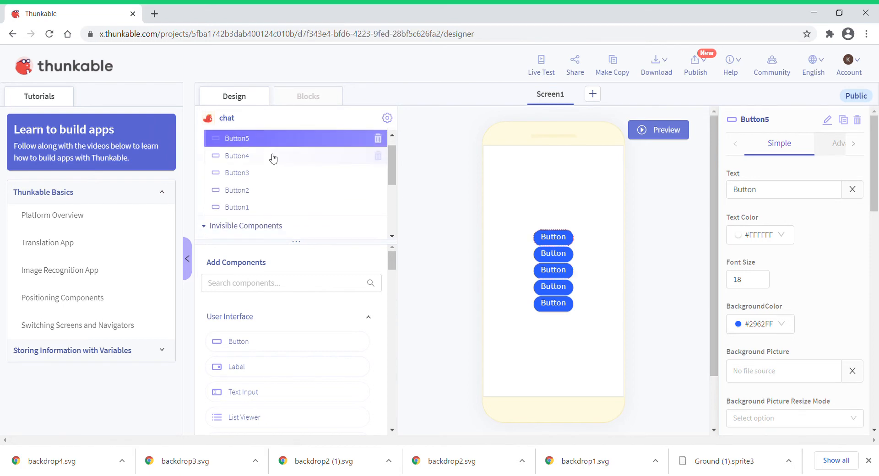
mouse_move(317, 140)
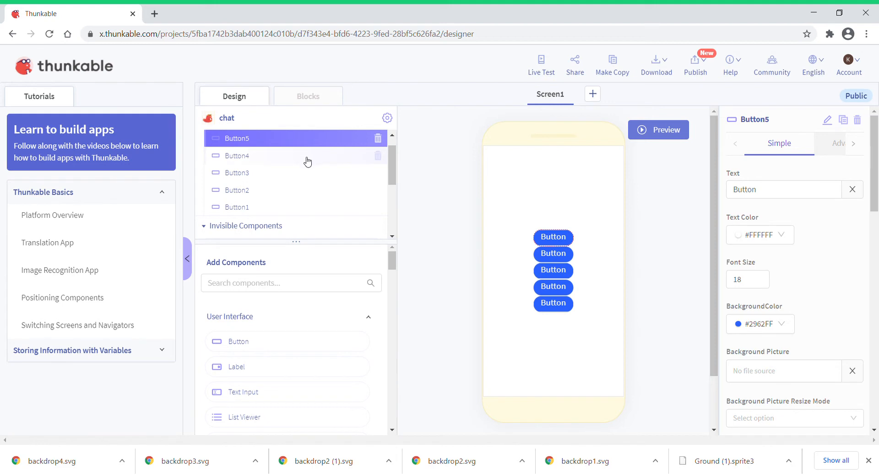
mouse_move(260, 215)
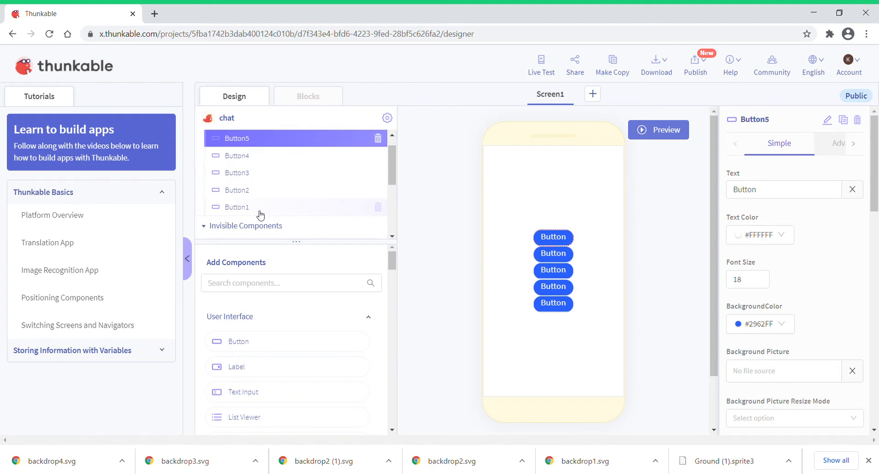
mouse_move(307, 174)
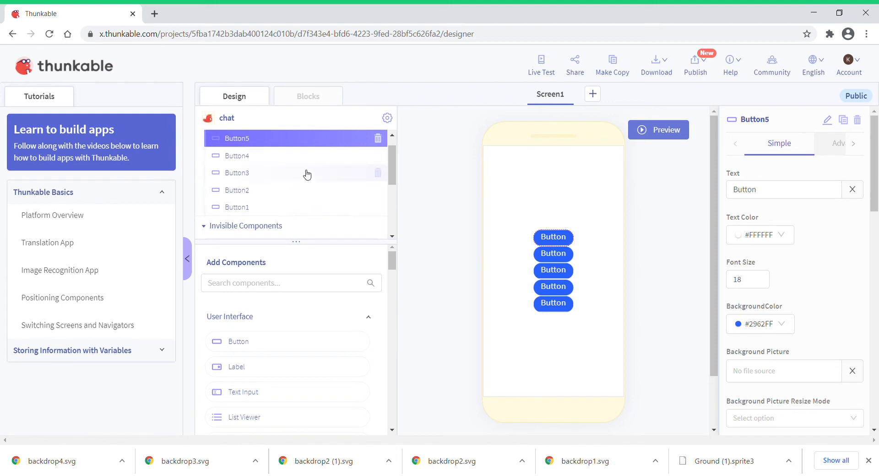
mouse_move(245, 172)
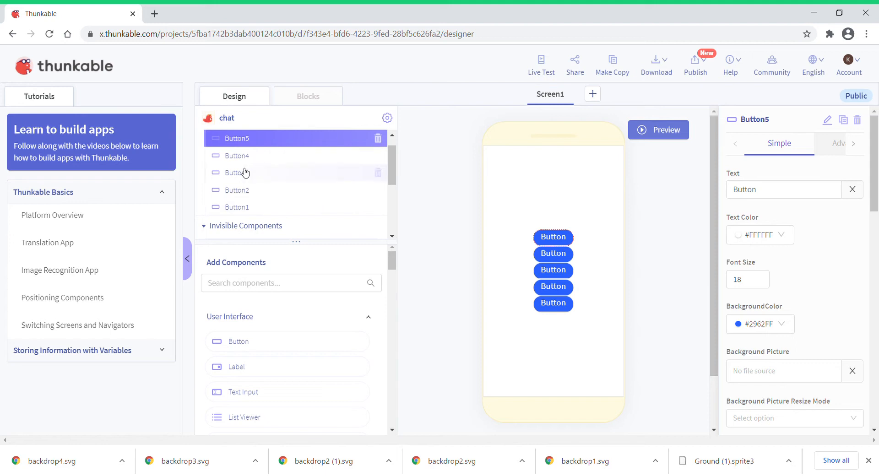
mouse_move(244, 176)
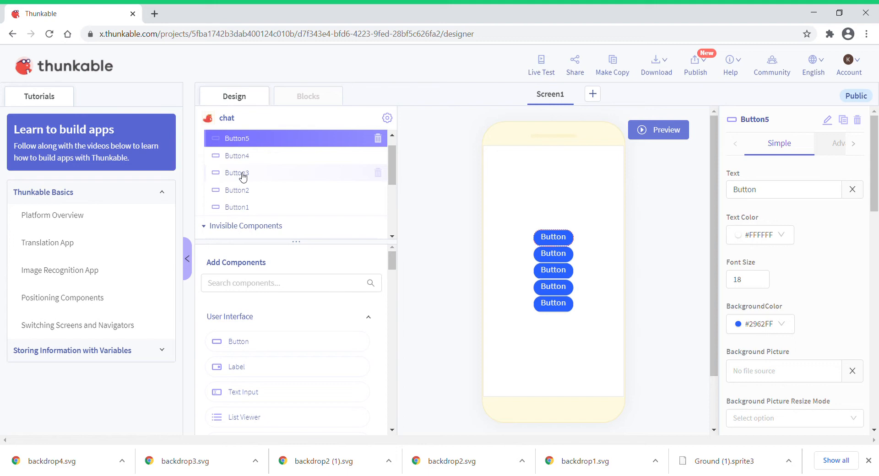
mouse_move(615, 134)
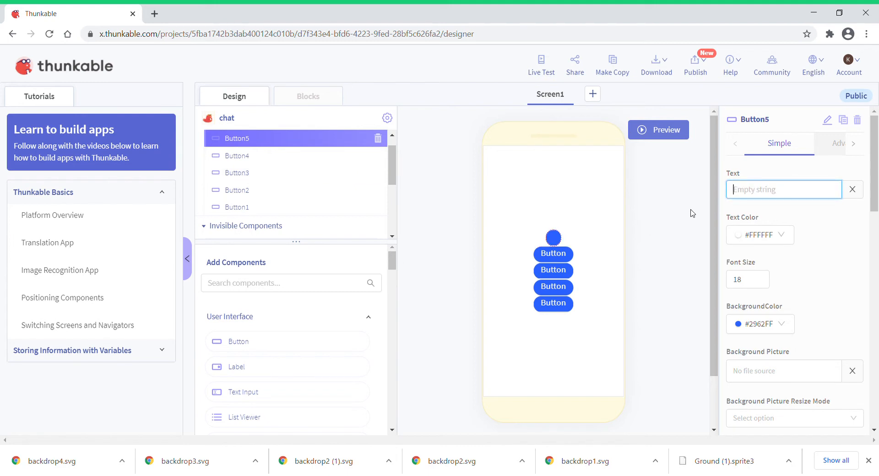
Clear Button4's Text property, then select Button3.
left_click(237, 147)
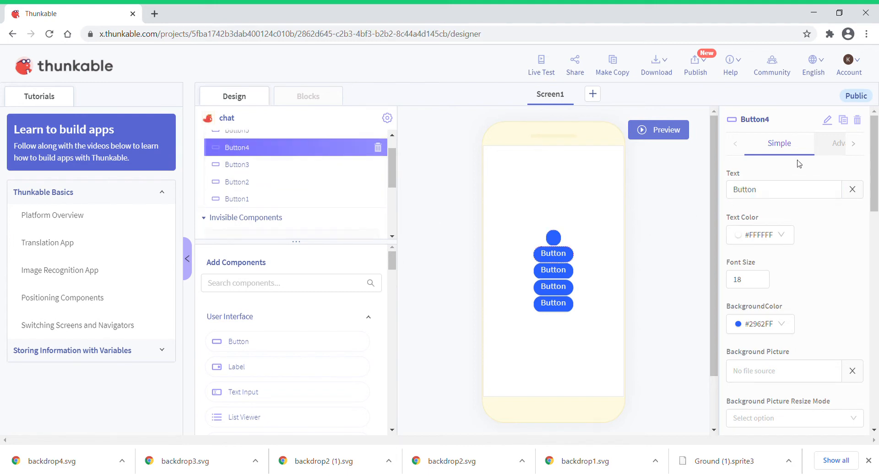
left_click(852, 189)
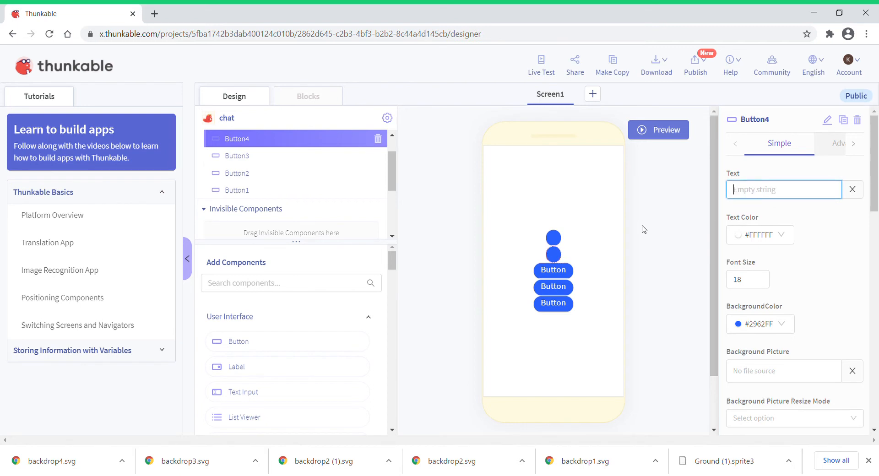
left_click(379, 139)
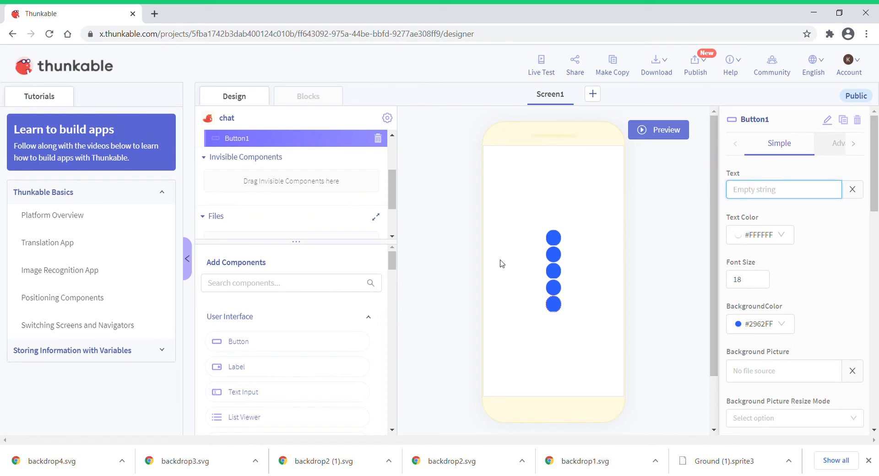
mouse_move(251, 396)
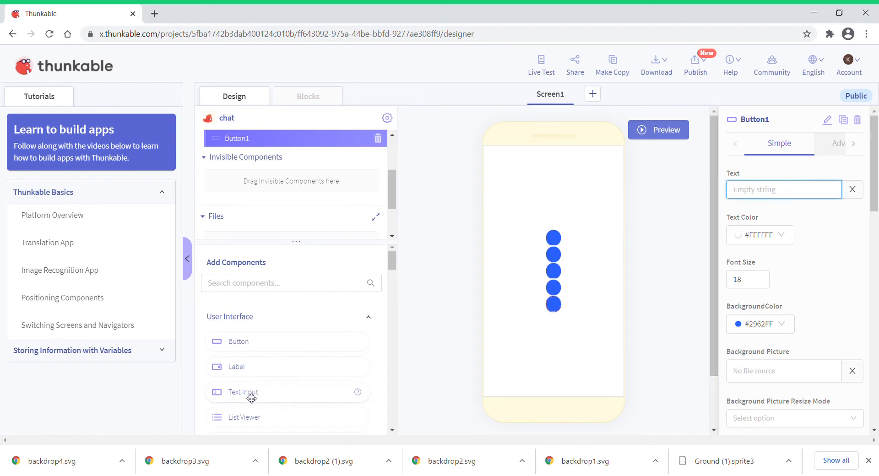
mouse_move(527, 314)
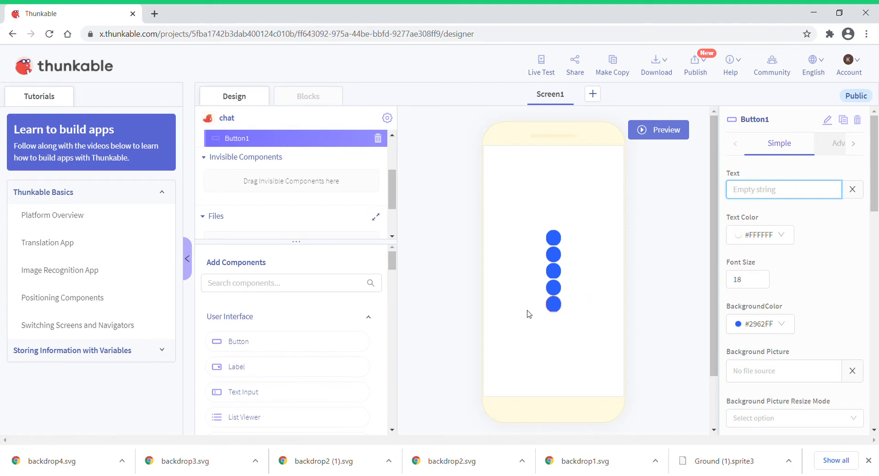
mouse_move(254, 359)
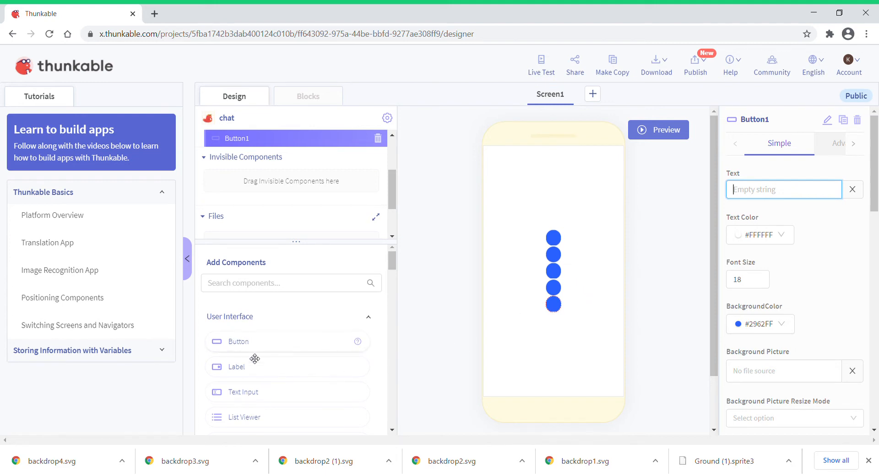
mouse_move(262, 401)
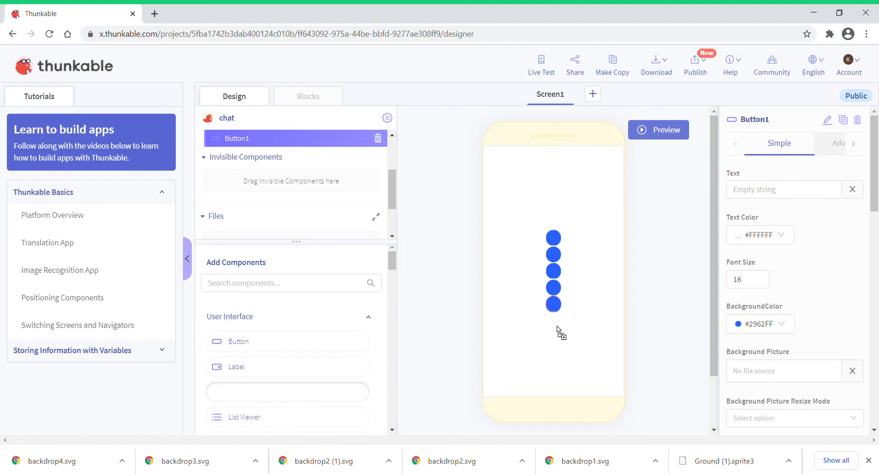
mouse_move(557, 291)
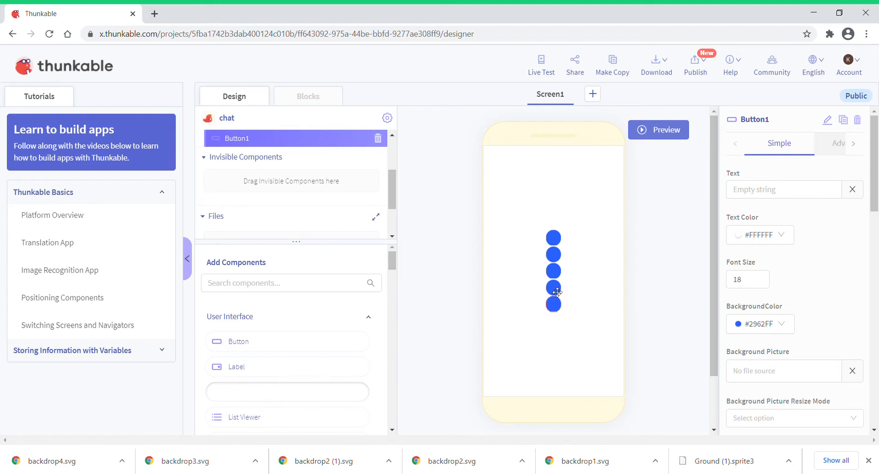
mouse_move(570, 247)
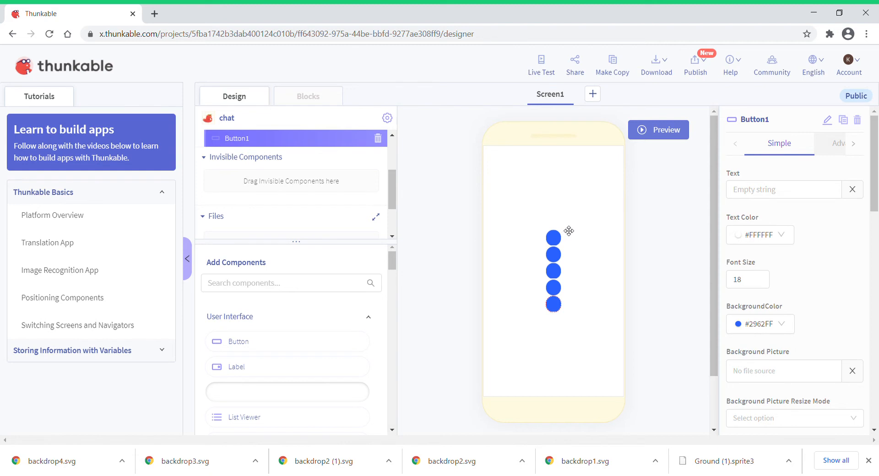
mouse_move(472, 321)
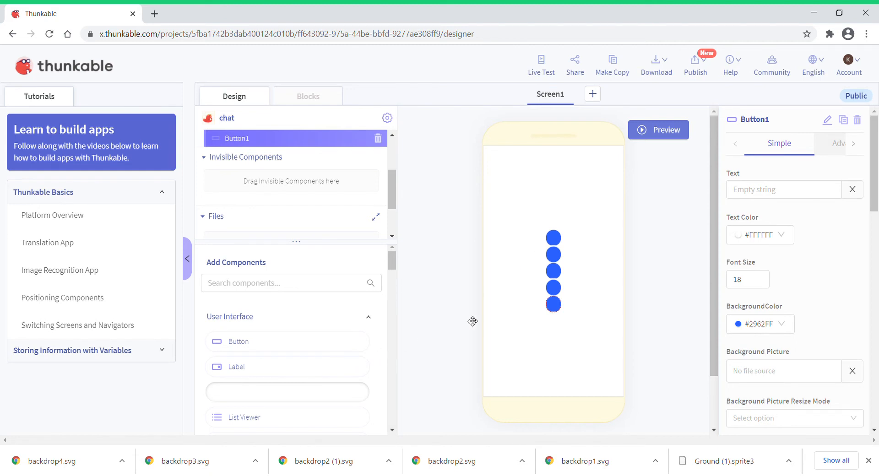
mouse_move(531, 307)
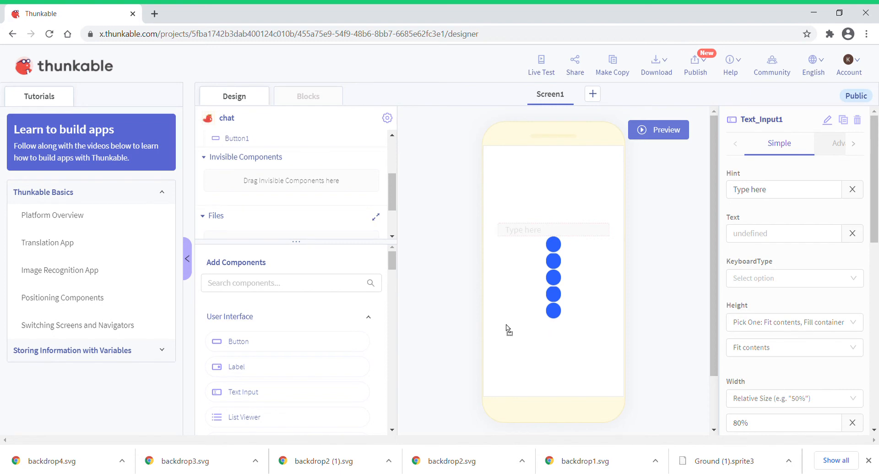
mouse_move(503, 333)
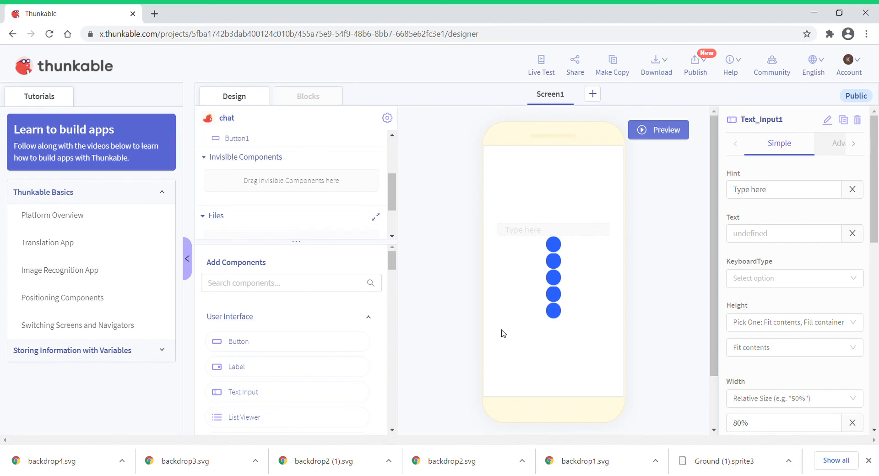
mouse_move(400, 196)
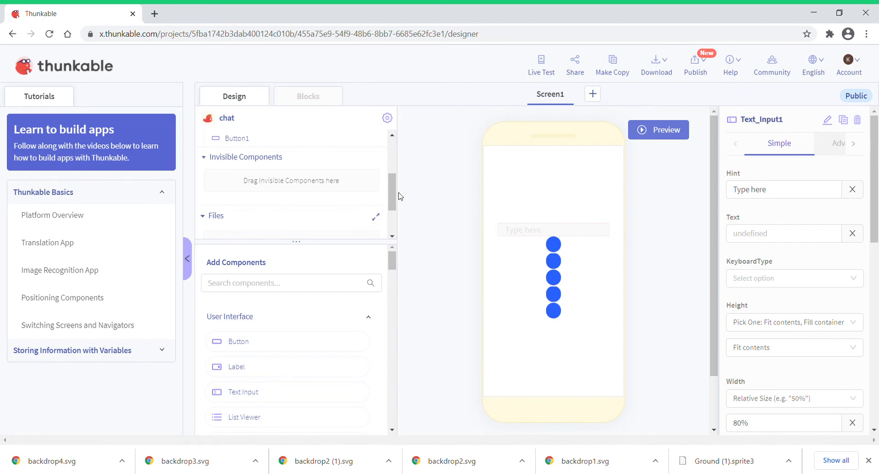
mouse_move(562, 241)
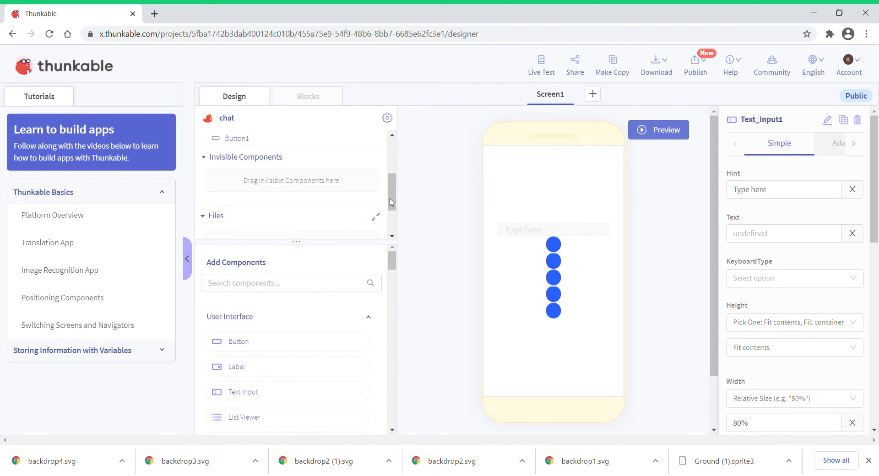
mouse_move(428, 155)
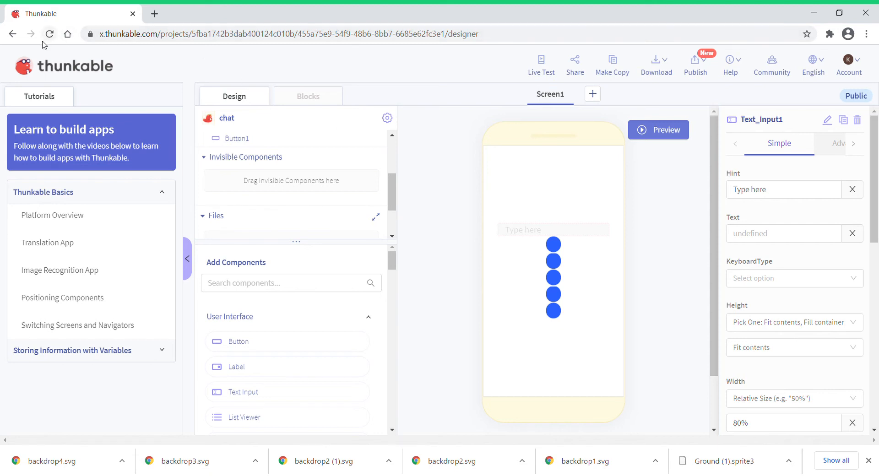
mouse_move(83, 110)
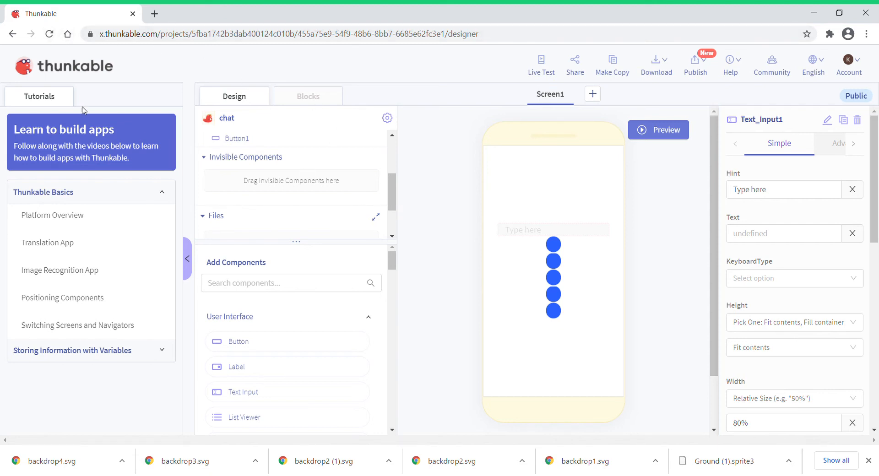
Reload the designer page three times until the chat project reappears.
left_click(50, 34)
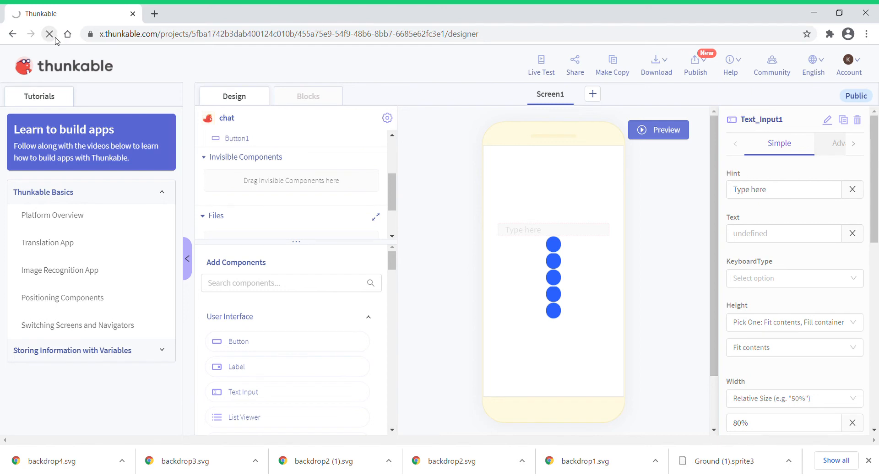
left_click(49, 33)
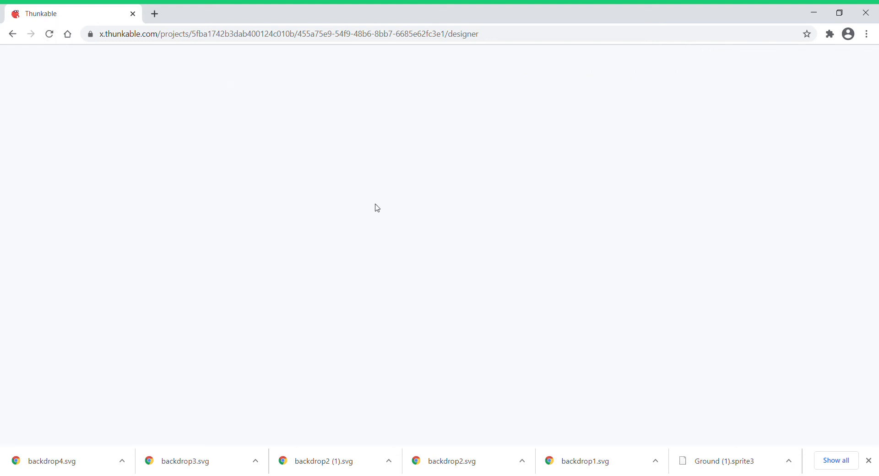
mouse_move(384, 163)
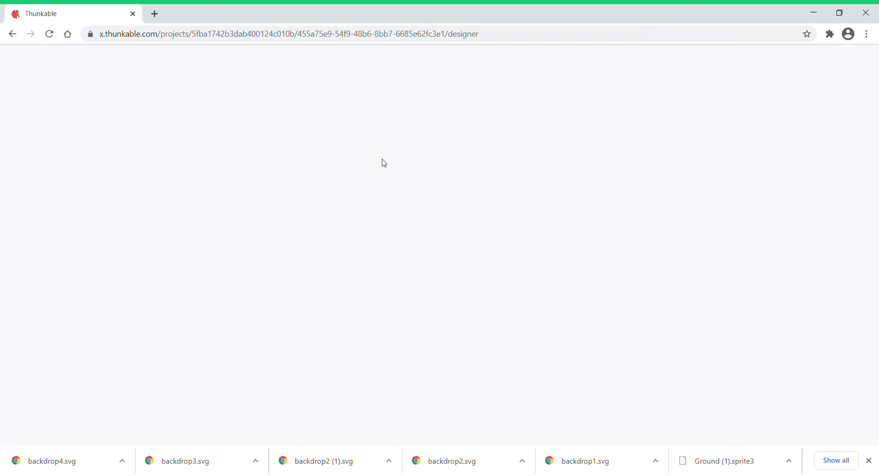
mouse_move(469, 154)
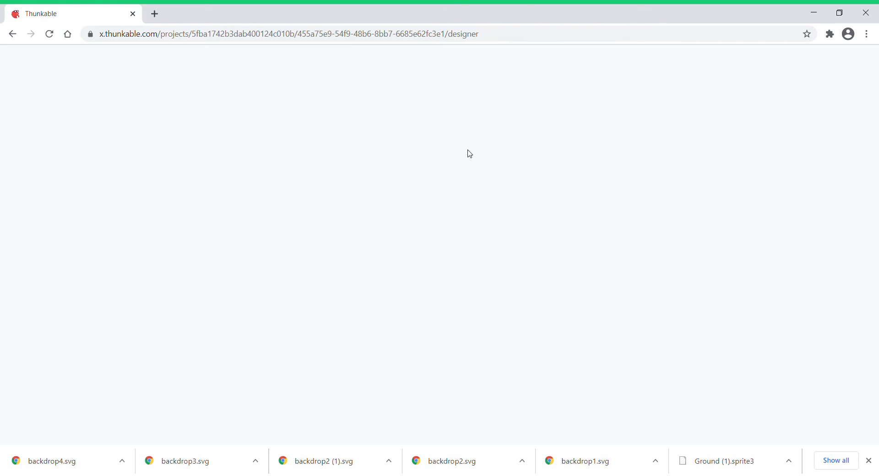
mouse_move(77, 49)
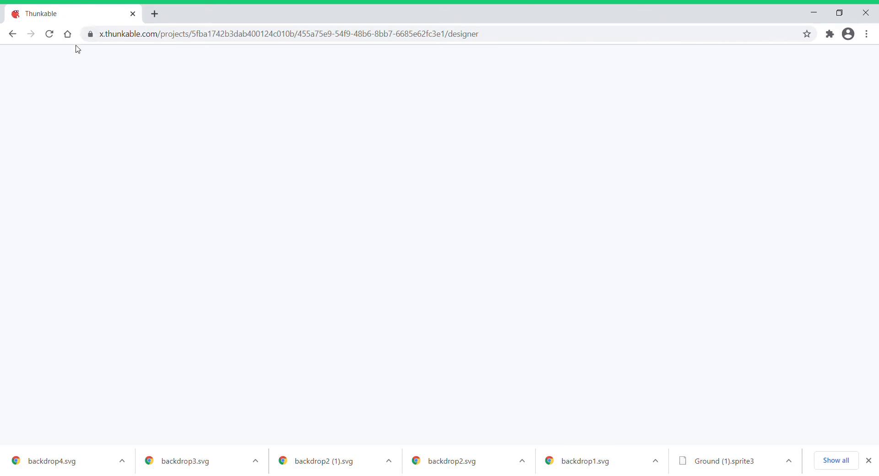
mouse_move(85, 67)
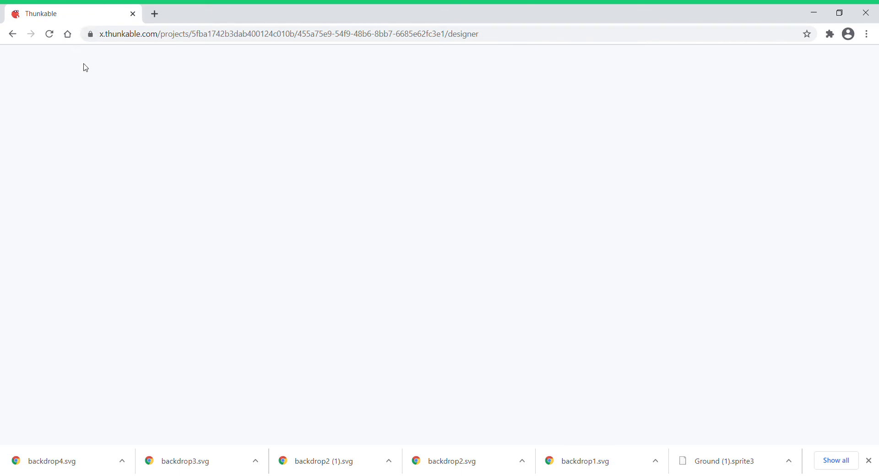
mouse_move(118, 64)
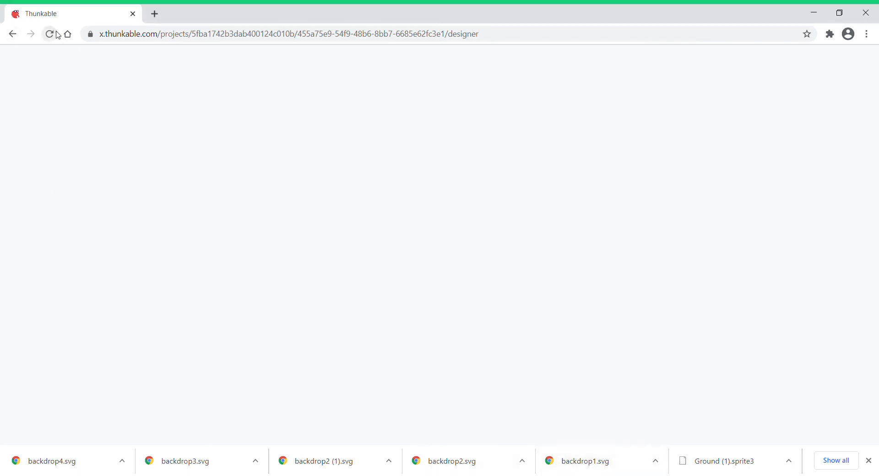
left_click(50, 33)
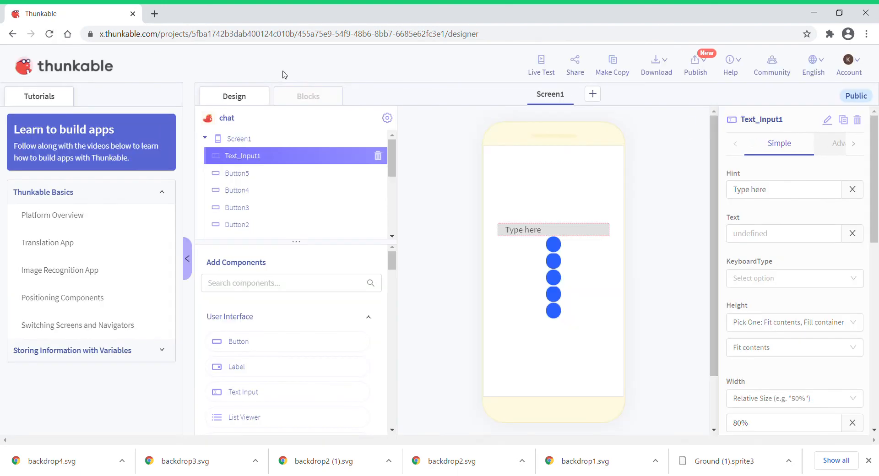
mouse_move(485, 198)
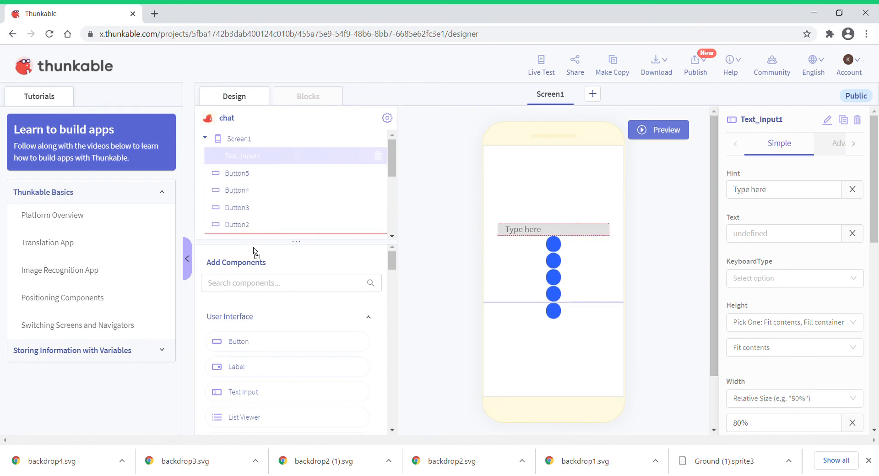
Drag Text_Input1 in the component tree to sit below Button1.
left_click(252, 155)
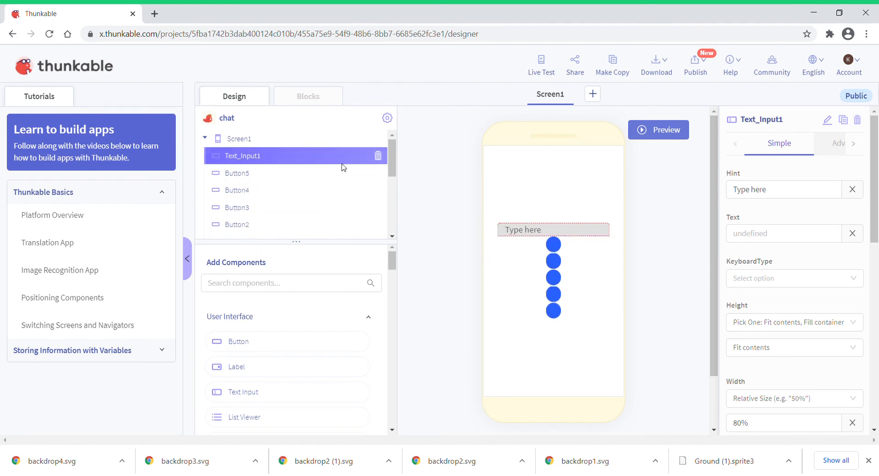
mouse_move(435, 285)
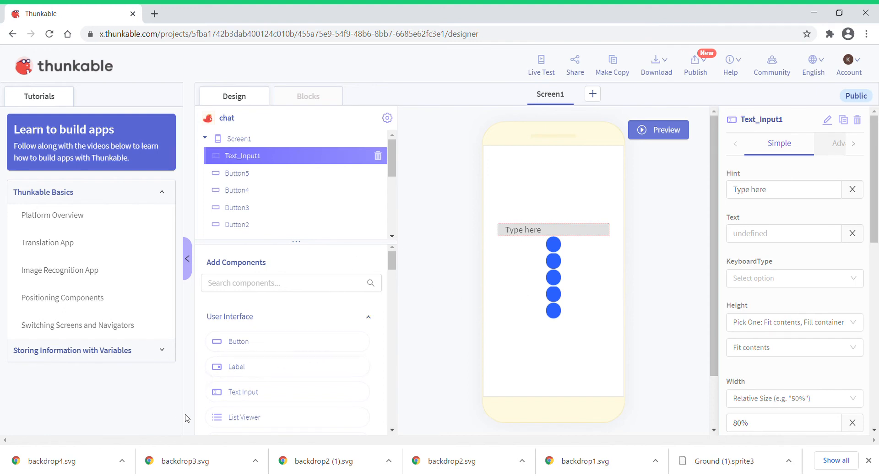
mouse_move(293, 158)
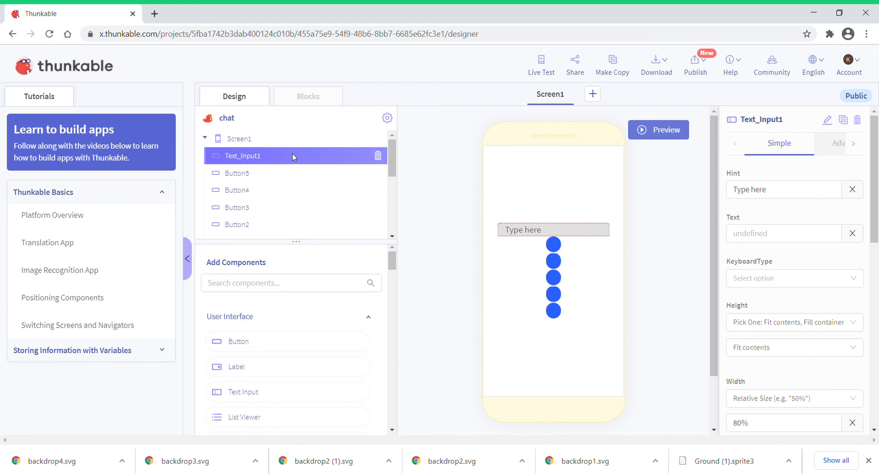
left_click_drag(292, 156, 279, 217)
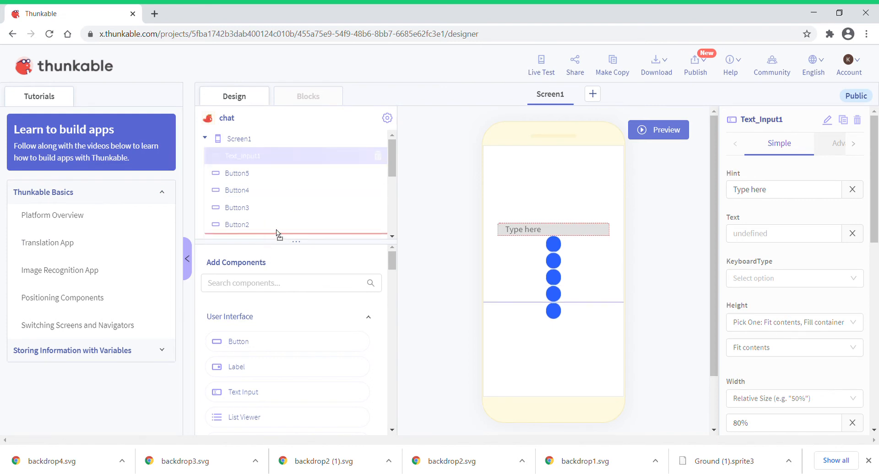
left_click_drag(275, 156, 296, 224)
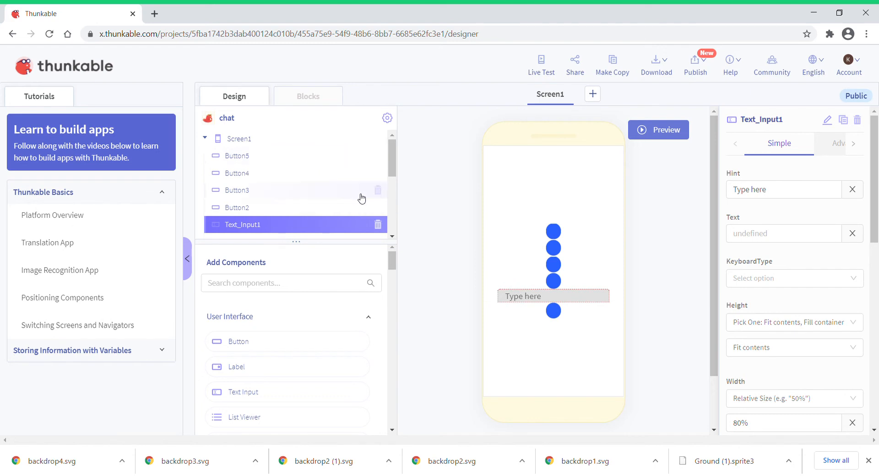
mouse_move(399, 152)
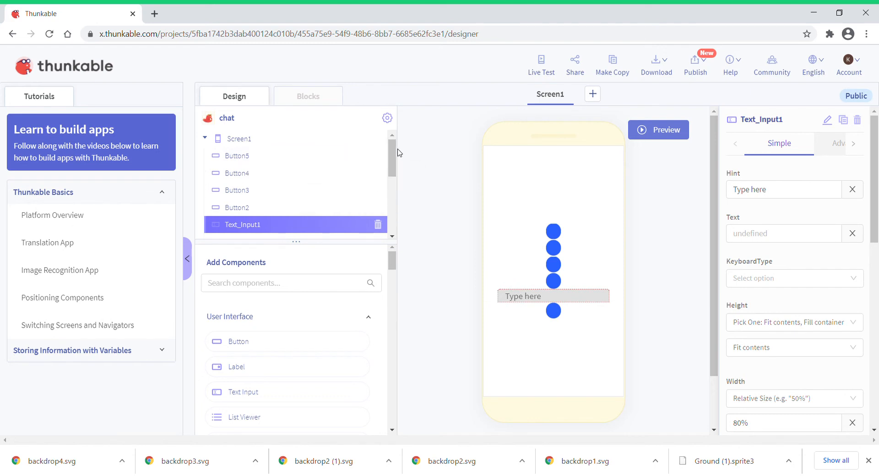
scroll("down", 3)
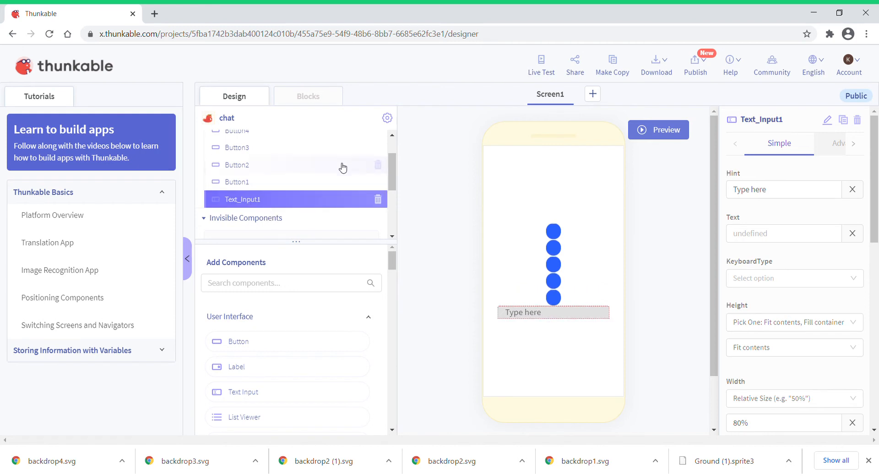
scroll("up", 3)
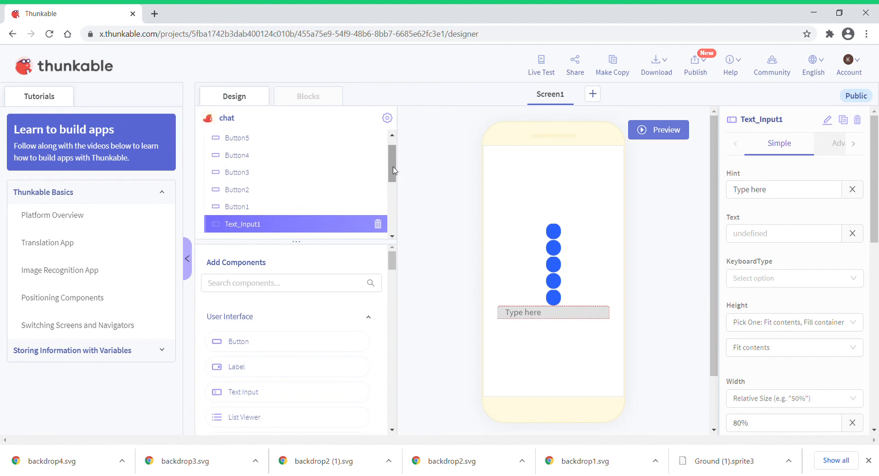
mouse_move(330, 191)
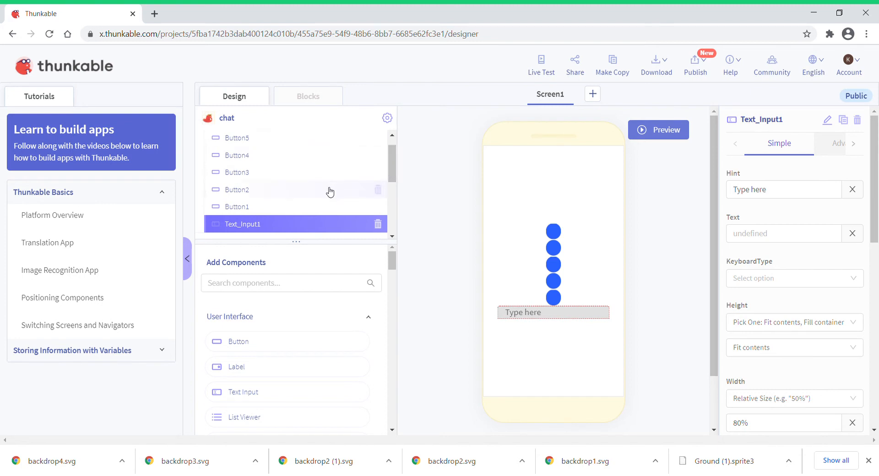
mouse_move(307, 221)
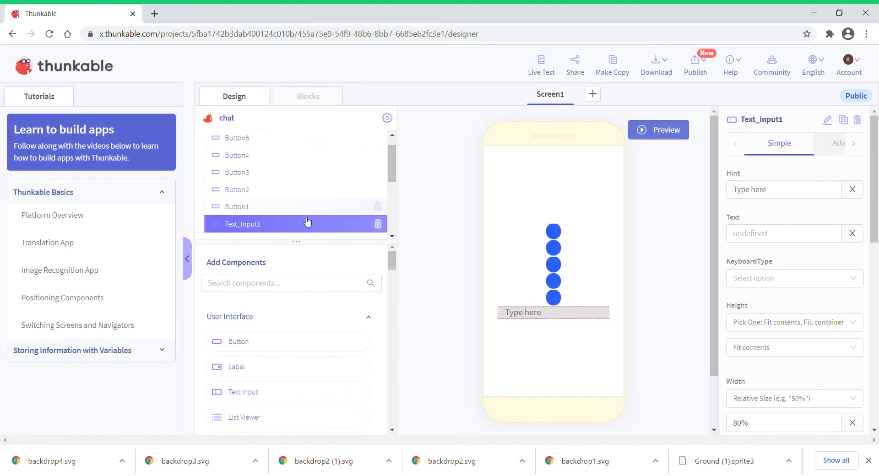
mouse_move(267, 250)
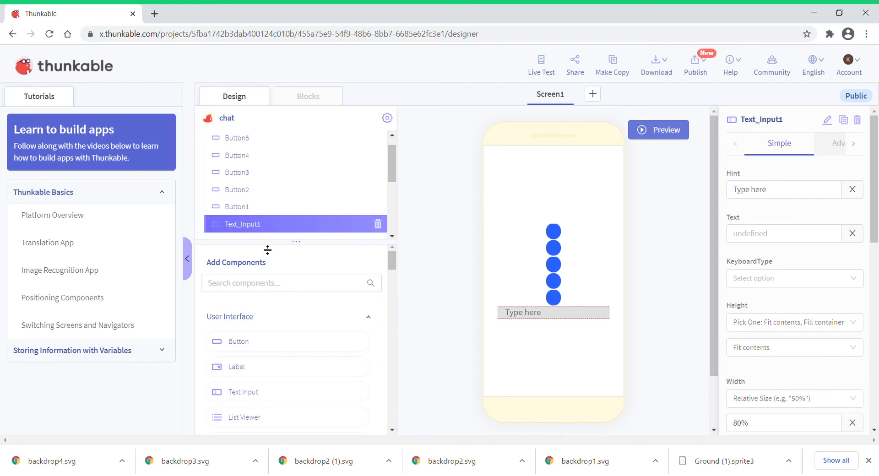
mouse_move(275, 359)
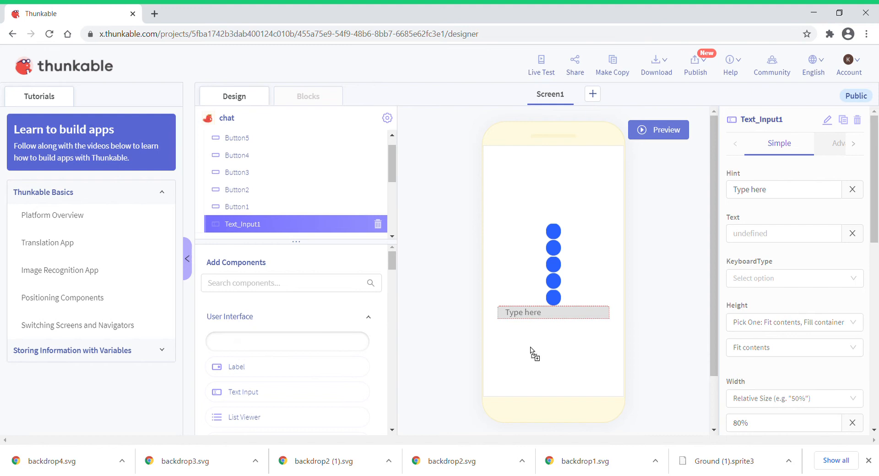
mouse_move(552, 305)
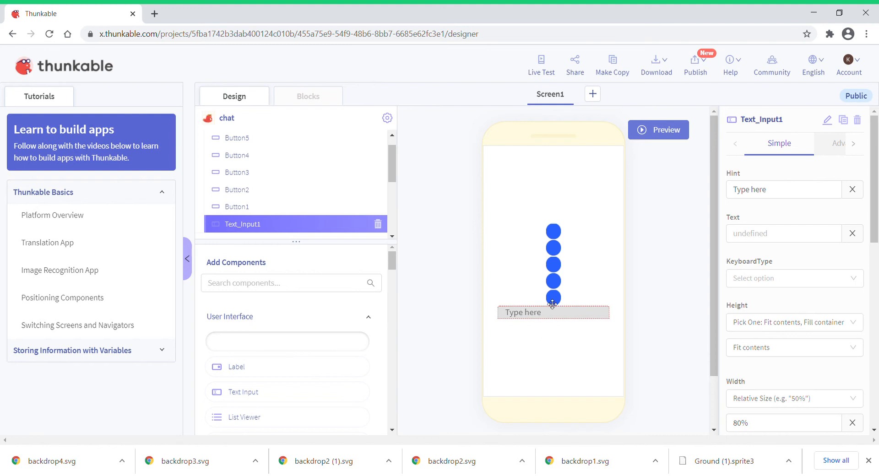
mouse_move(585, 192)
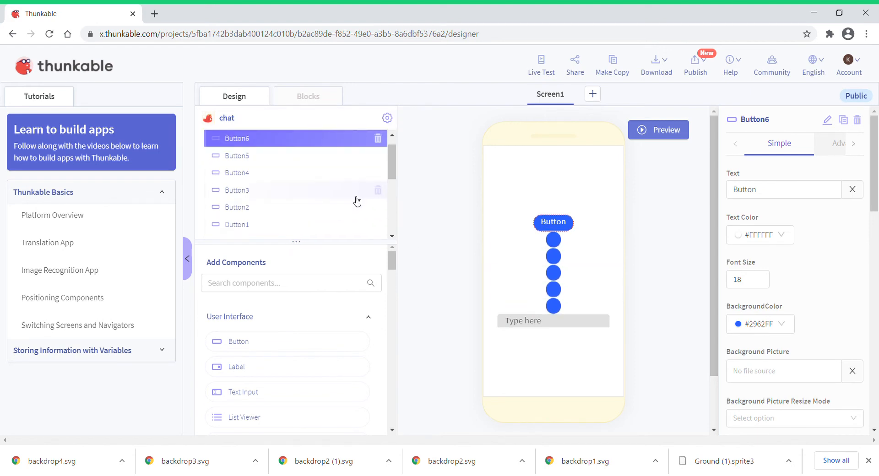
mouse_move(328, 152)
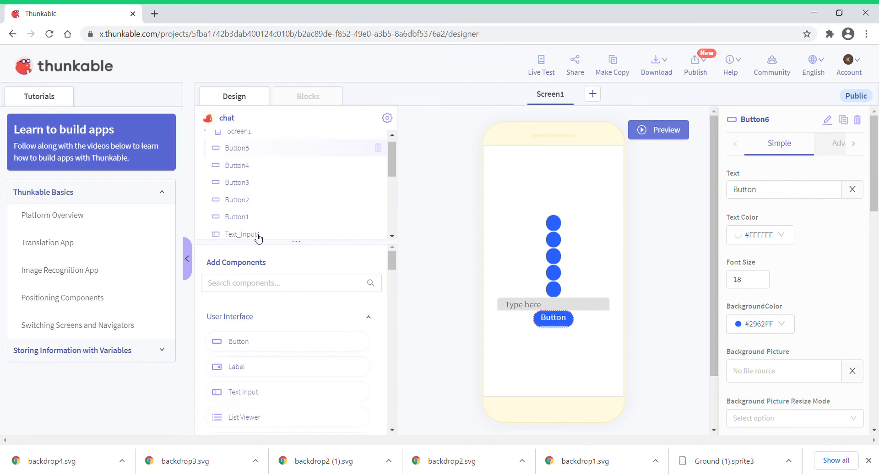
mouse_move(383, 165)
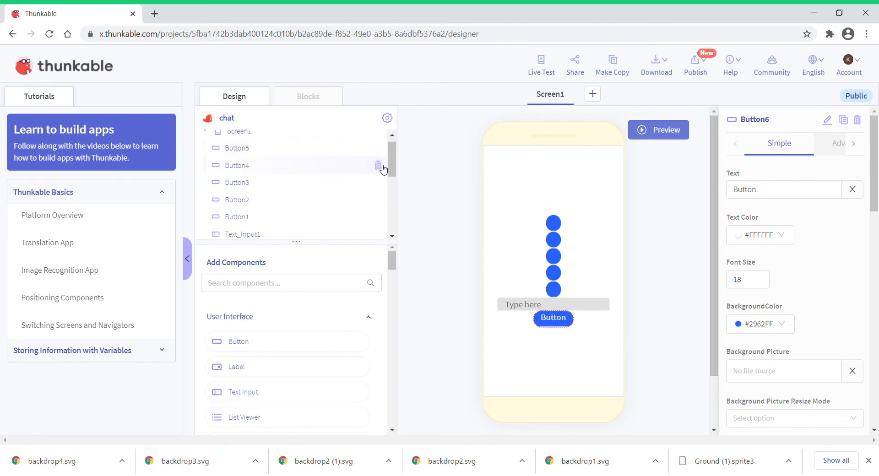
mouse_move(399, 167)
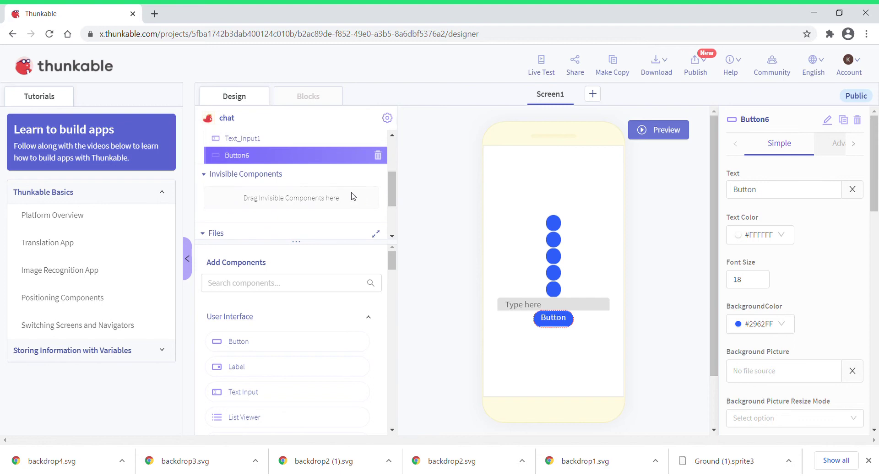
mouse_move(394, 15)
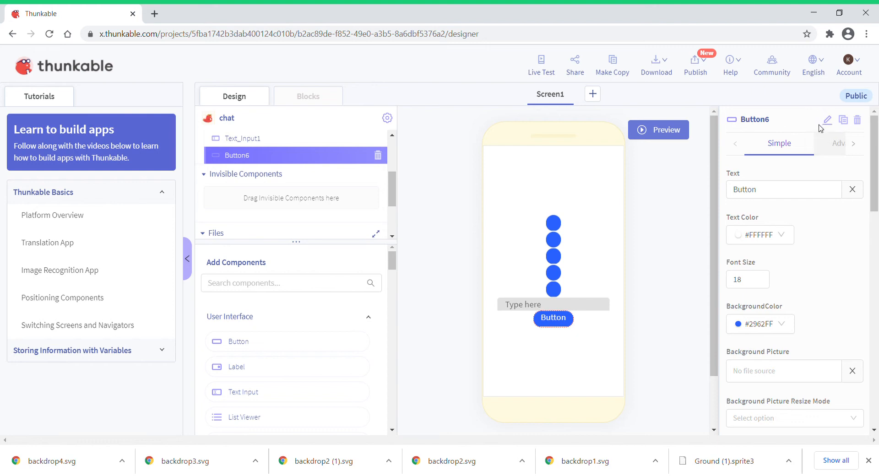
Rename the Button6 component to 'Send message' in the properties panel.
left_click(827, 120)
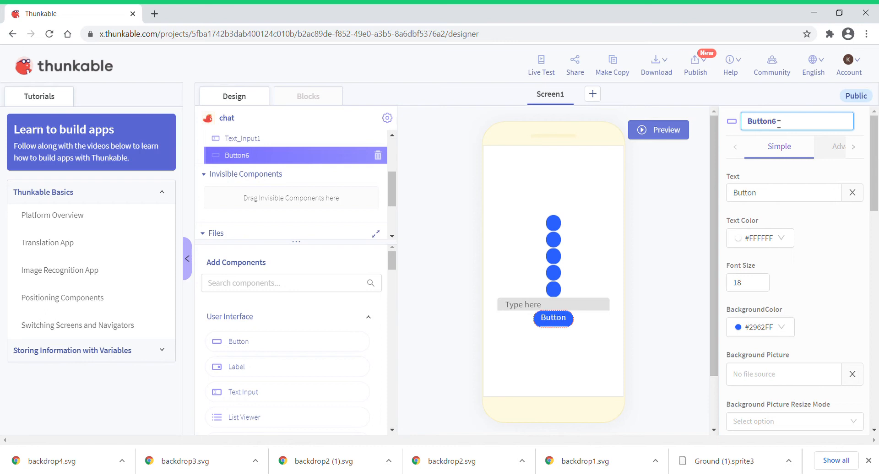
key("Backspace")
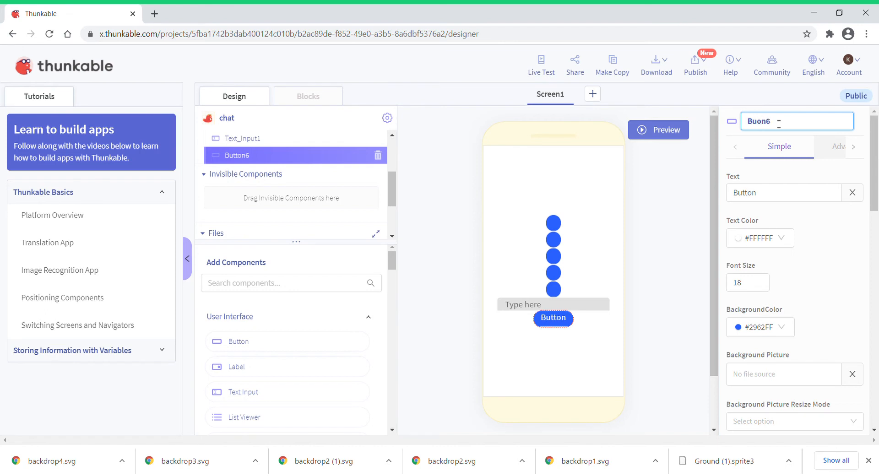
type("S")
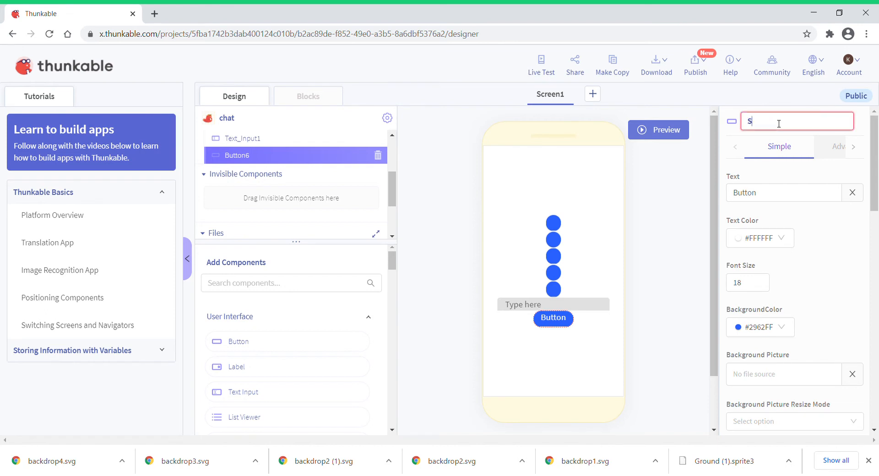
type("end m")
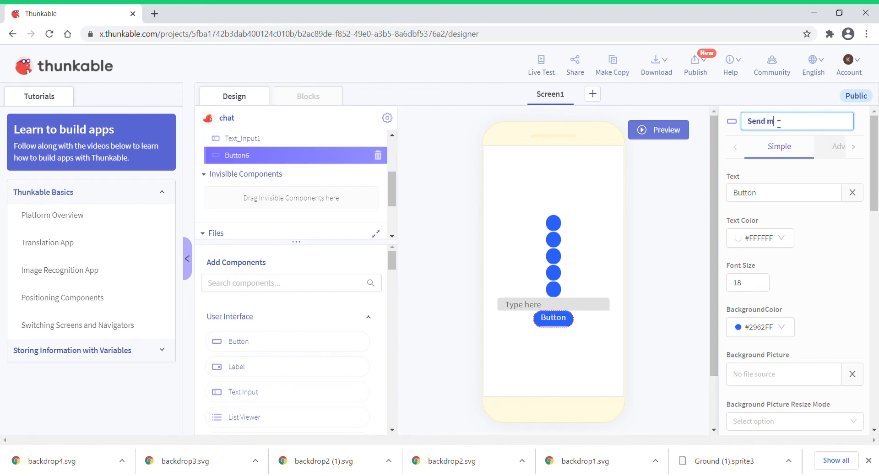
type("essage")
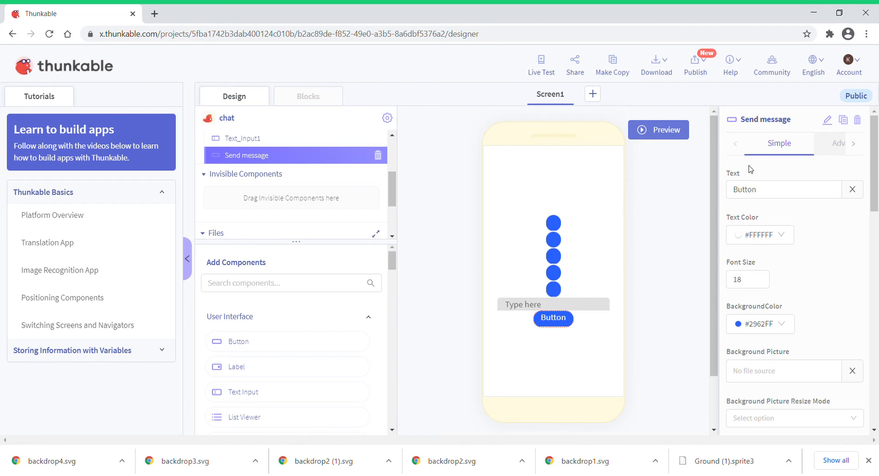
mouse_move(788, 185)
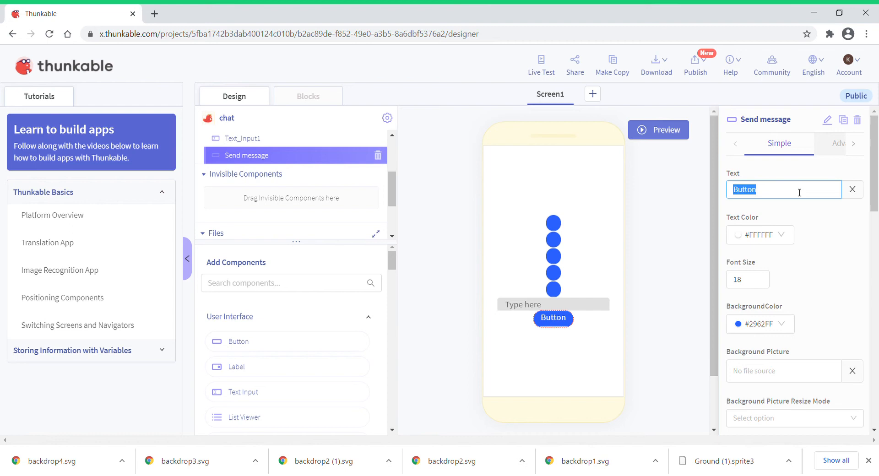
scroll("down", 3)
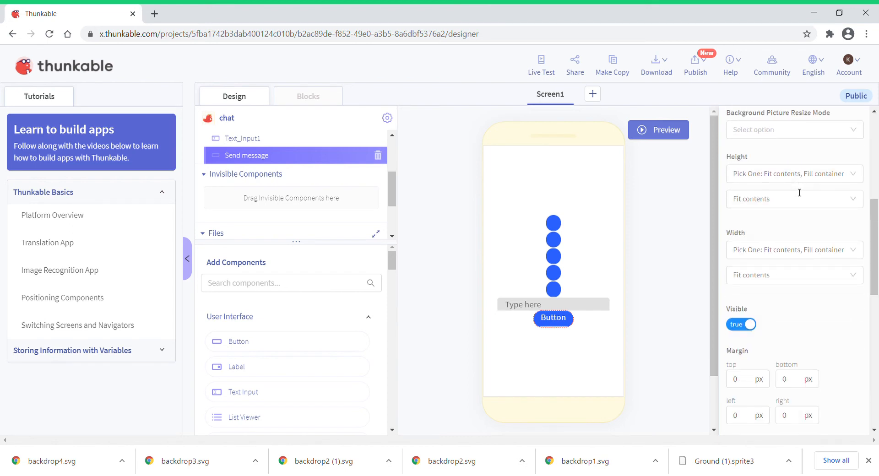
scroll("up", 3)
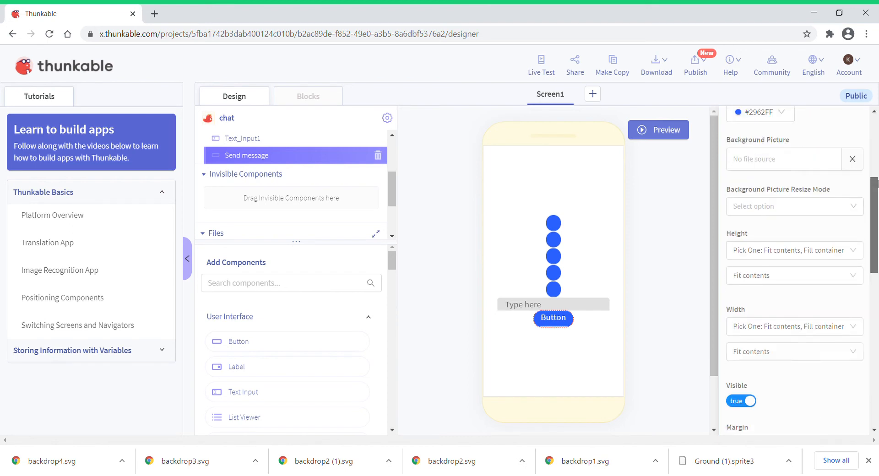
scroll("up", 3)
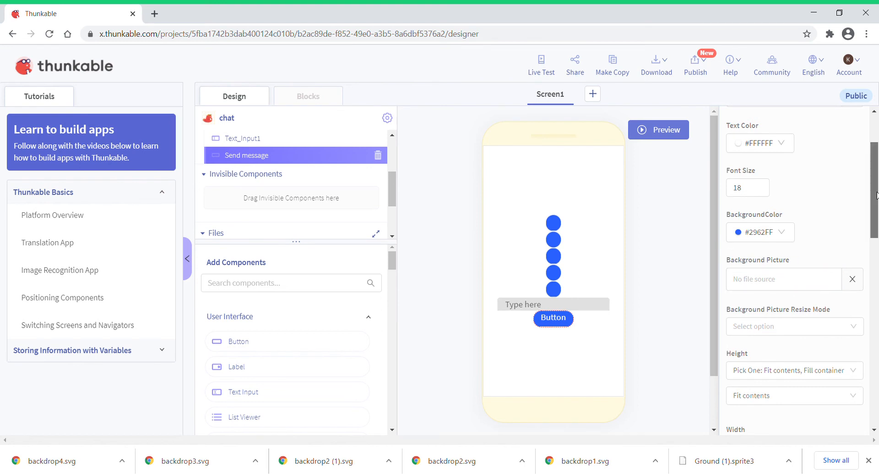
scroll("up", 3)
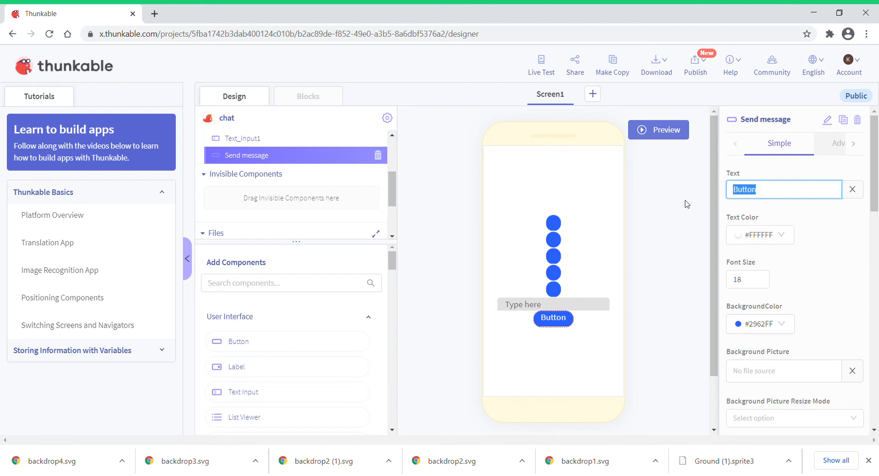
type("Send m")
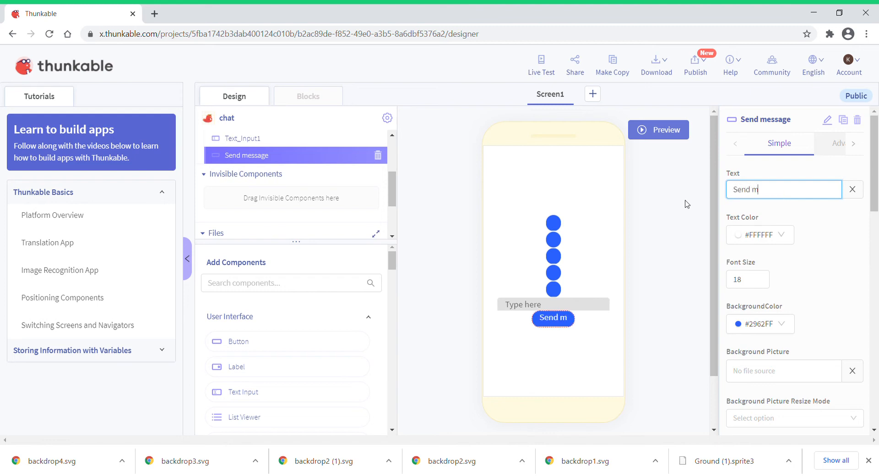
type("esssage")
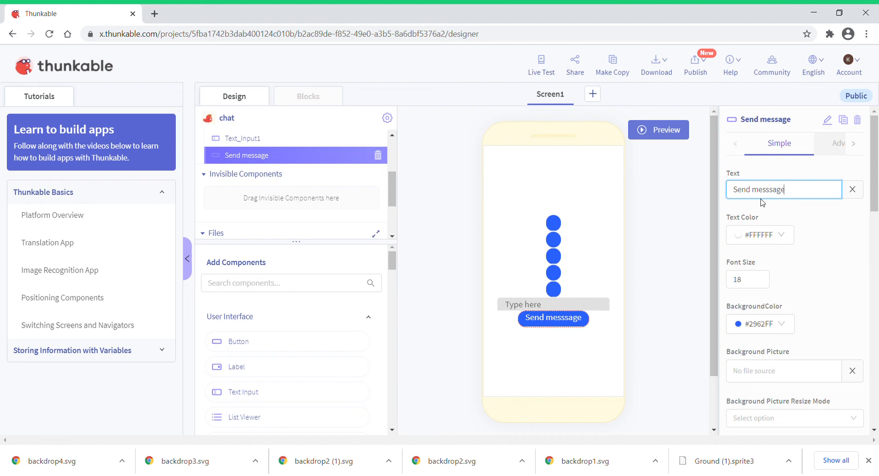
key("Backspace")
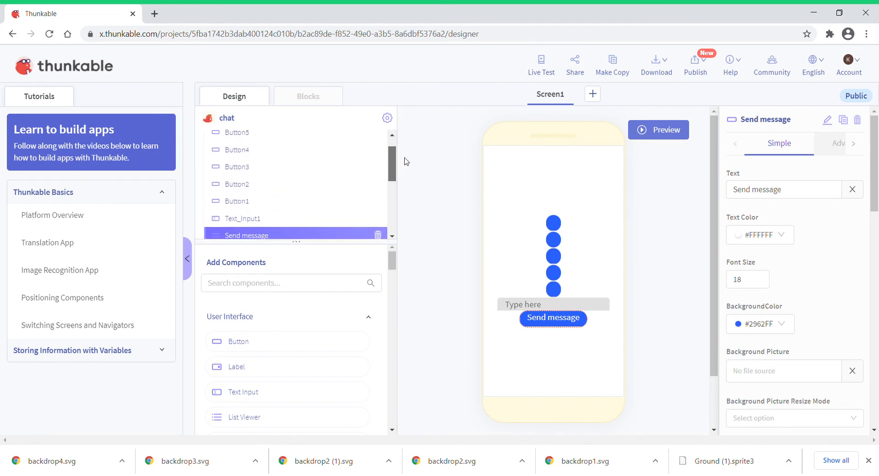
scroll("up", 3)
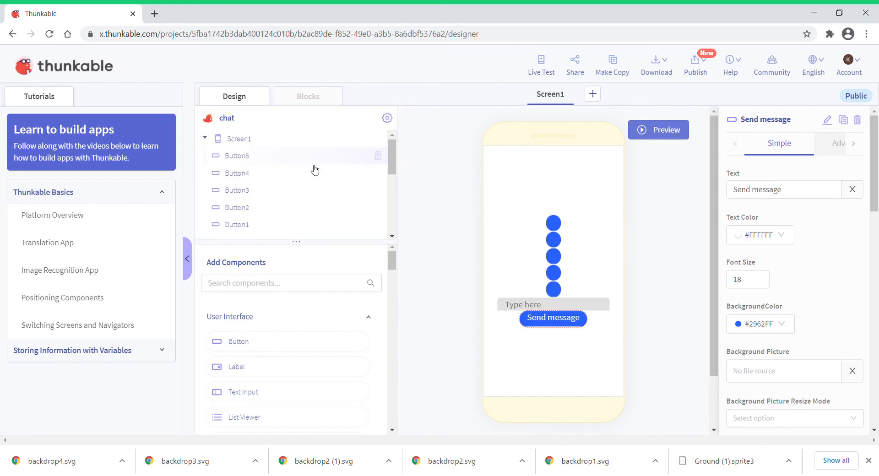
mouse_move(285, 225)
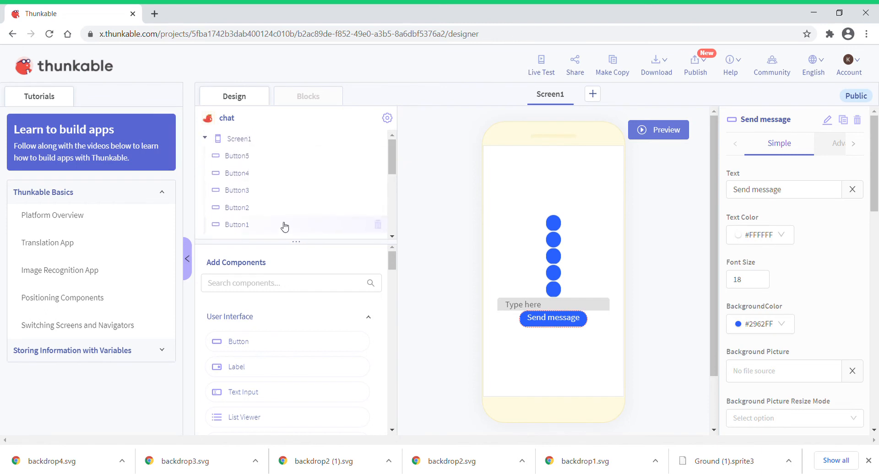
scroll("down", 3)
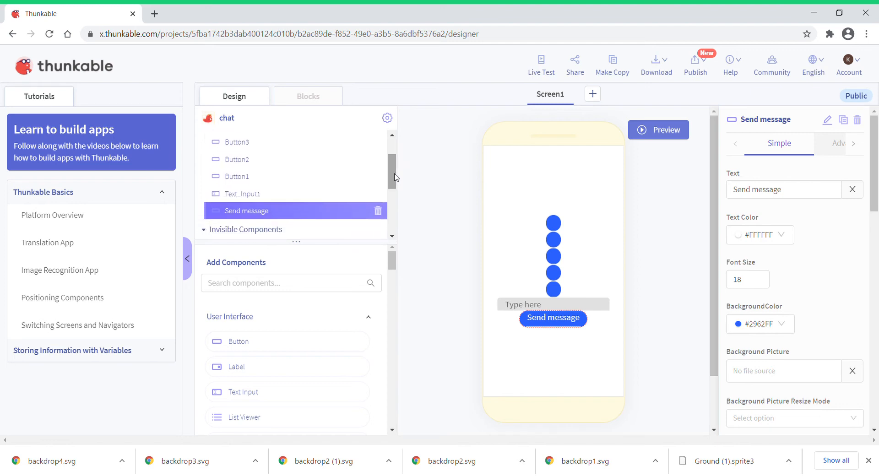
mouse_move(275, 211)
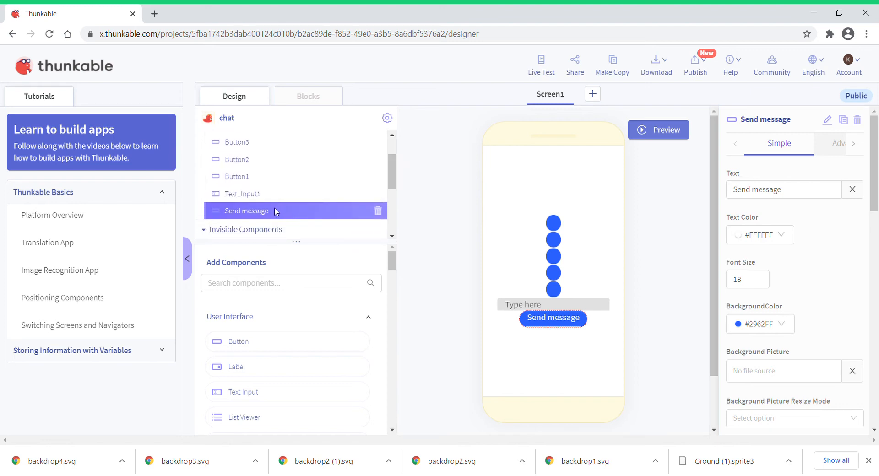
mouse_move(372, 293)
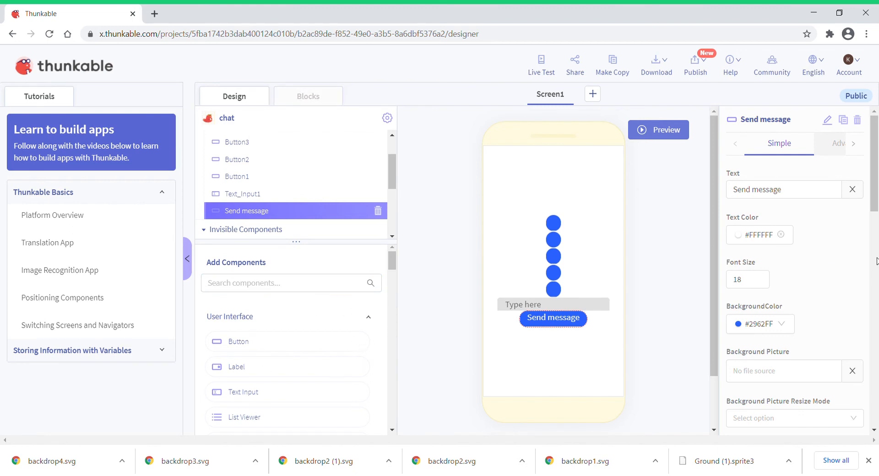
scroll("down", 3)
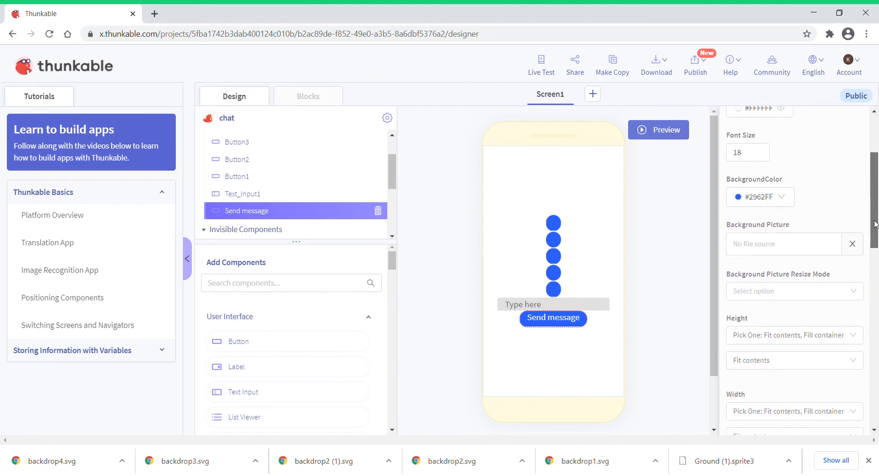
scroll("up", 3)
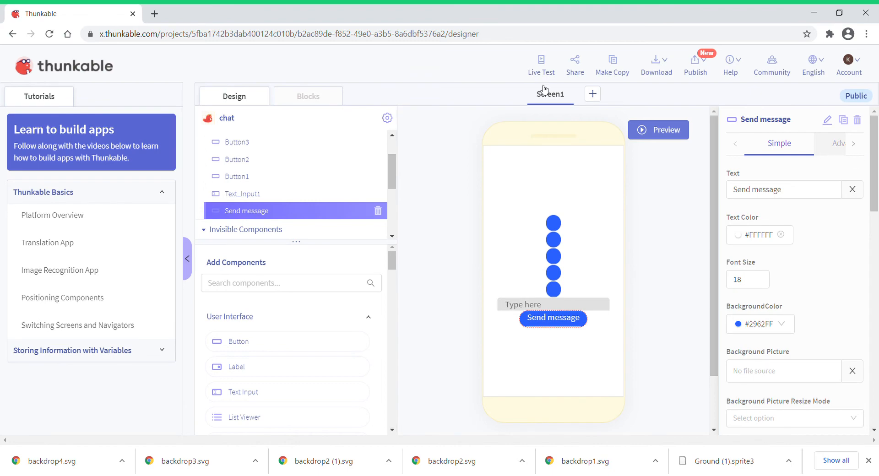
scroll("up", 3)
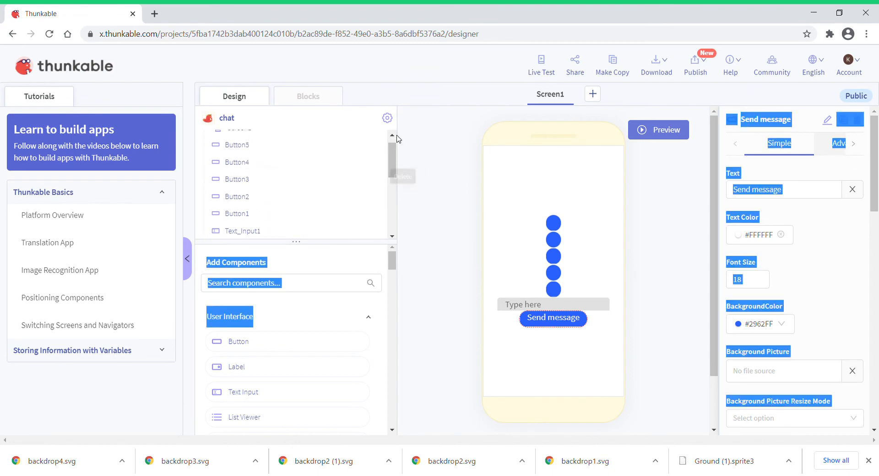
left_click(238, 138)
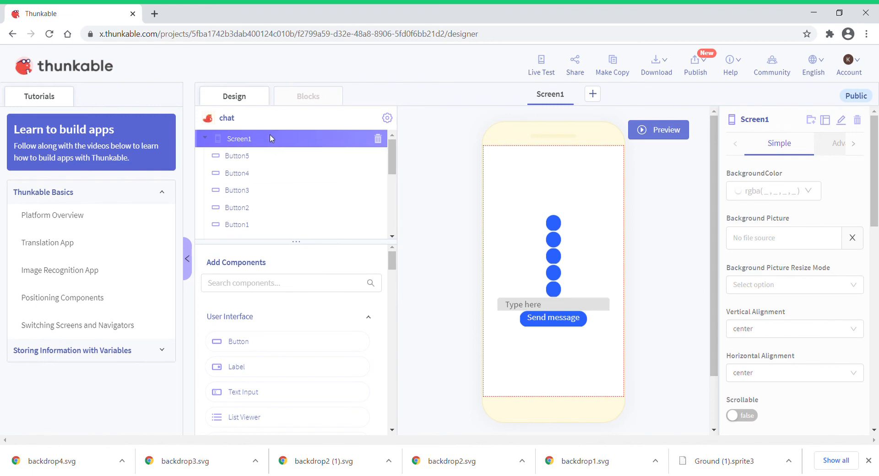
mouse_move(633, 289)
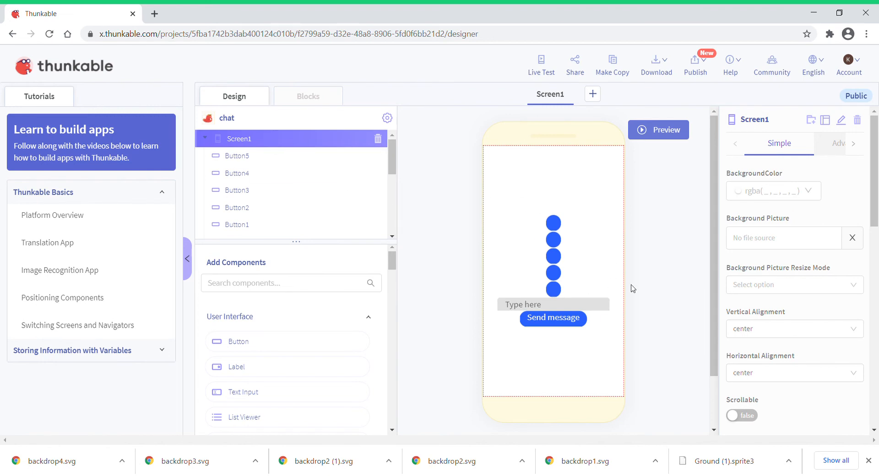
mouse_move(621, 279)
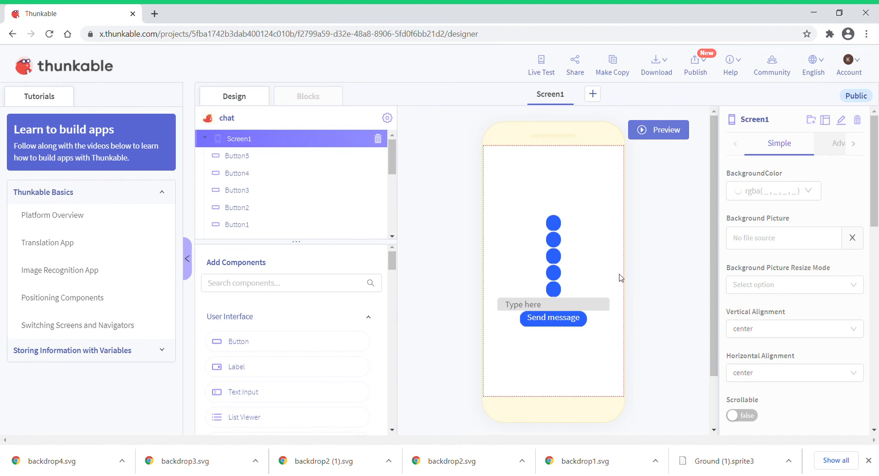
mouse_move(607, 235)
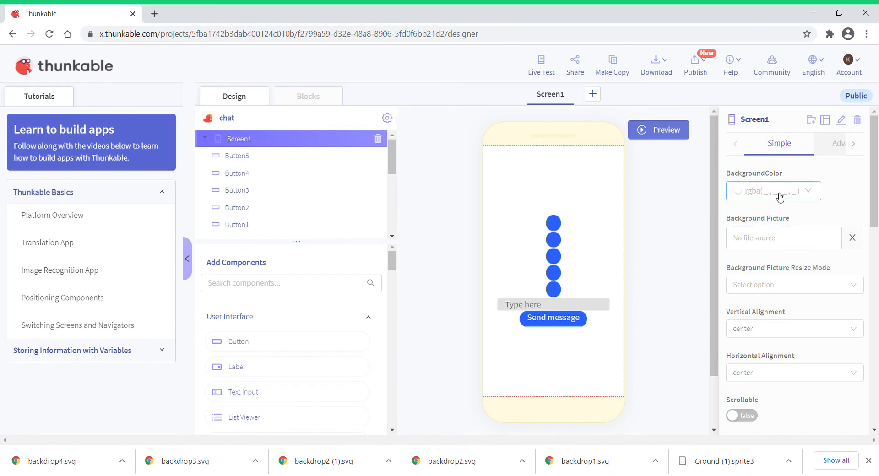
Try red, orange and black Screen1 backgrounds, settle on white, and switch to Blocks.
left_click(773, 190)
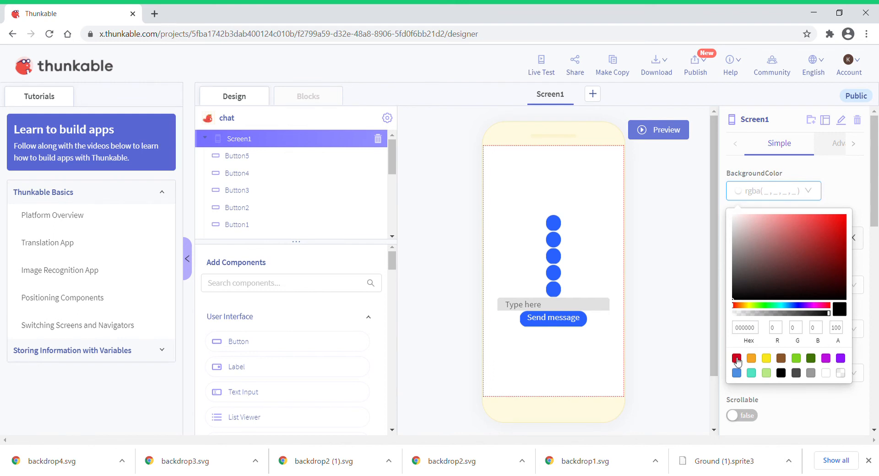
left_click(736, 358)
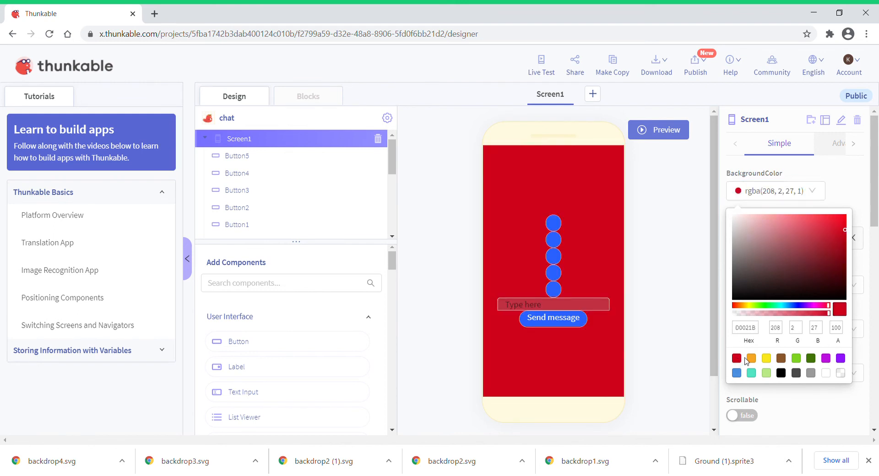
left_click(751, 358)
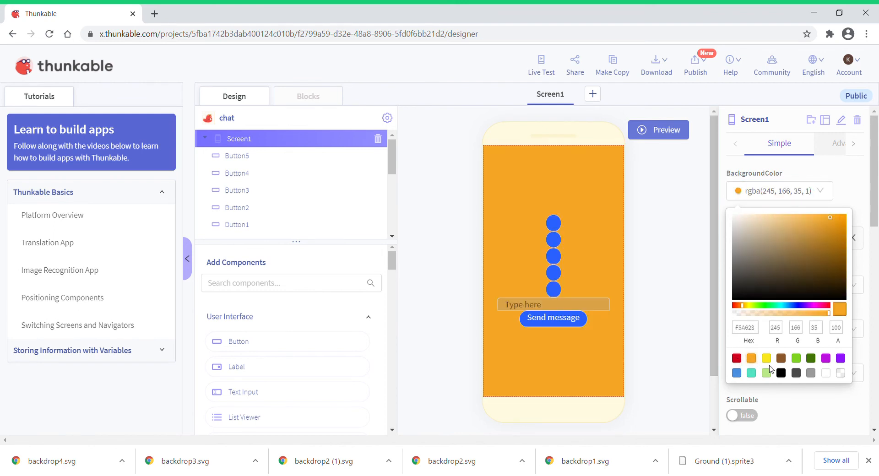
left_click(781, 372)
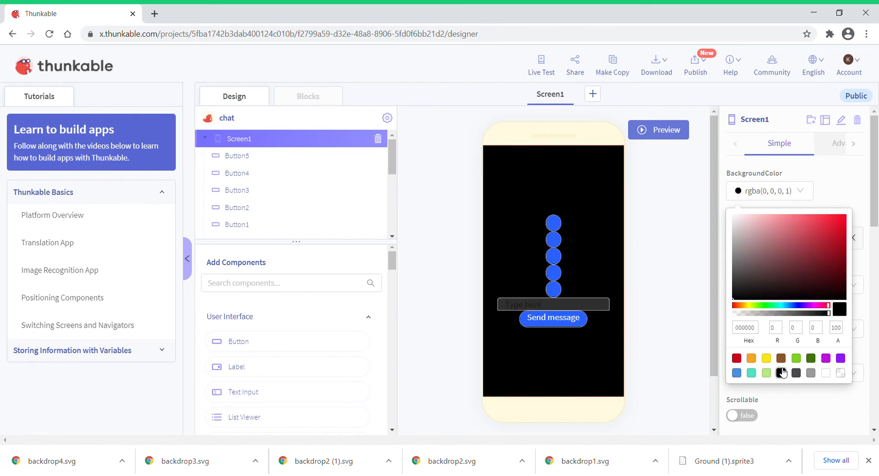
left_click(824, 373)
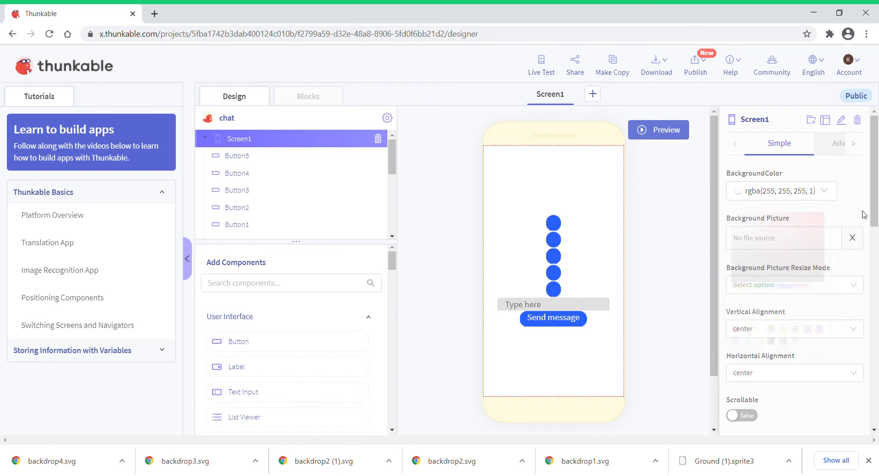
mouse_move(294, 106)
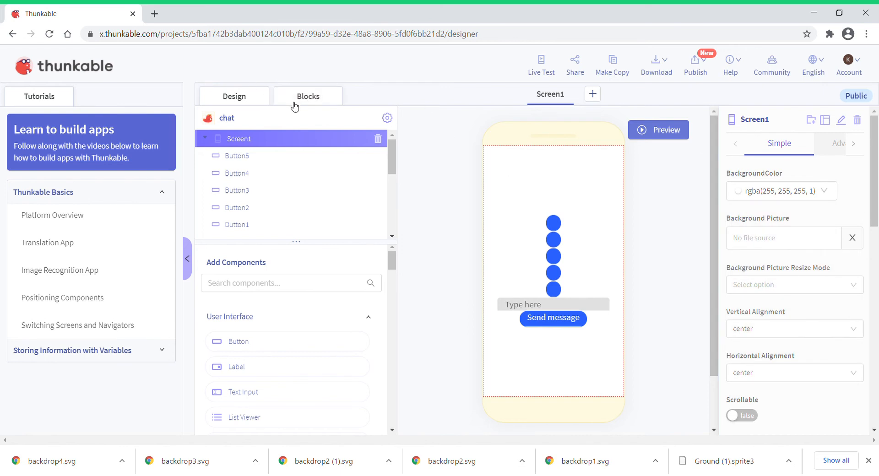
left_click(307, 96)
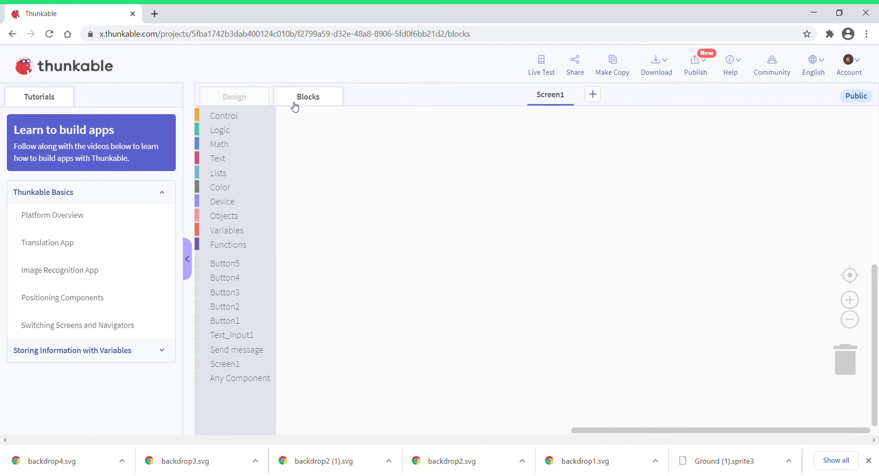
mouse_move(217, 117)
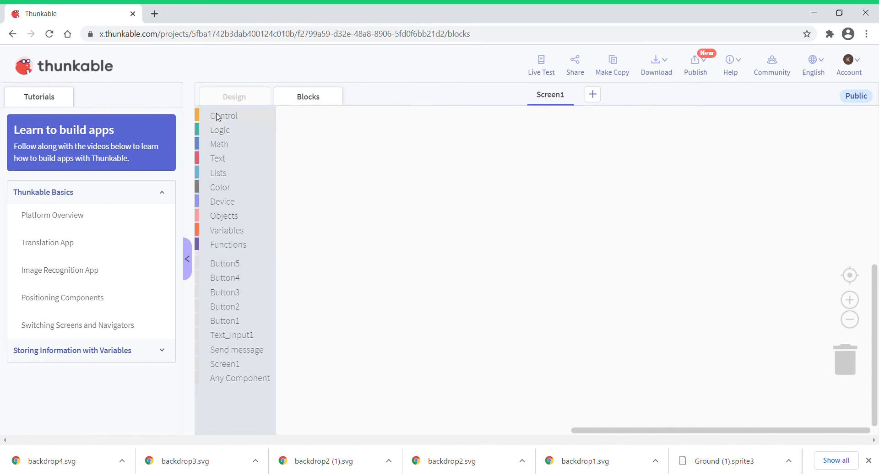
mouse_move(223, 224)
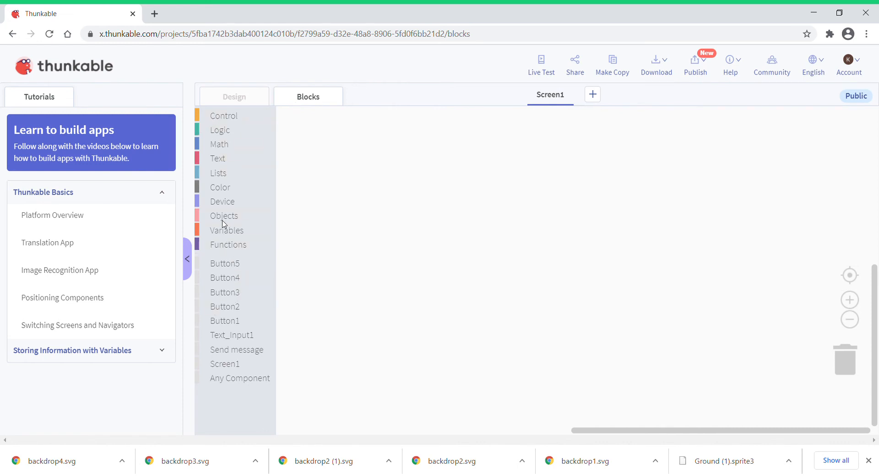
mouse_move(241, 266)
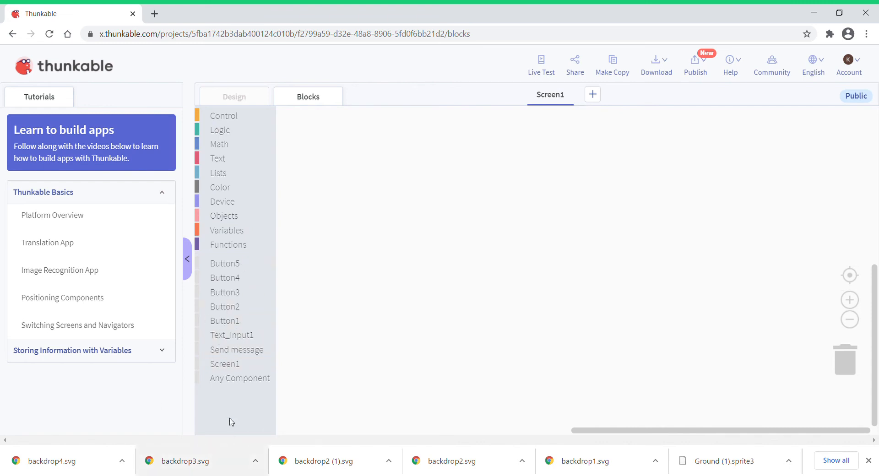
Open the Send message button's blocks drawer to get its Click event block.
left_click(237, 349)
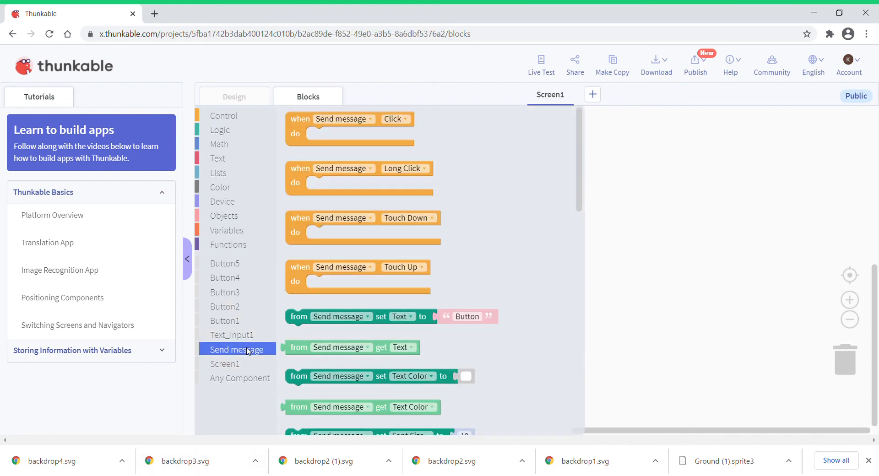
mouse_move(230, 289)
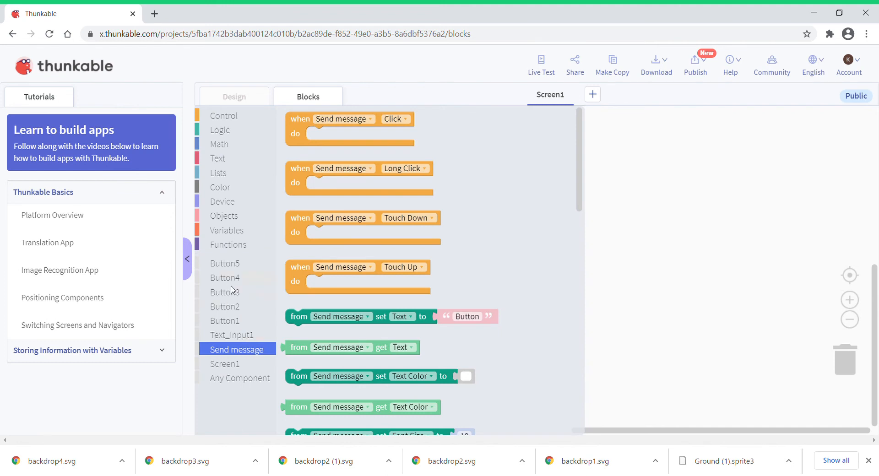
mouse_move(265, 147)
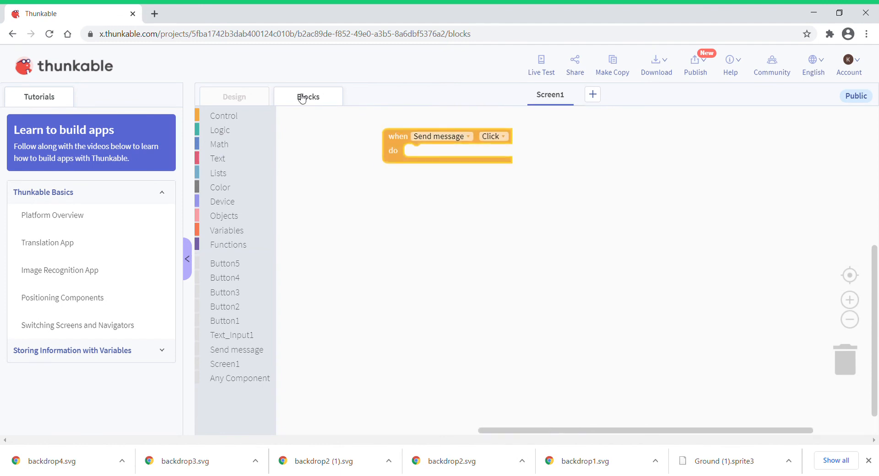
mouse_move(228, 222)
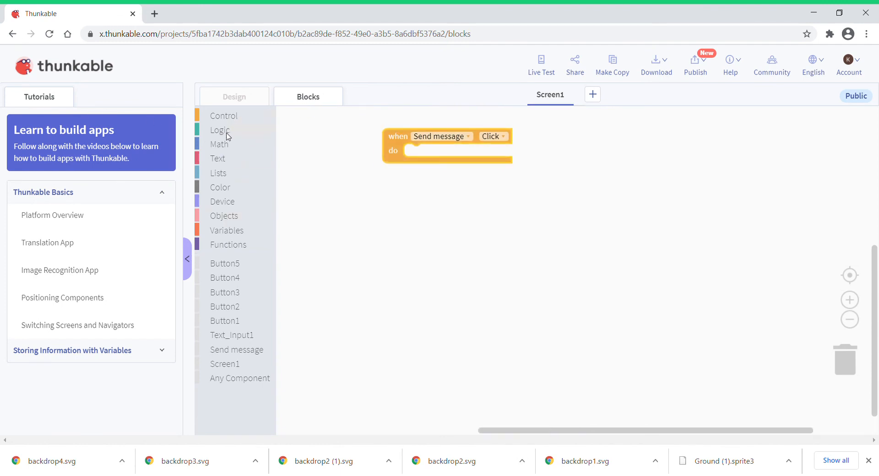
Open the Text_Input1 blocks drawer and browse its set Text blocks.
left_click(219, 129)
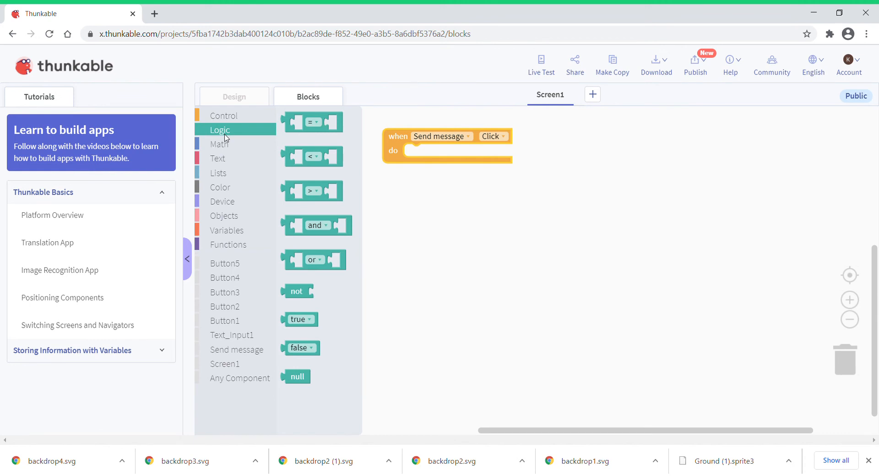
mouse_move(224, 334)
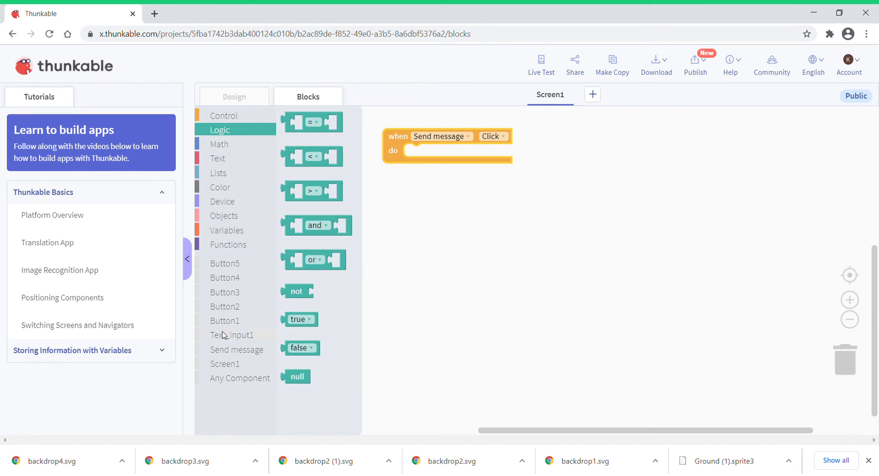
left_click(232, 334)
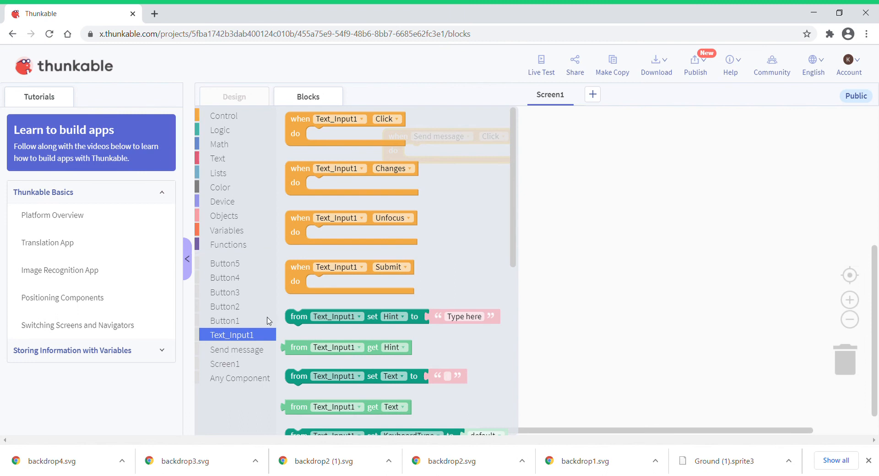
mouse_move(475, 275)
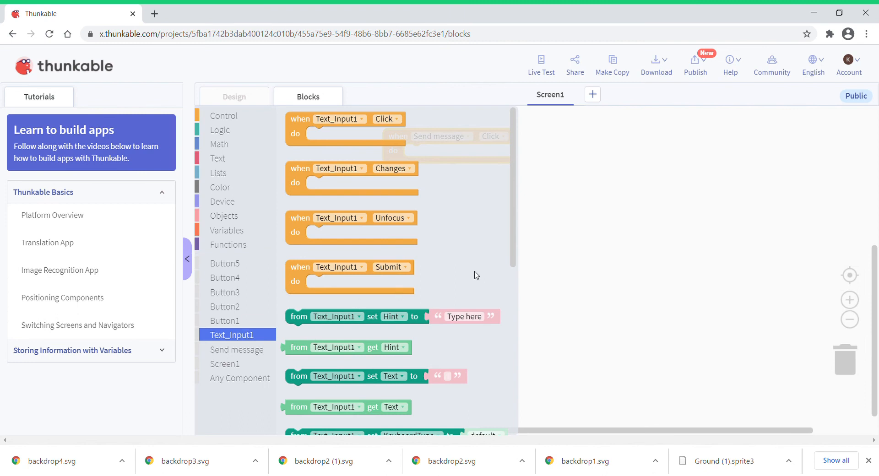
scroll("down", 3)
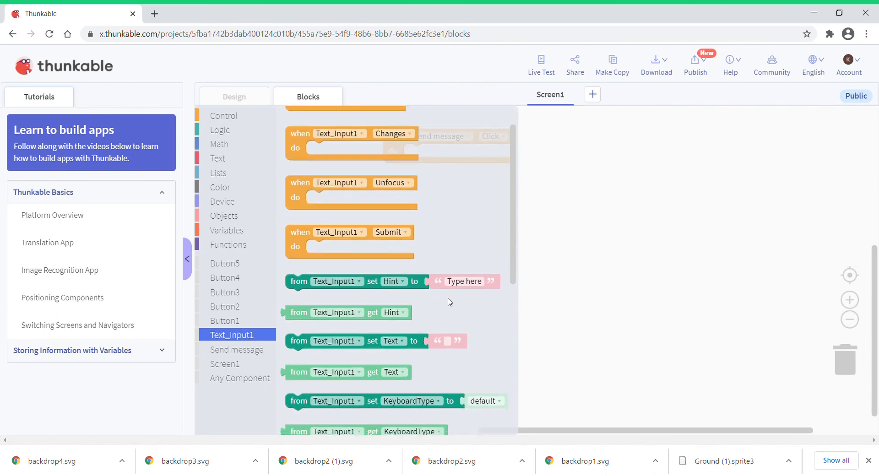
scroll("up", 3)
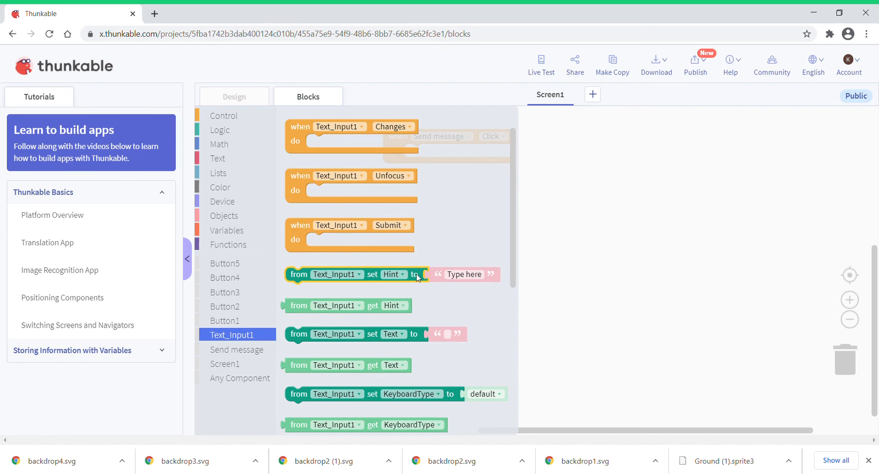
mouse_move(392, 274)
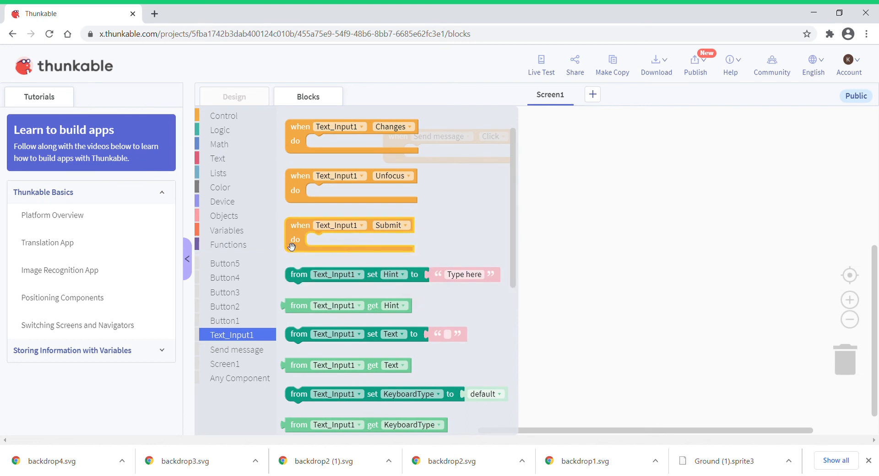
mouse_move(296, 241)
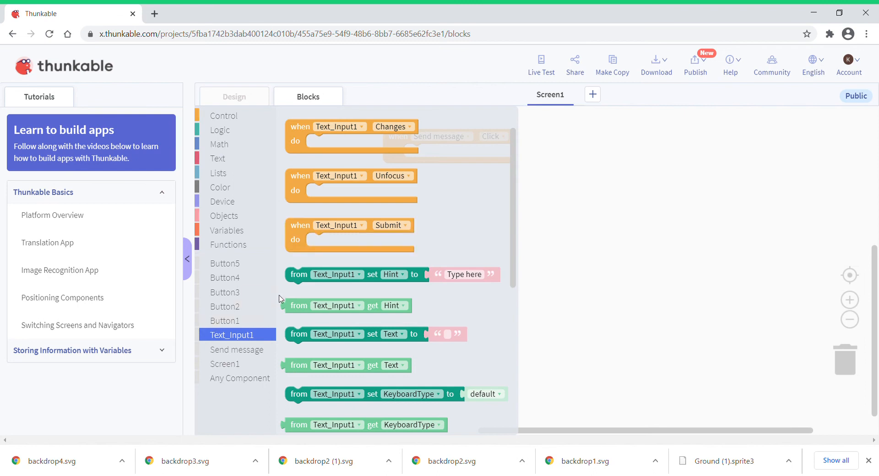
mouse_move(365, 329)
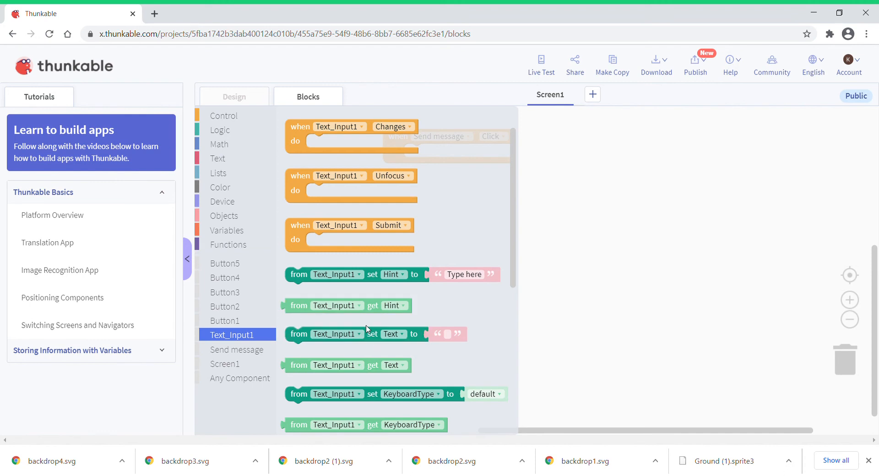
mouse_move(375, 333)
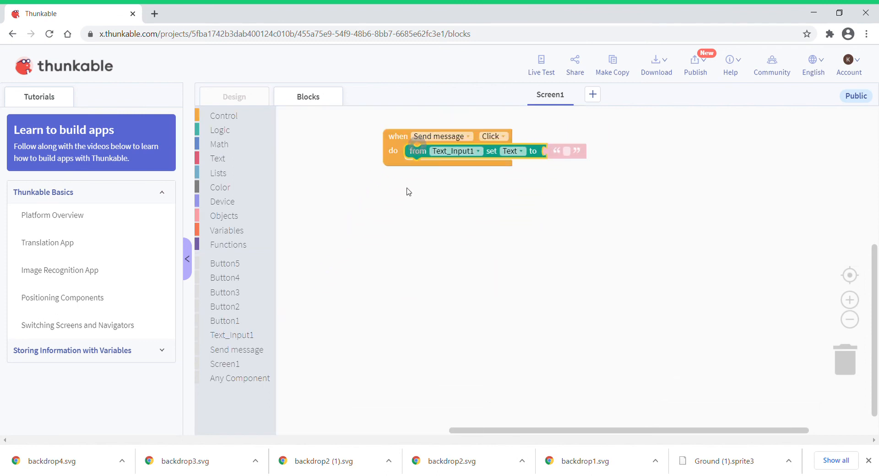
Point the set block at Button5 and plug in Button4's get Text value.
left_click(455, 151)
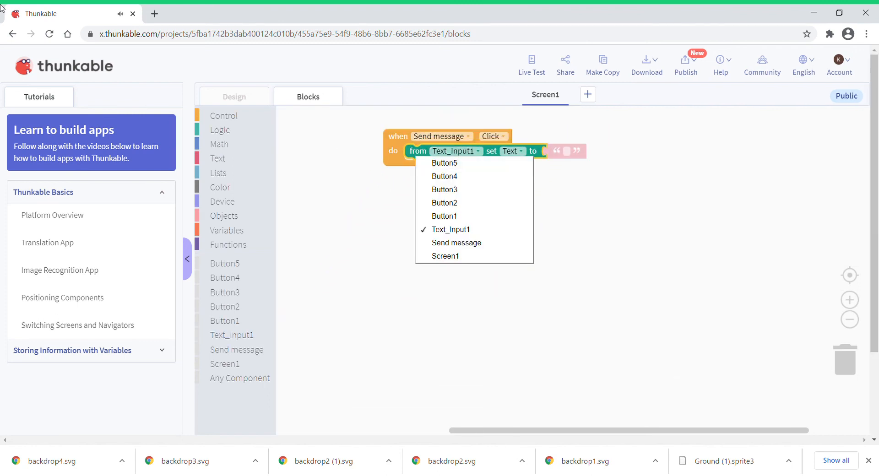
mouse_move(444, 163)
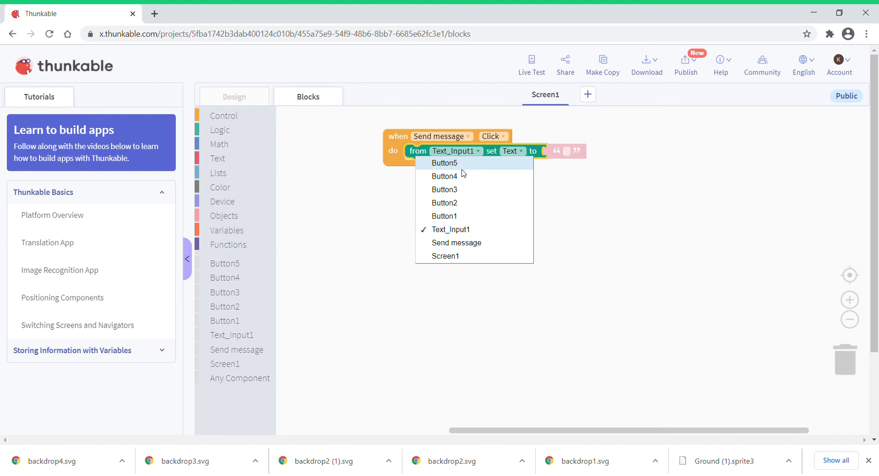
left_click(445, 176)
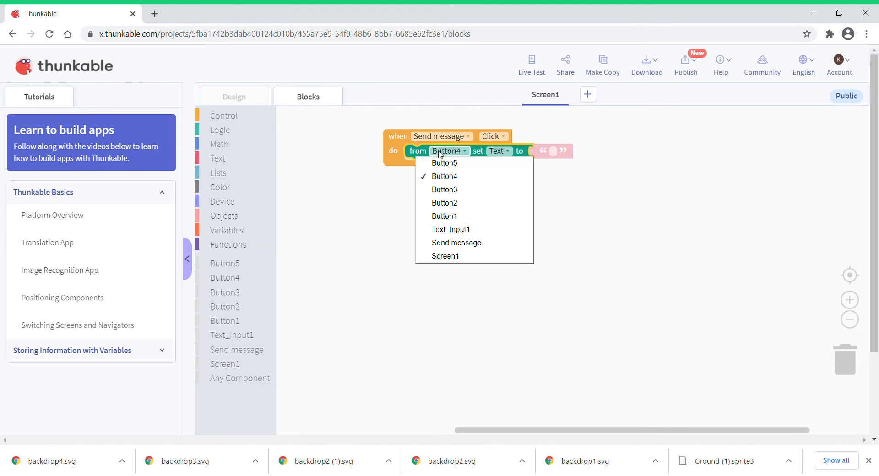
left_click(444, 163)
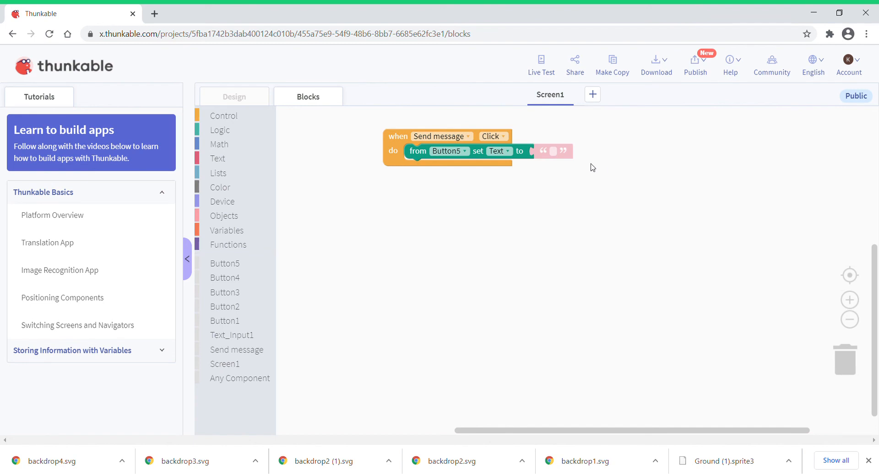
mouse_move(221, 296)
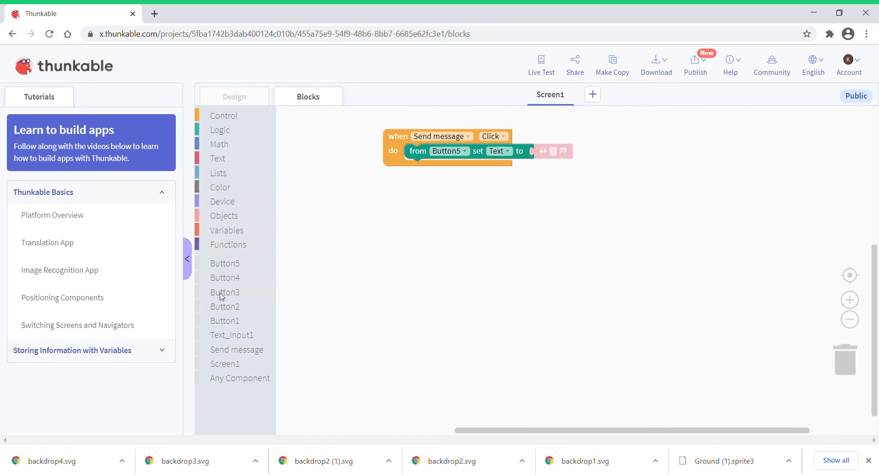
left_click(225, 277)
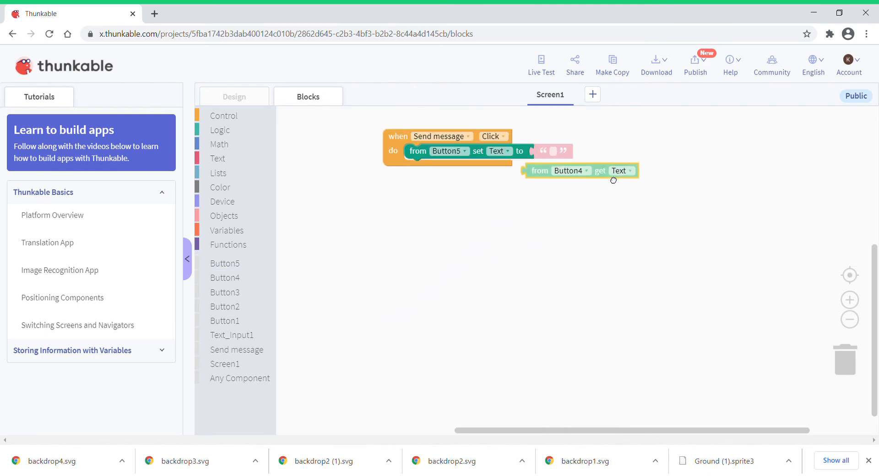
left_click_drag(580, 170, 580, 154)
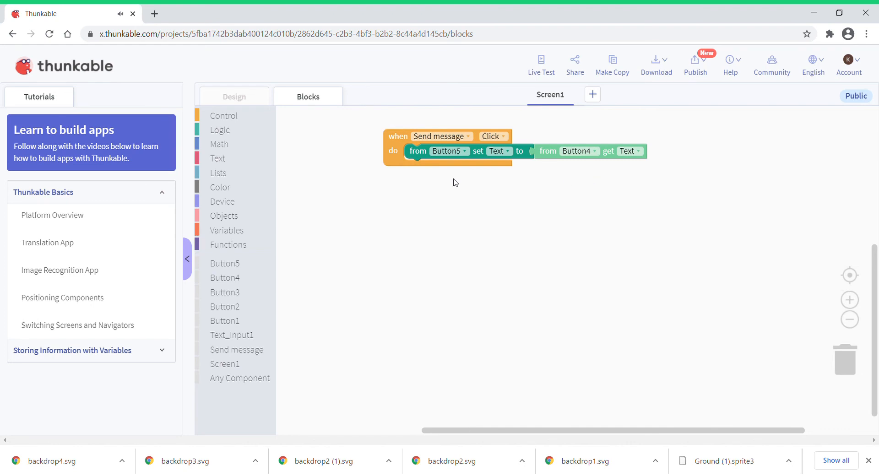
mouse_move(167, 84)
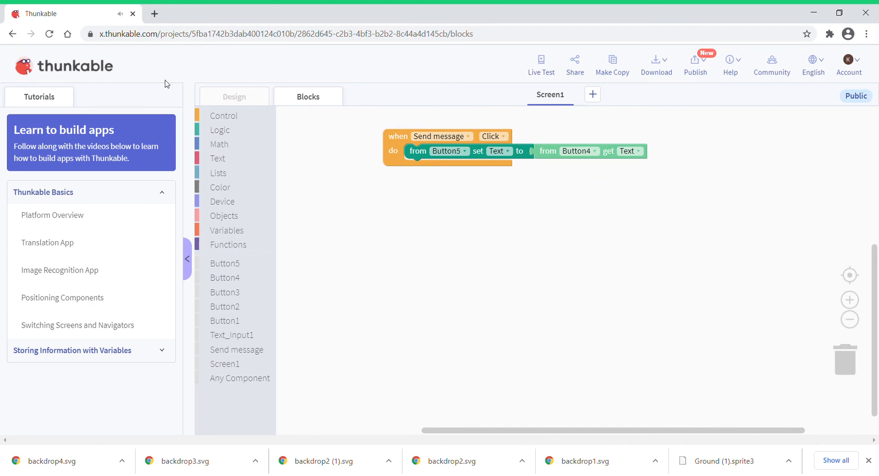
mouse_move(429, 105)
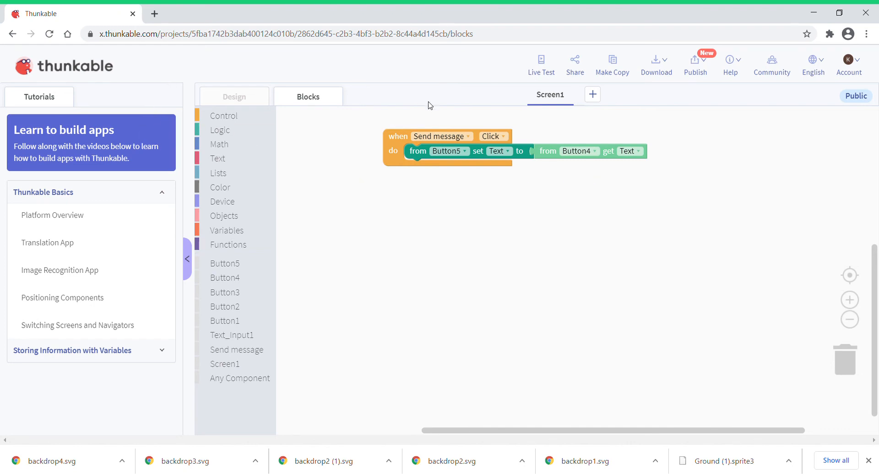
mouse_move(243, 191)
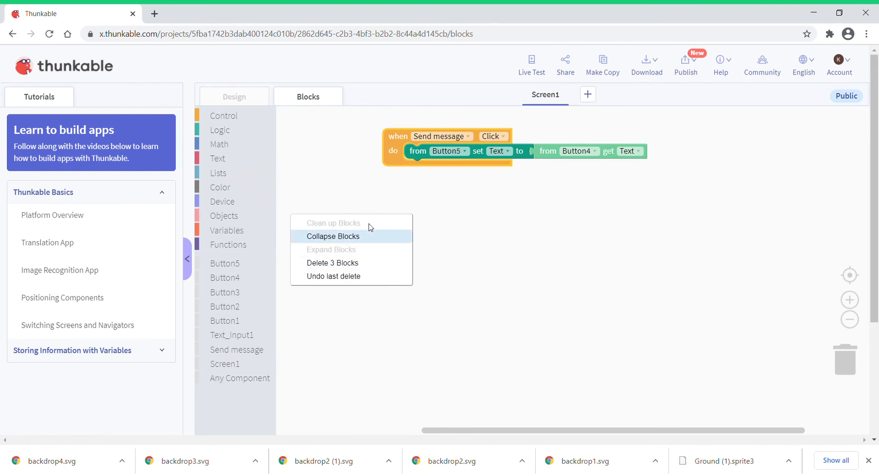
mouse_move(329, 209)
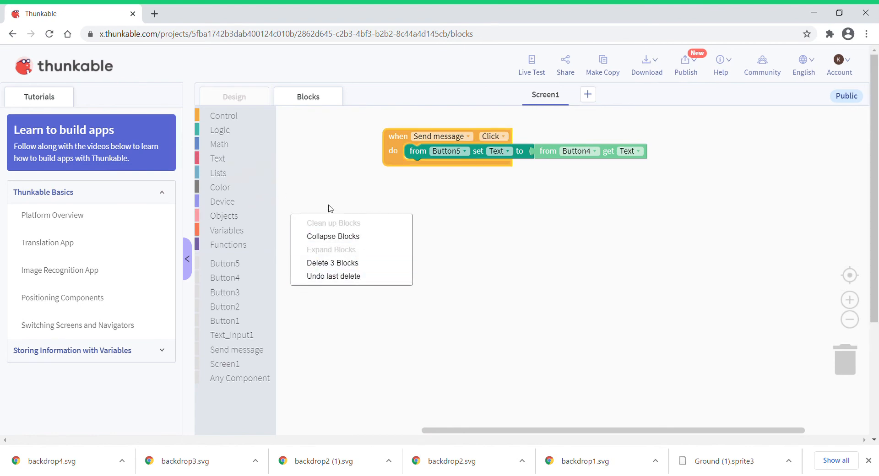
left_click(315, 185)
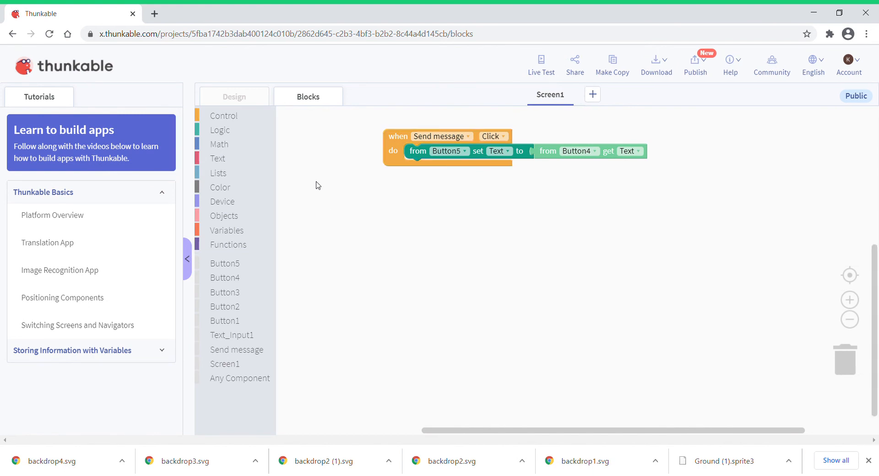
mouse_move(313, 184)
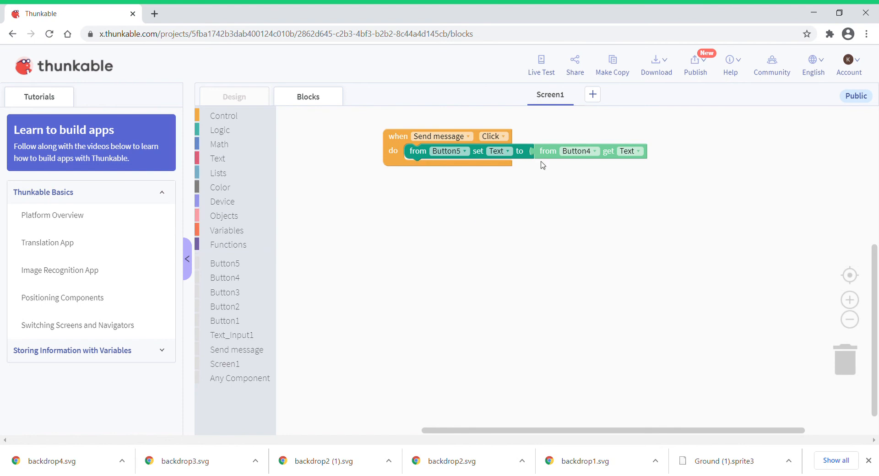
Duplicate the set step so Button4 takes Button3's text.
right_click(499, 151)
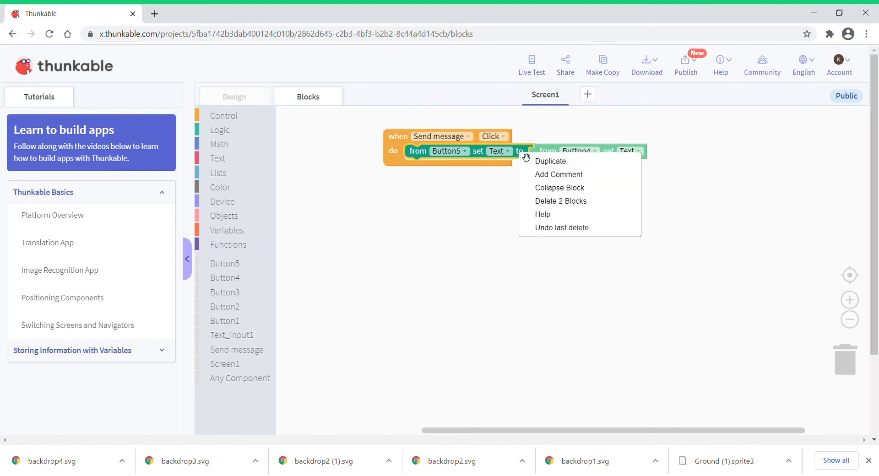
left_click(550, 161)
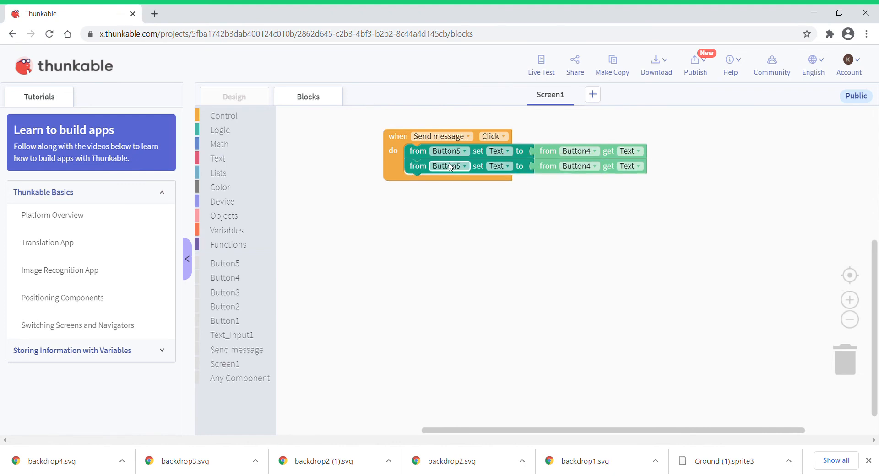
left_click(449, 166)
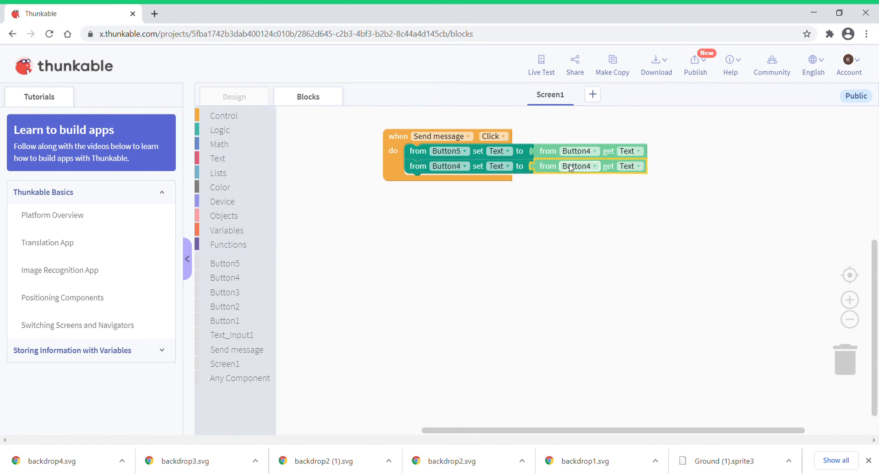
left_click(580, 167)
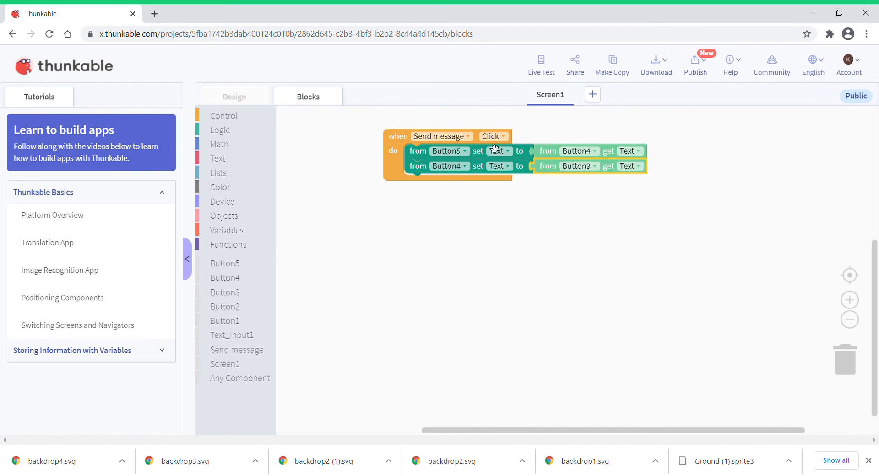
Duplicate again so Button3 takes Button2's text.
right_click(527, 172)
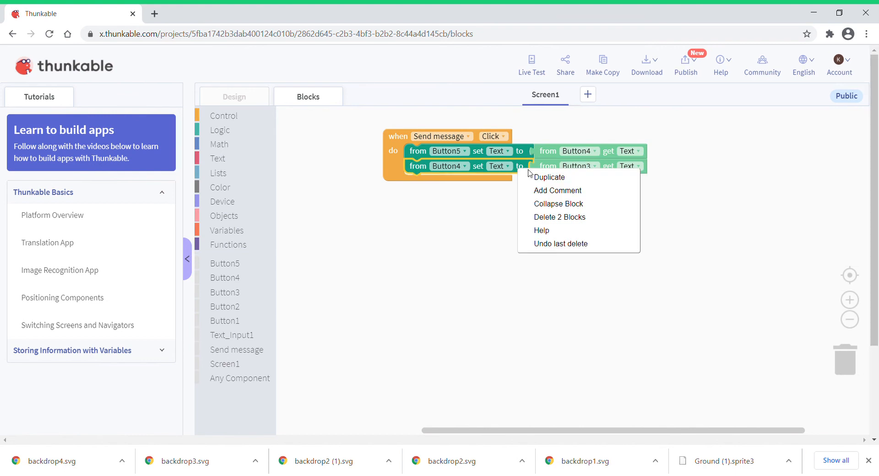
left_click(549, 177)
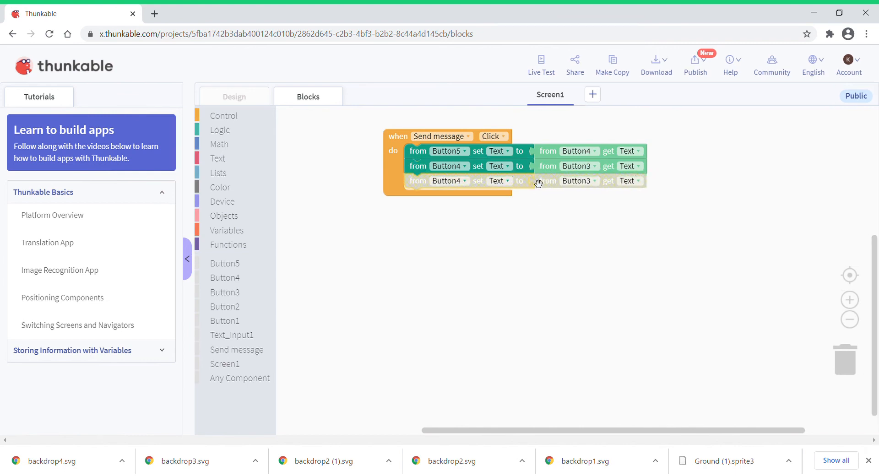
left_click(449, 180)
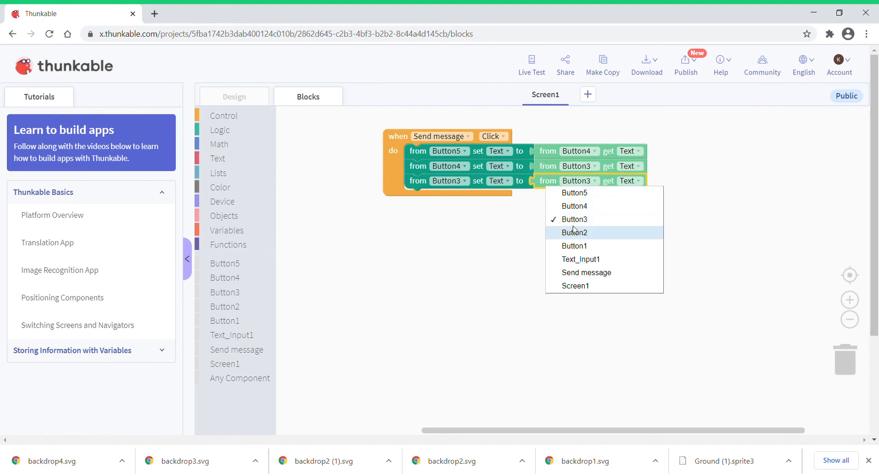
left_click(574, 232)
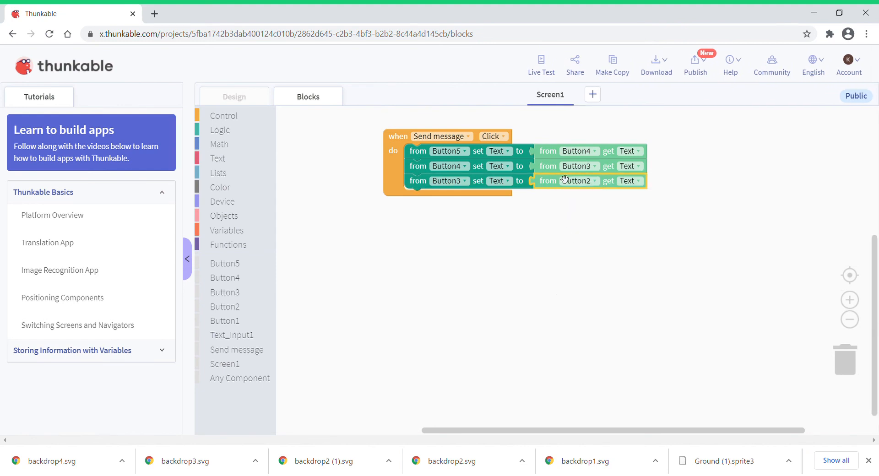
mouse_move(552, 166)
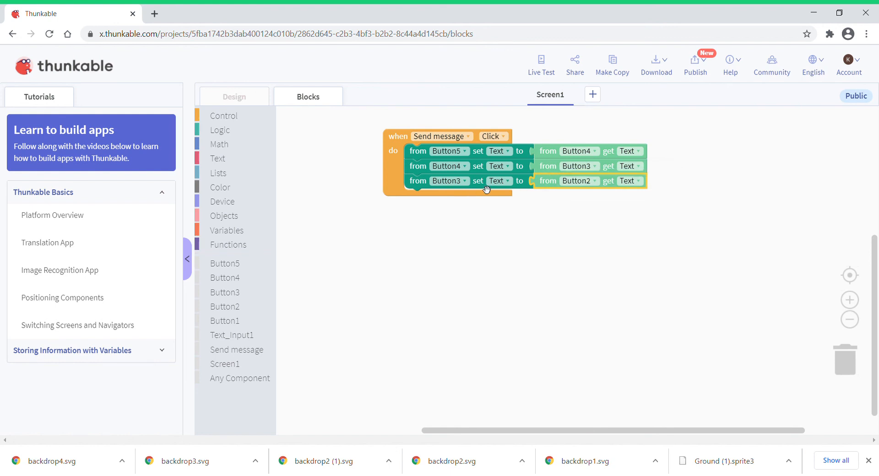
Attach a fourth row setting Button2's text from Button1's text.
left_click_drag(447, 180, 459, 204)
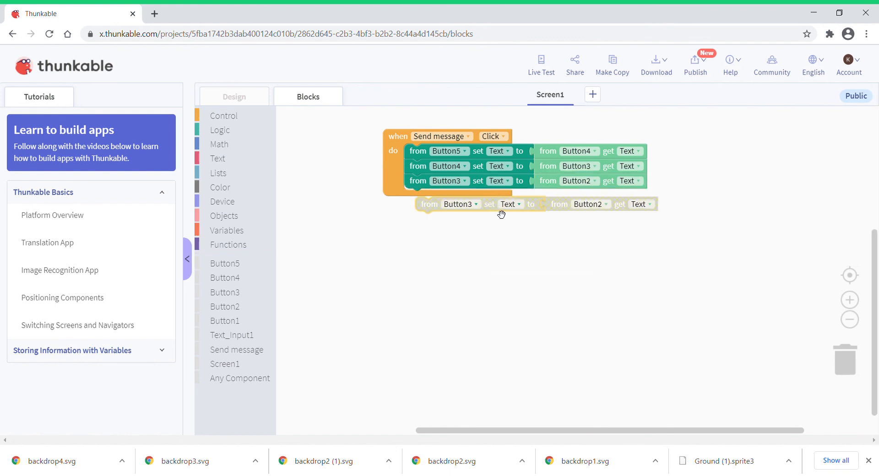
left_click(454, 196)
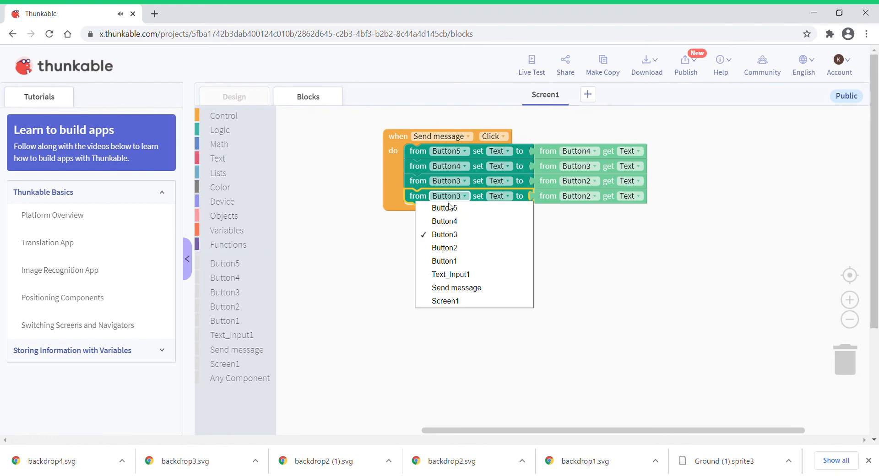
left_click(444, 247)
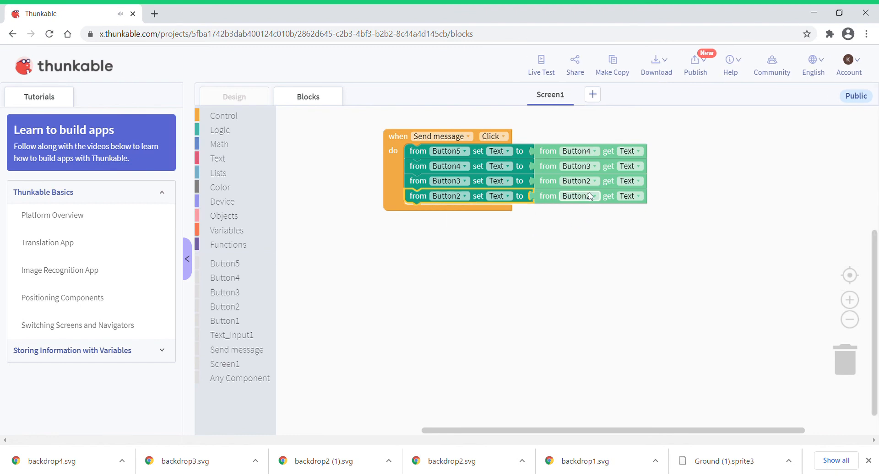
left_click(577, 196)
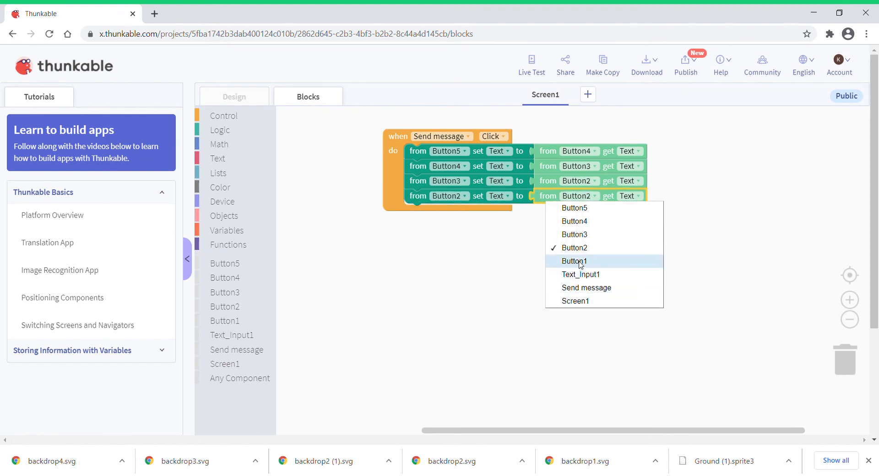
left_click(574, 260)
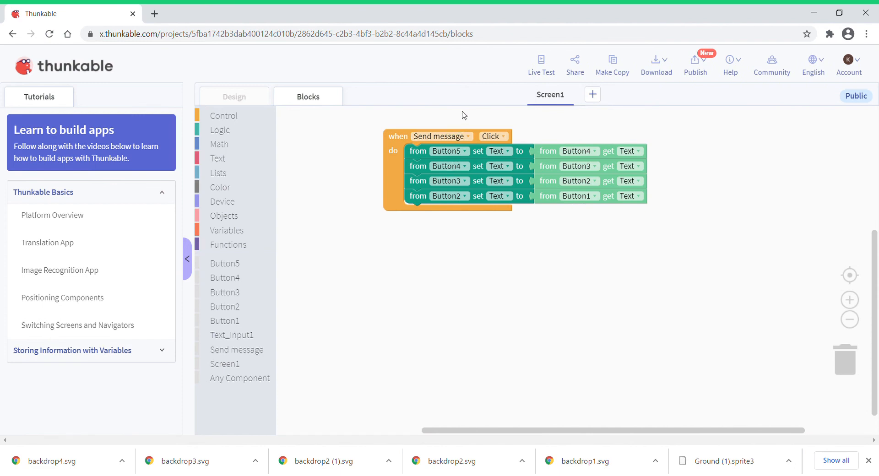
mouse_move(280, 186)
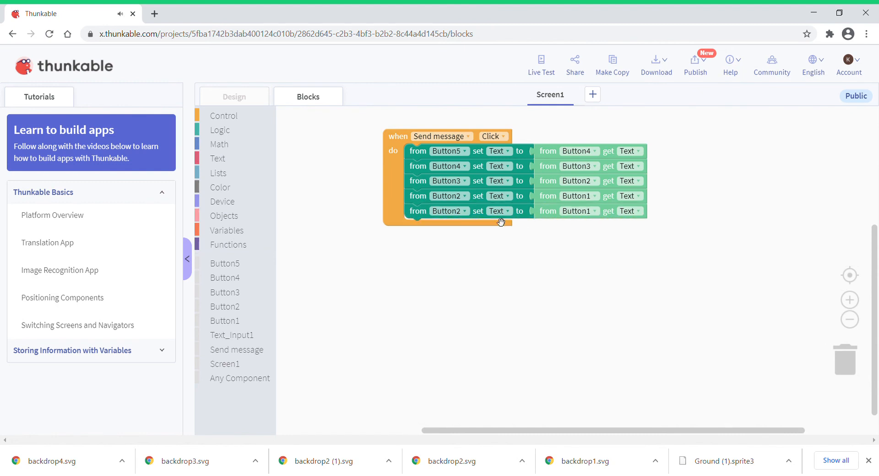
mouse_move(314, 307)
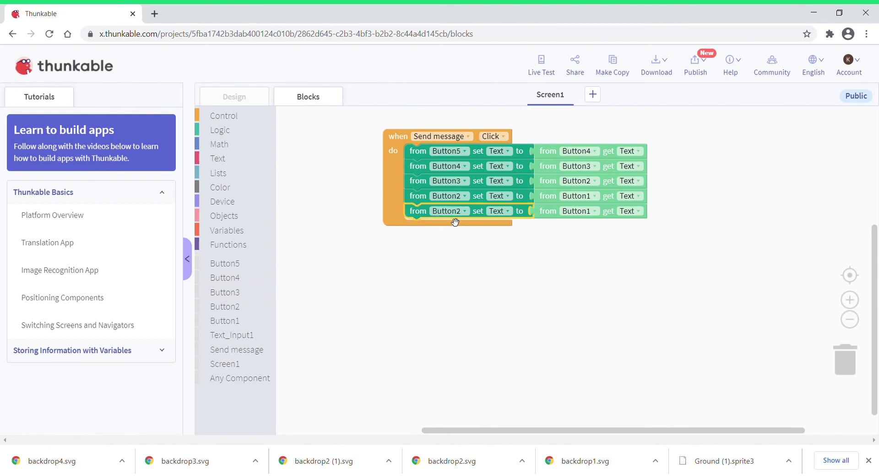
Change the fifth row's component and trash the stray Button1 get Text block.
left_click(447, 210)
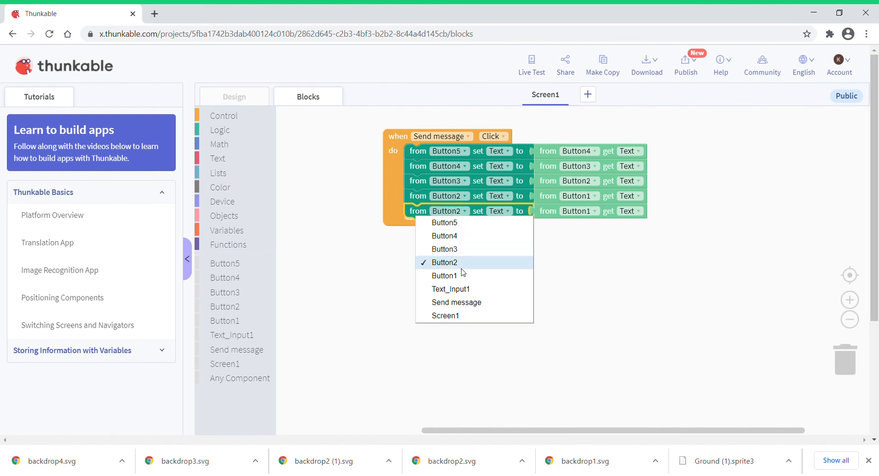
left_click(450, 289)
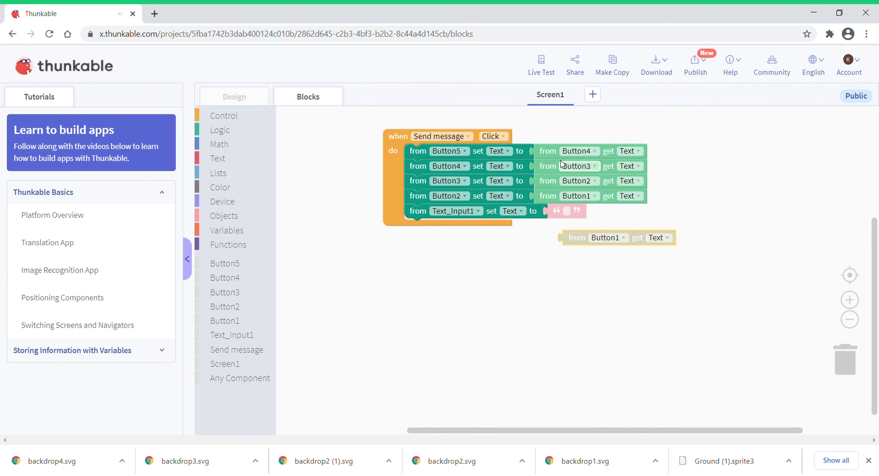
left_click_drag(571, 151, 670, 142)
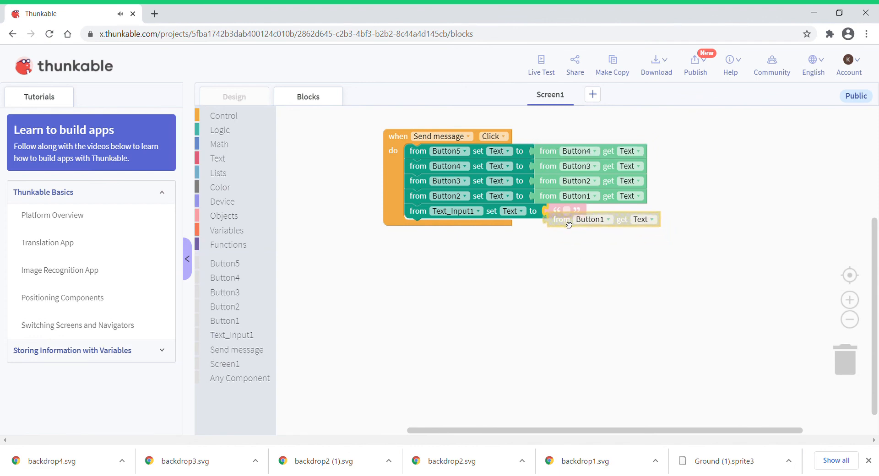
left_click_drag(567, 218, 595, 265)
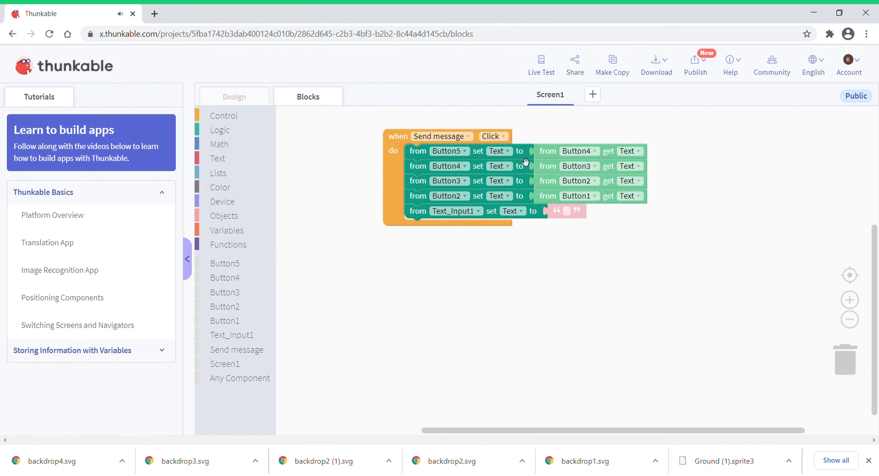
mouse_move(558, 72)
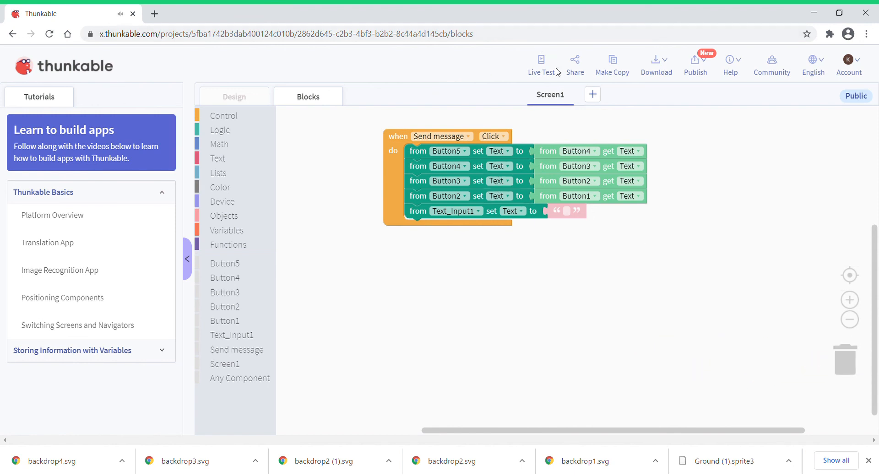
left_click(540, 63)
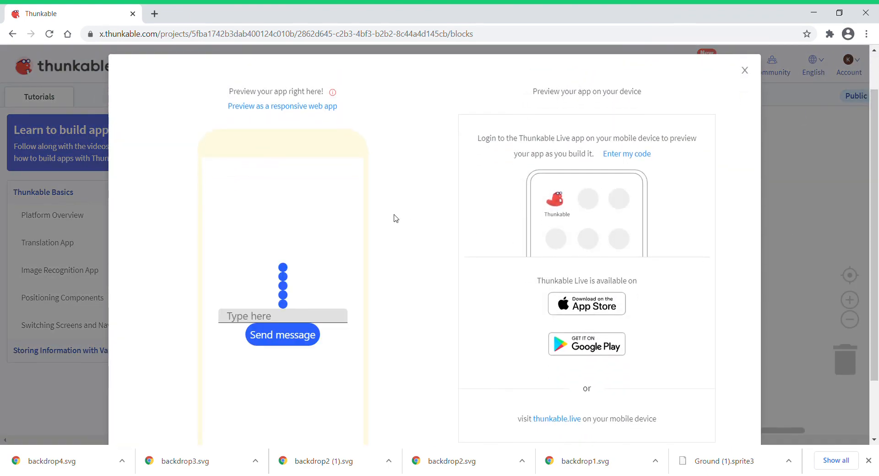
left_click(282, 316)
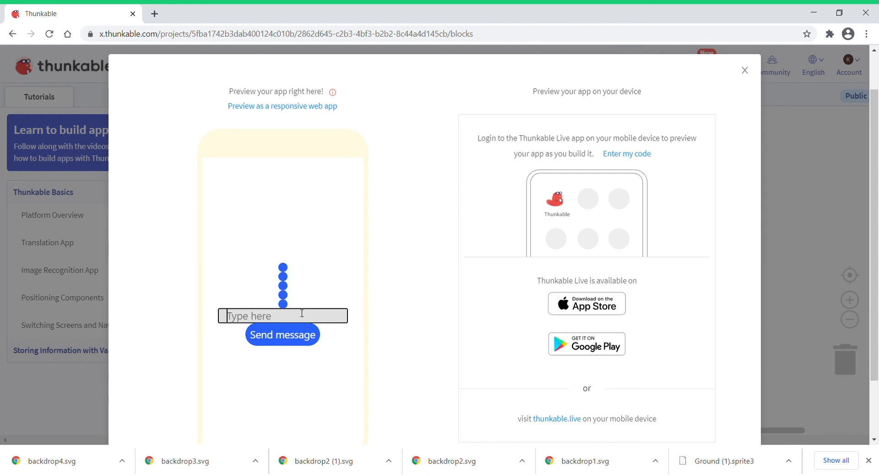
type("Hek")
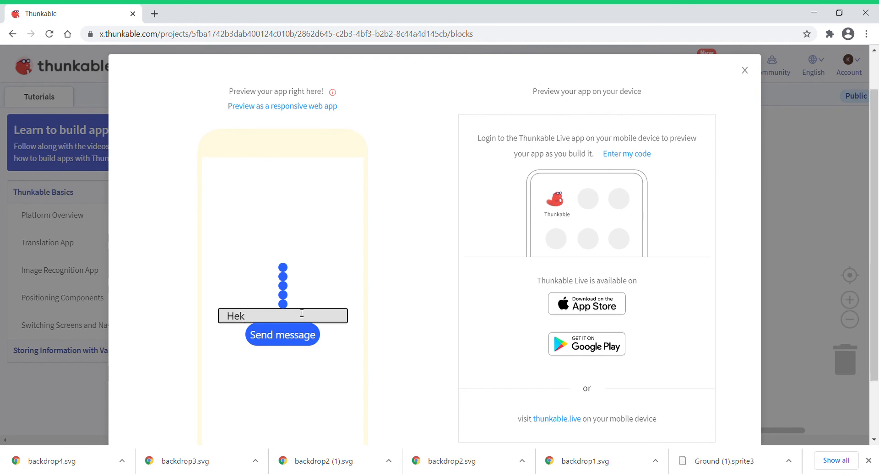
key("Backspace")
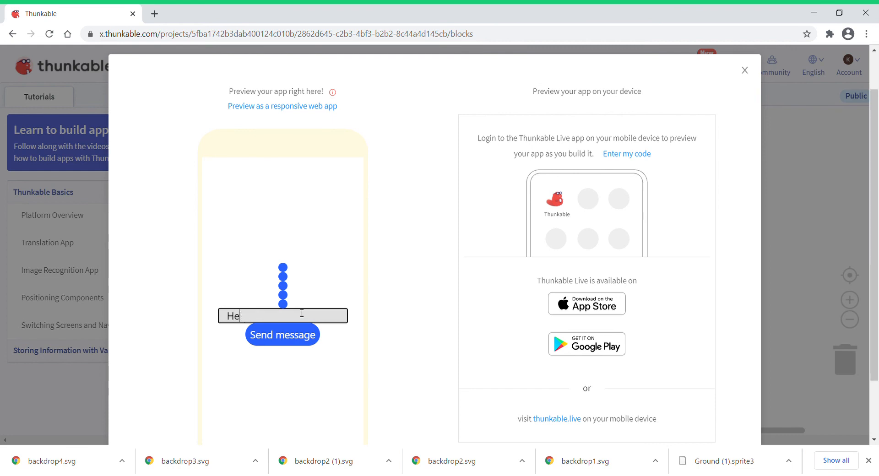
type("llo")
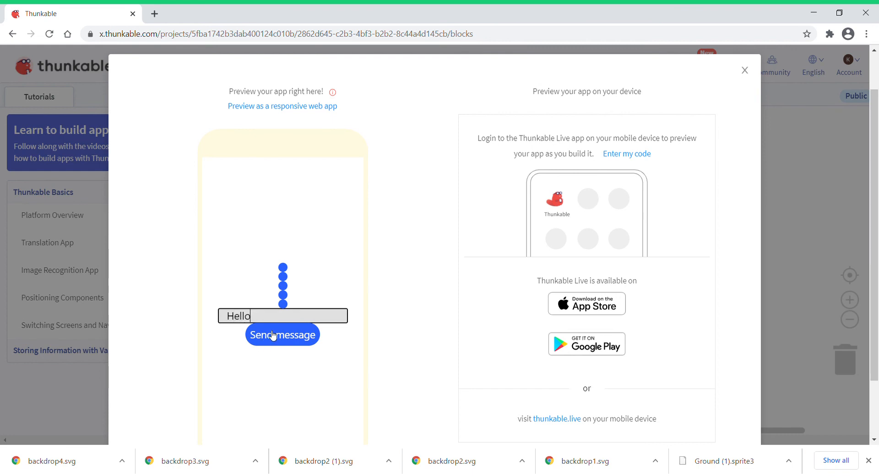
left_click(283, 334)
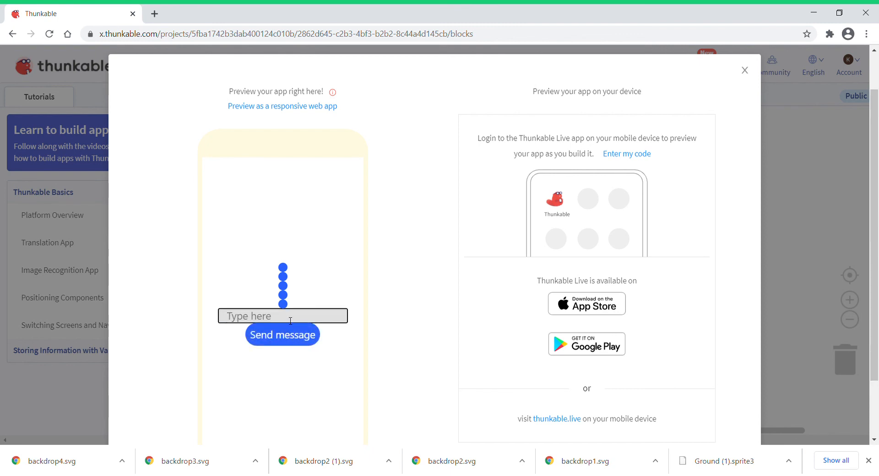
type("Heloo")
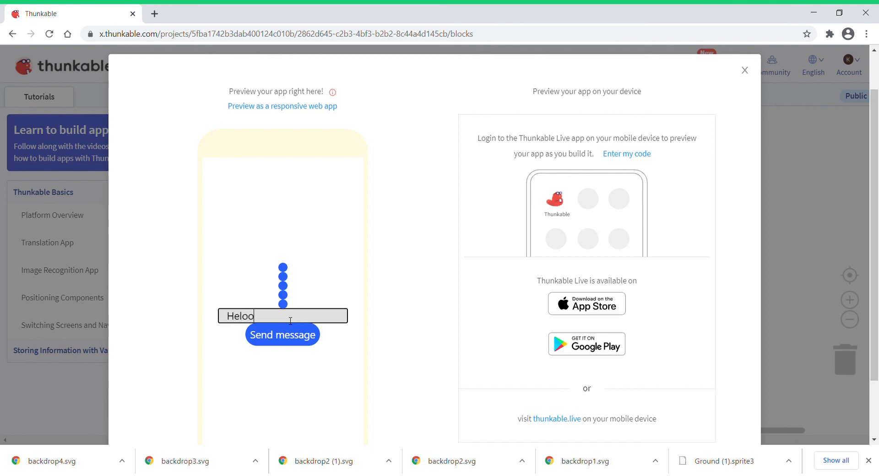
left_click(282, 335)
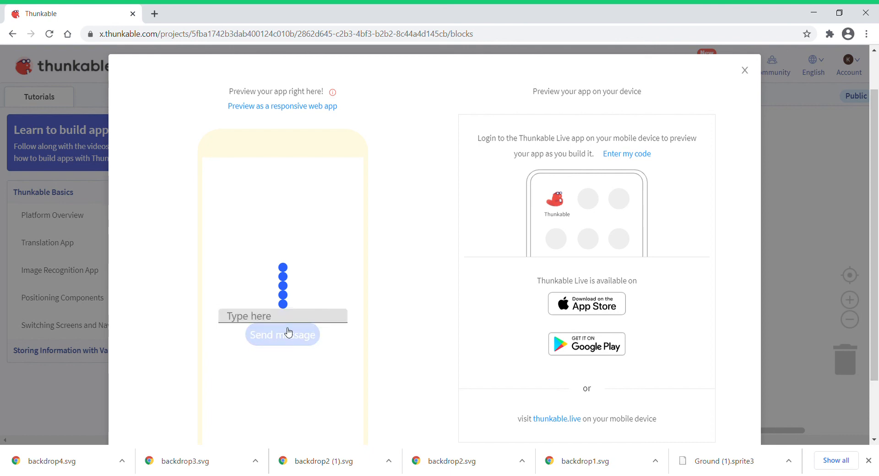
left_click(743, 70)
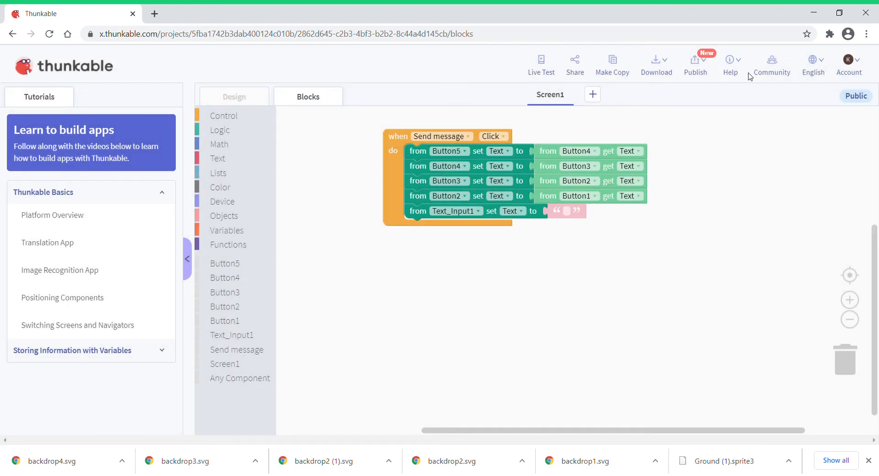
mouse_move(716, 124)
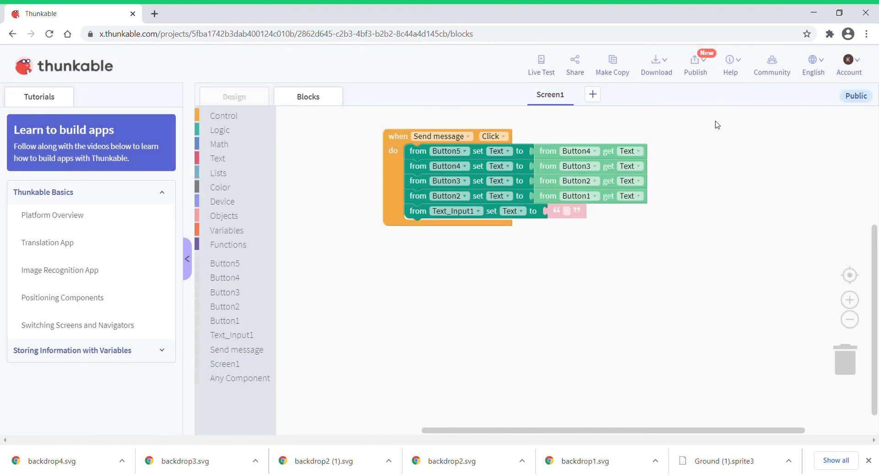
mouse_move(739, 85)
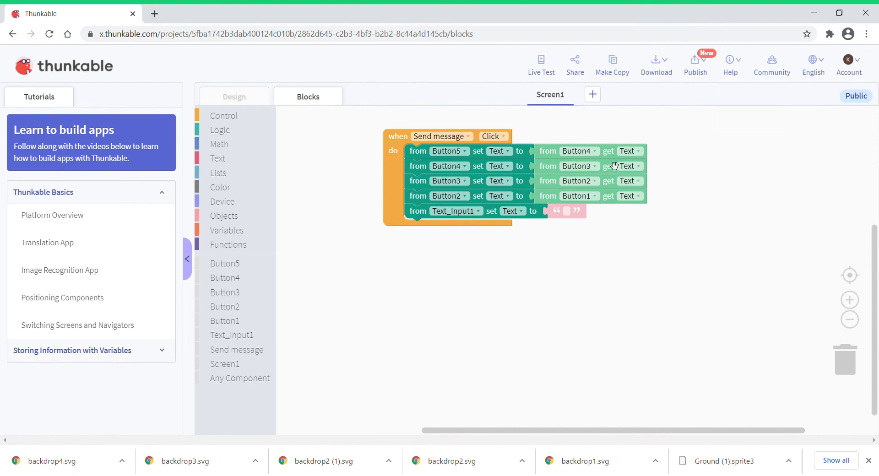
mouse_move(616, 143)
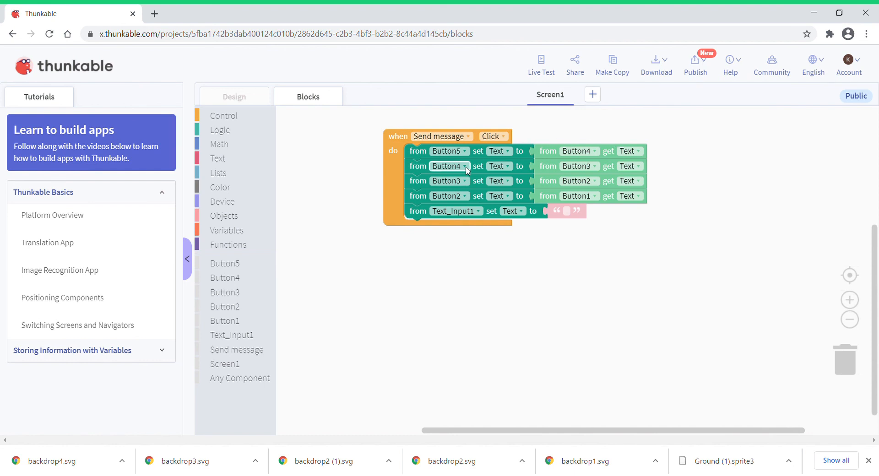
mouse_move(531, 172)
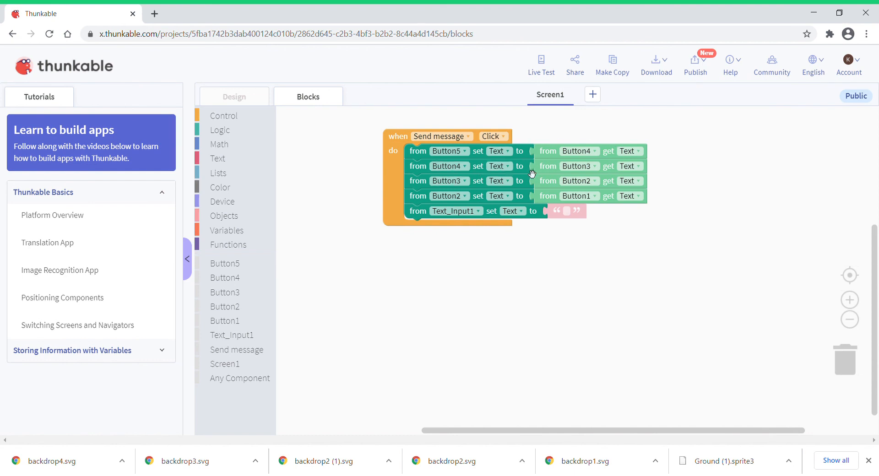
mouse_move(495, 194)
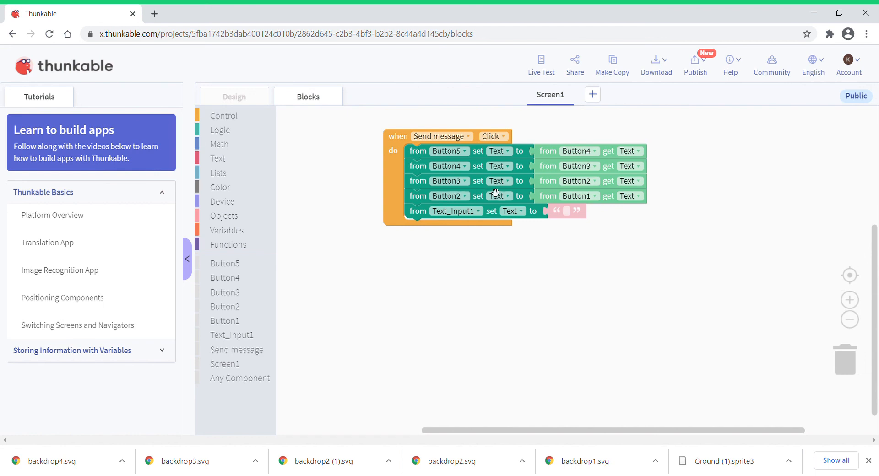
mouse_move(312, 254)
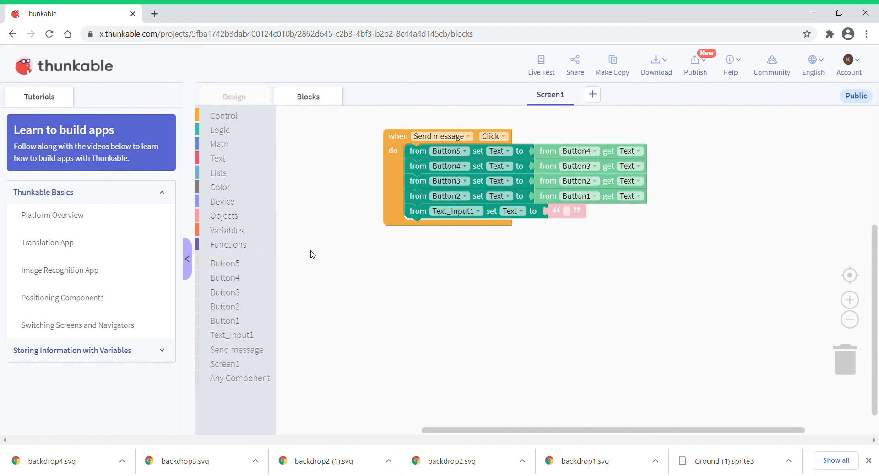
right_click(358, 247)
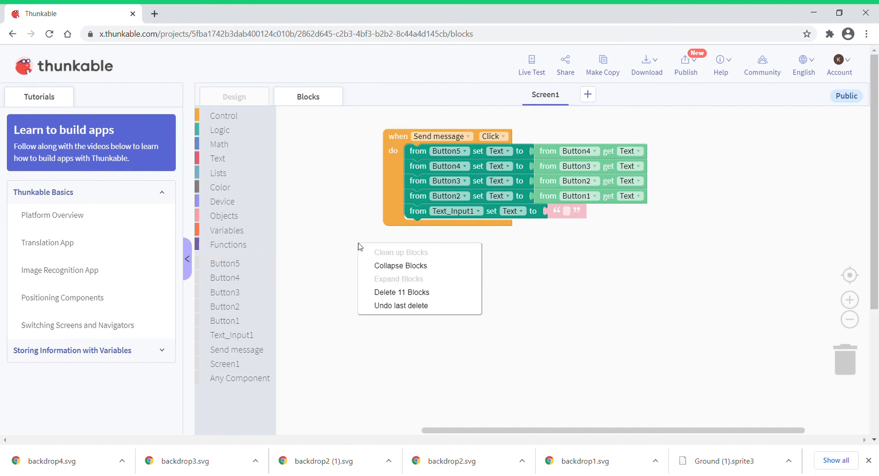
left_click(352, 249)
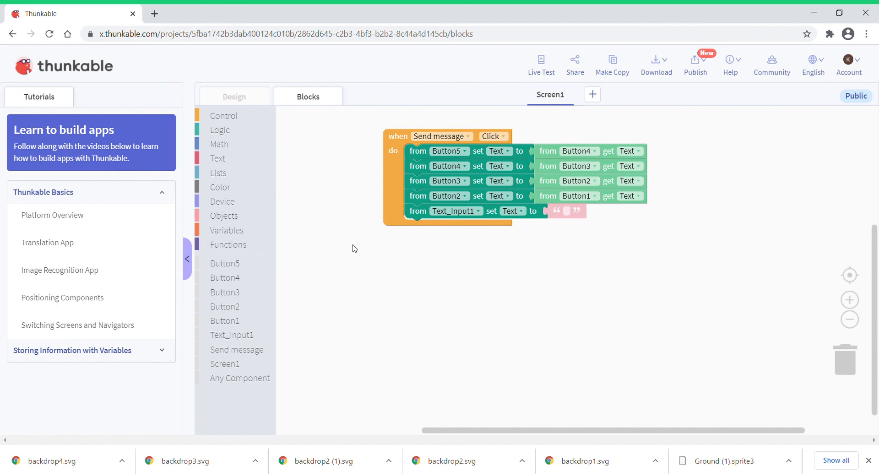
mouse_move(432, 250)
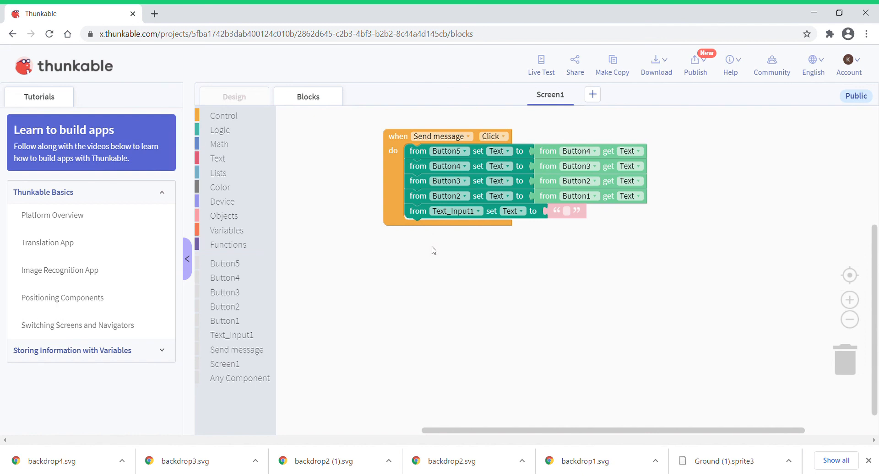
mouse_move(430, 200)
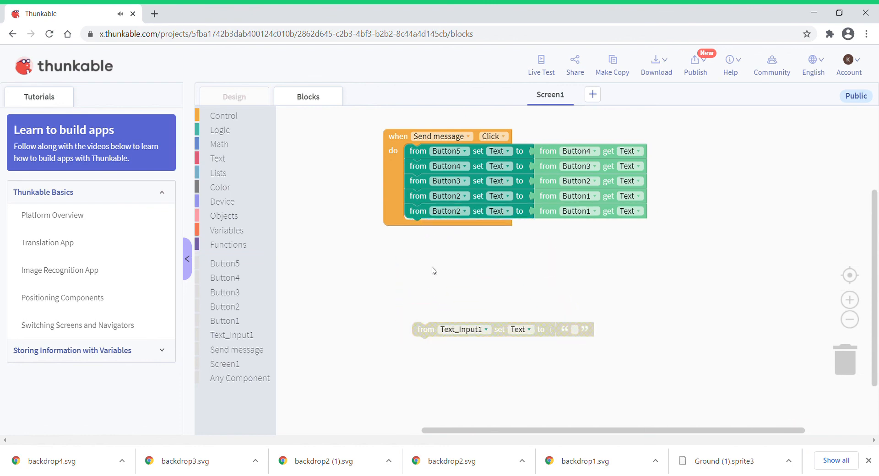
mouse_move(404, 253)
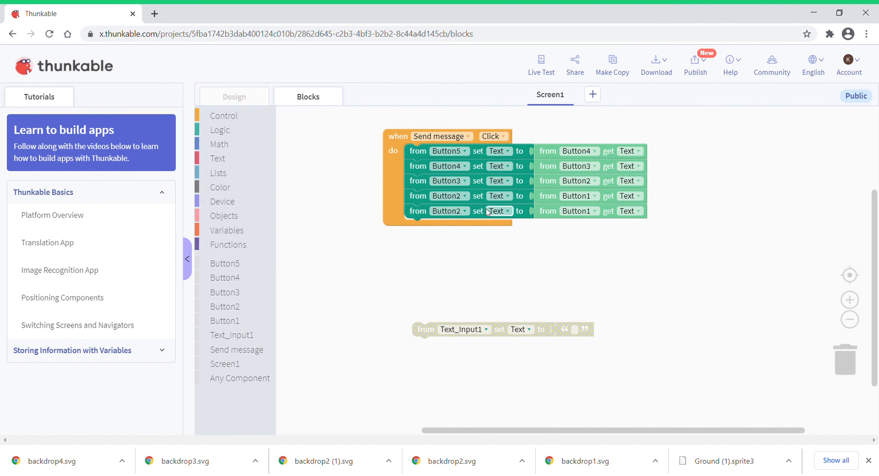
Make the new row set Button1's text from Text_Input1, then launch Live Test.
left_click(447, 211)
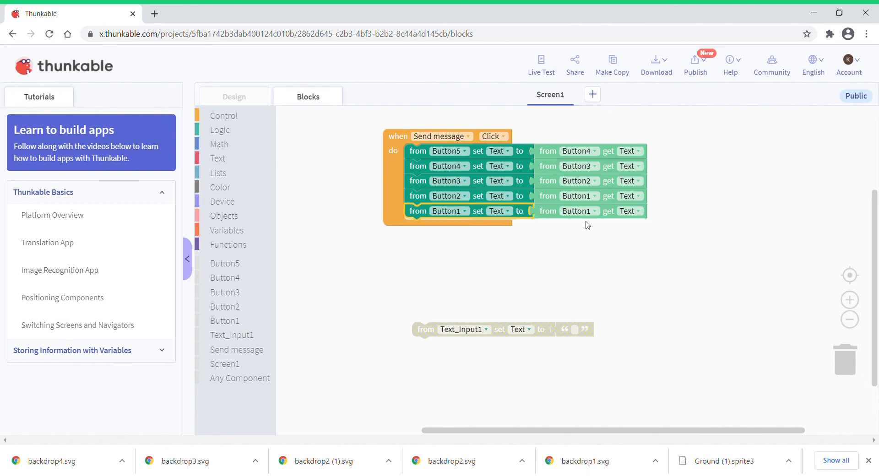
left_click(578, 211)
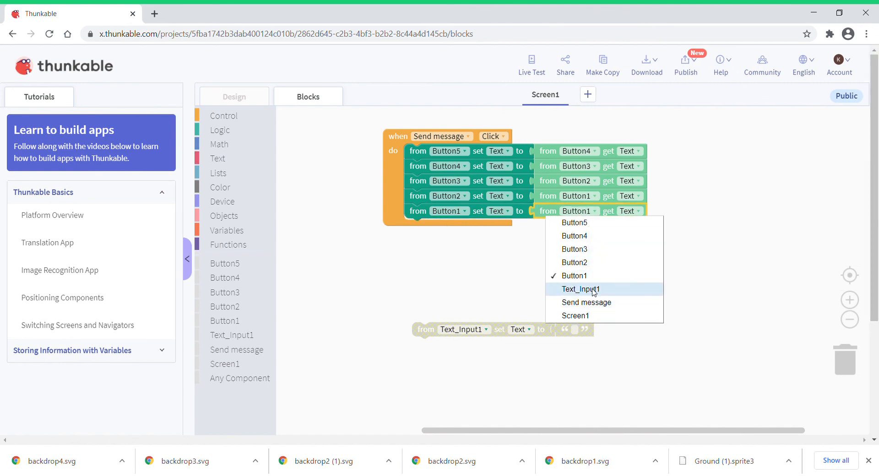
left_click(581, 289)
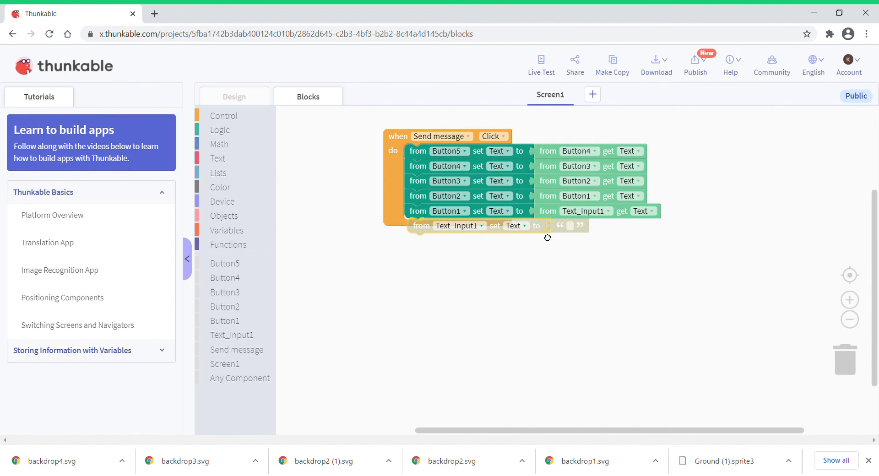
right_click(560, 304)
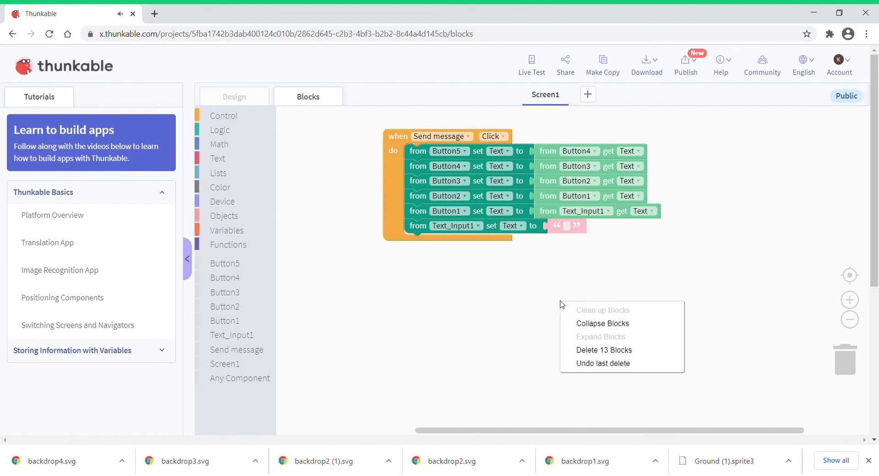
left_click(502, 306)
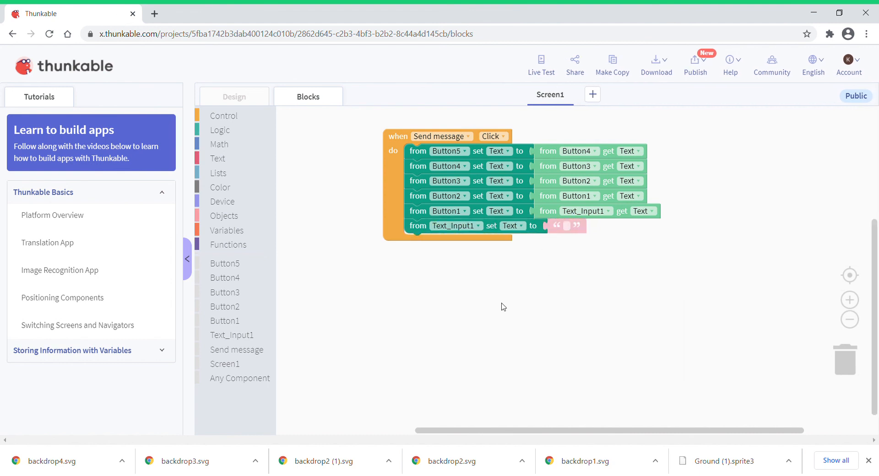
left_click(539, 61)
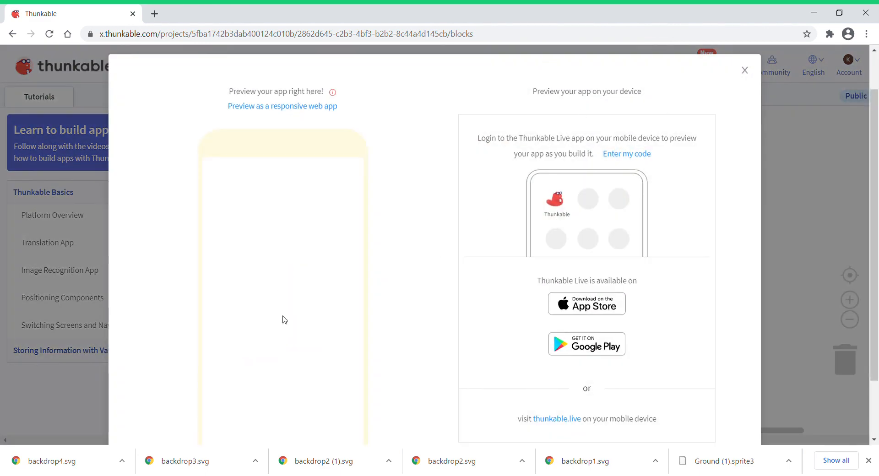
mouse_move(220, 374)
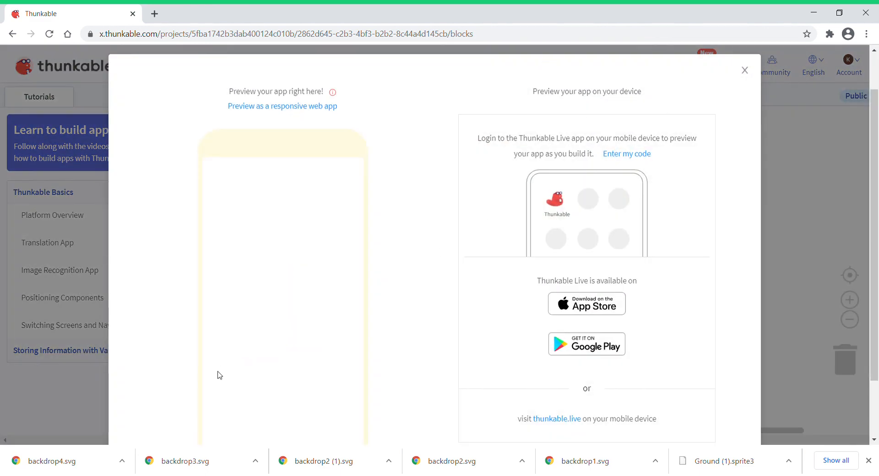
Send 'Hello' and 'hi' in the preview as chat bubbles, then close it.
scroll("down", 3)
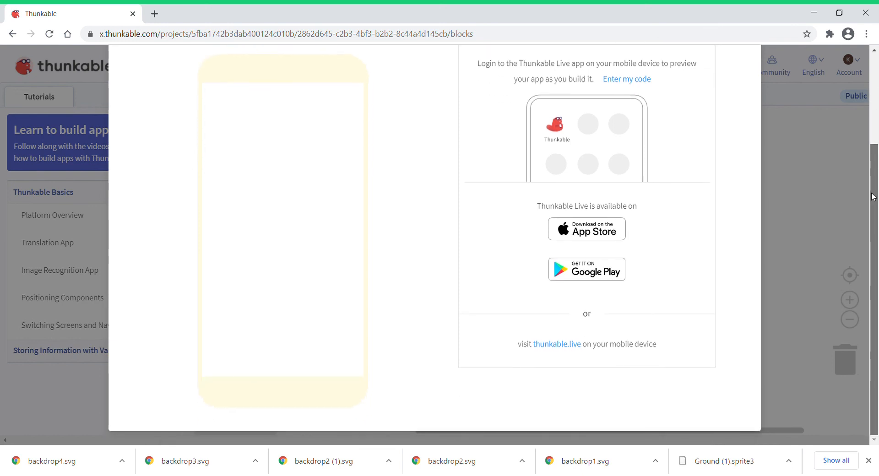
scroll("up", 3)
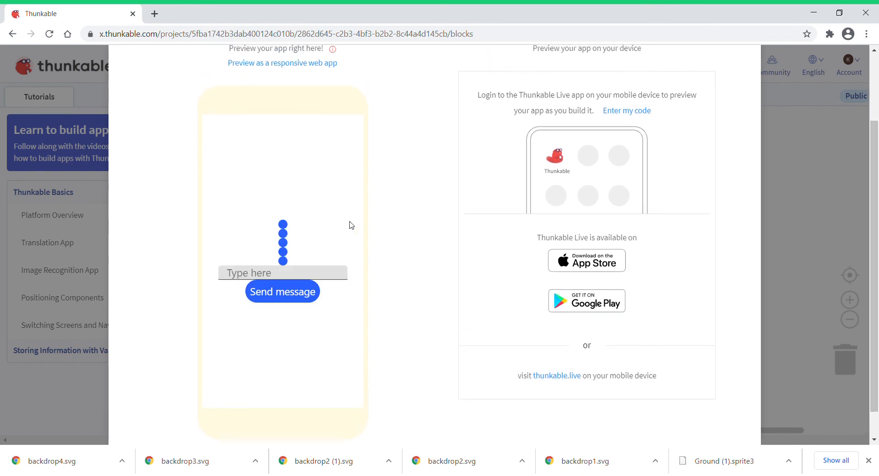
left_click(282, 273)
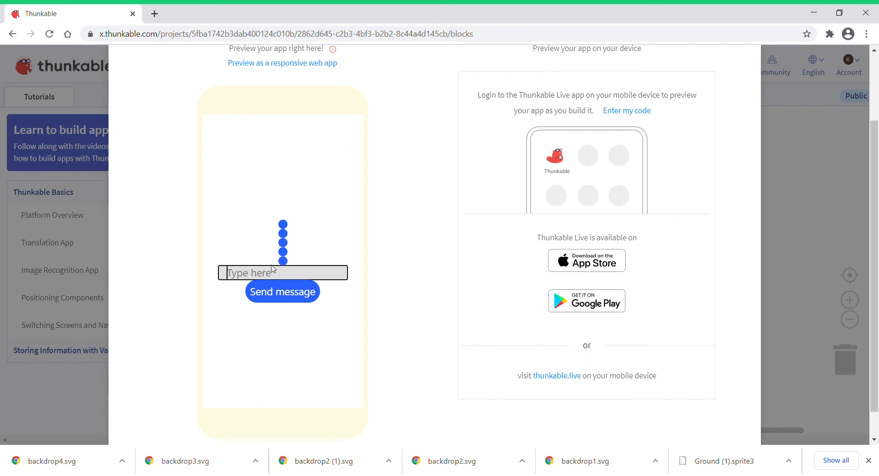
type("Hell")
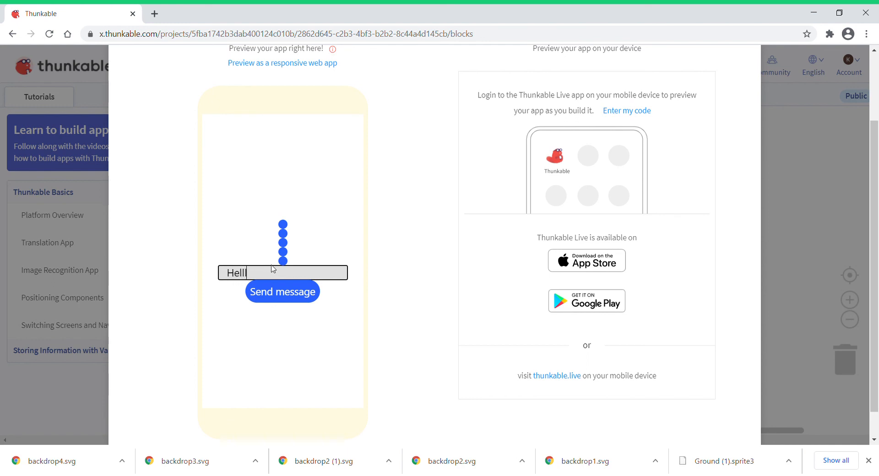
left_click(282, 291)
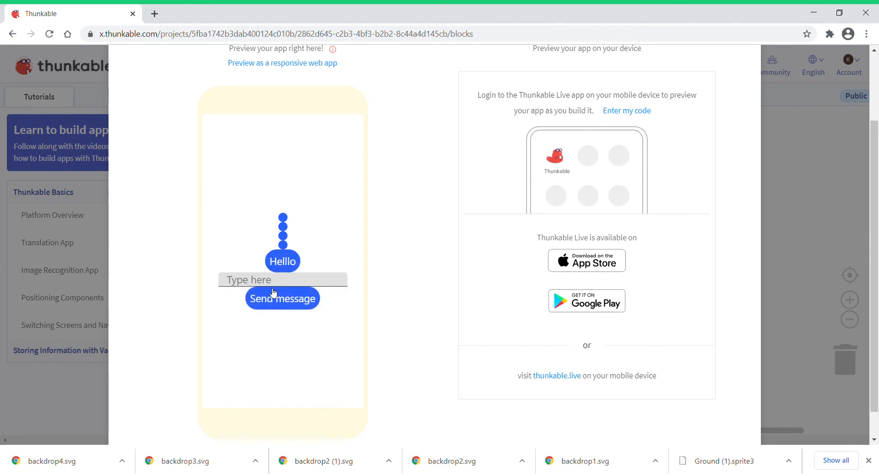
type("h")
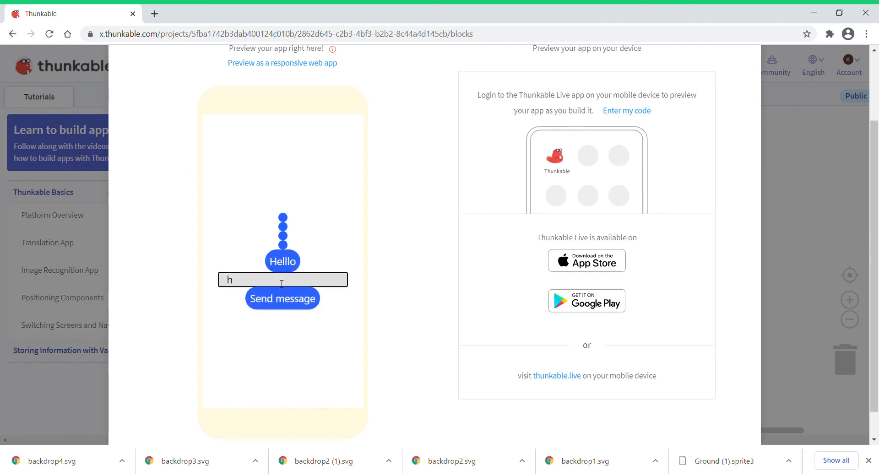
left_click(282, 299)
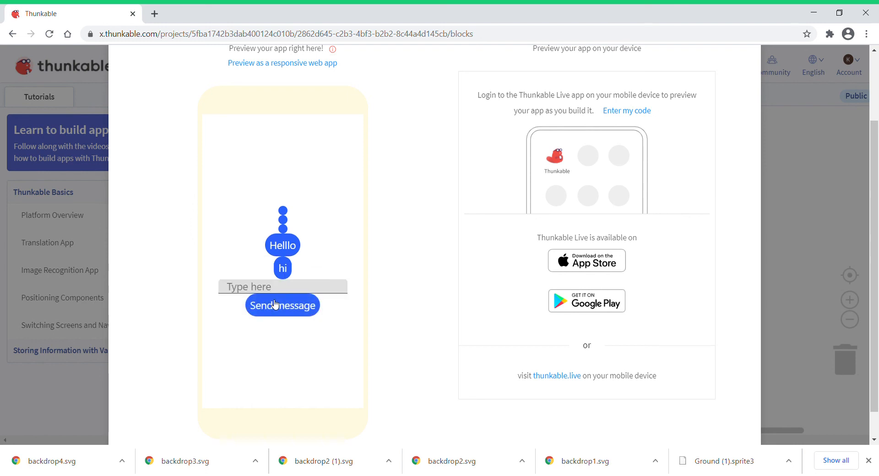
mouse_move(296, 269)
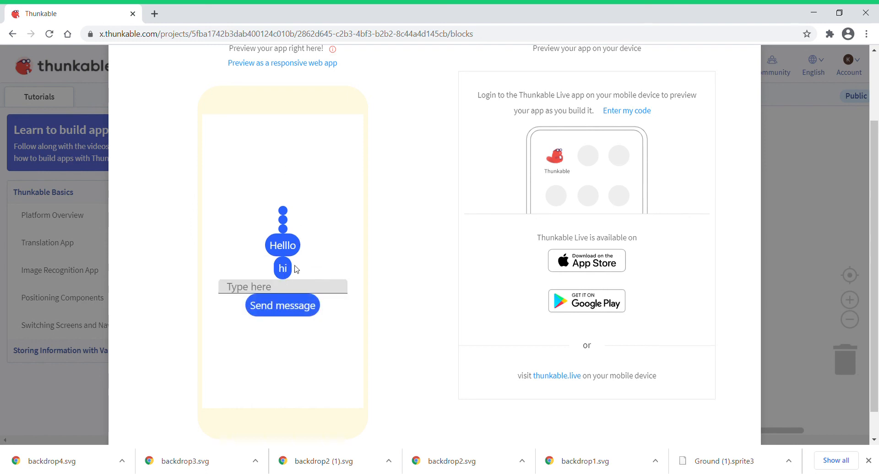
mouse_move(290, 234)
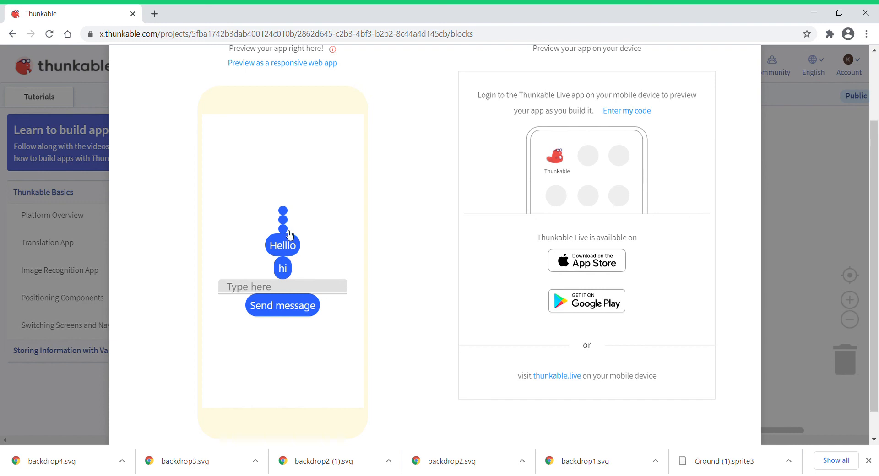
mouse_move(285, 224)
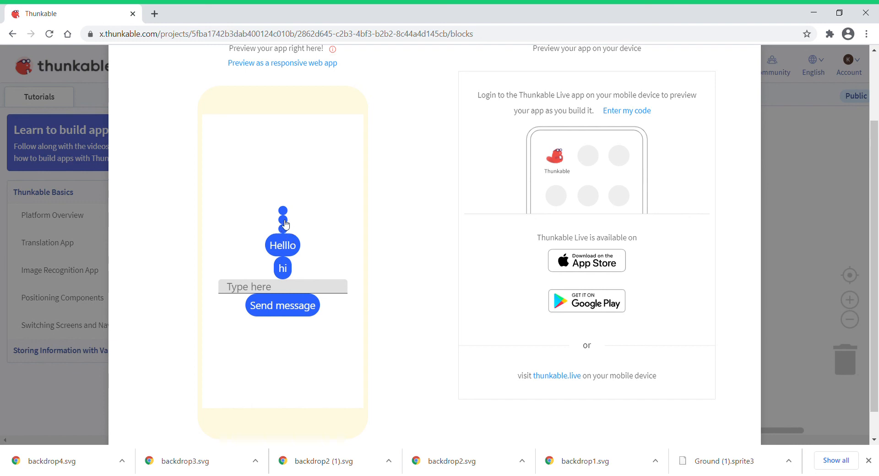
mouse_move(288, 216)
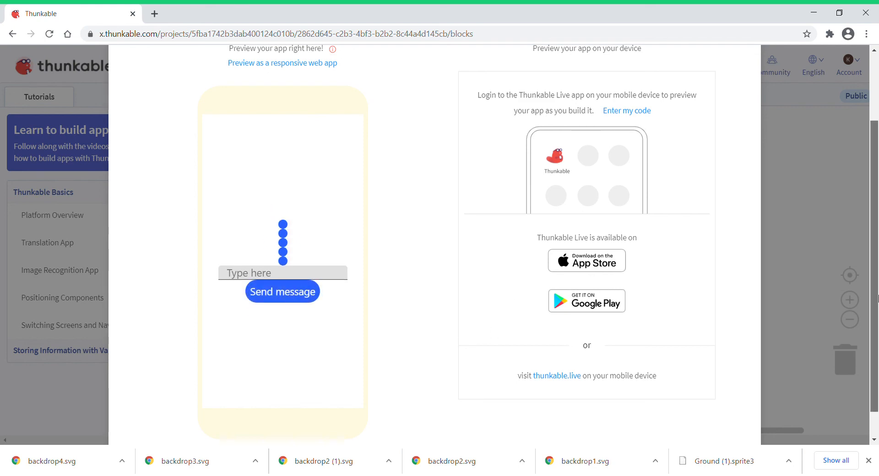
left_click(307, 97)
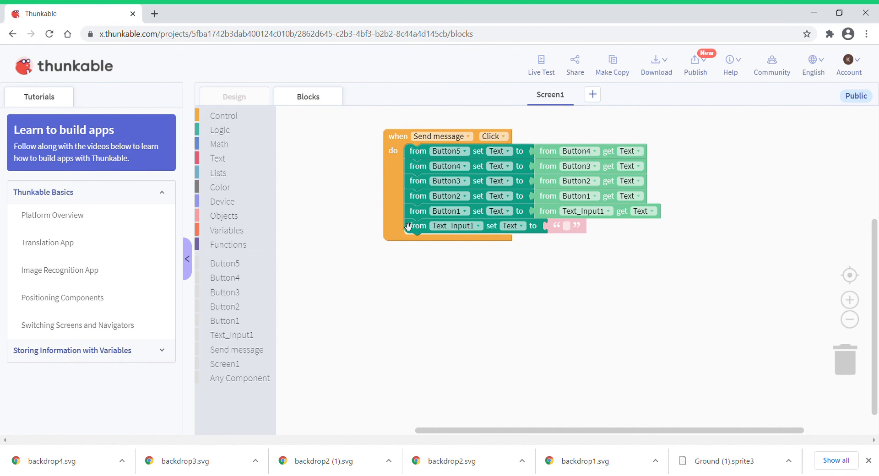
mouse_move(417, 227)
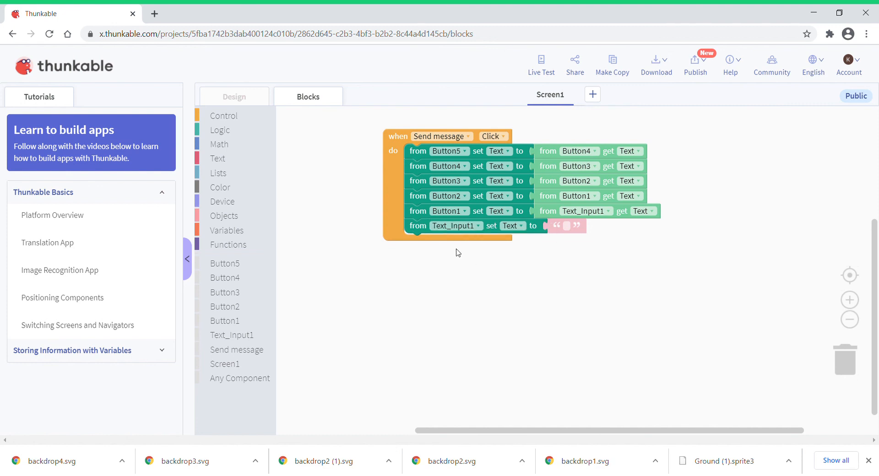
mouse_move(419, 232)
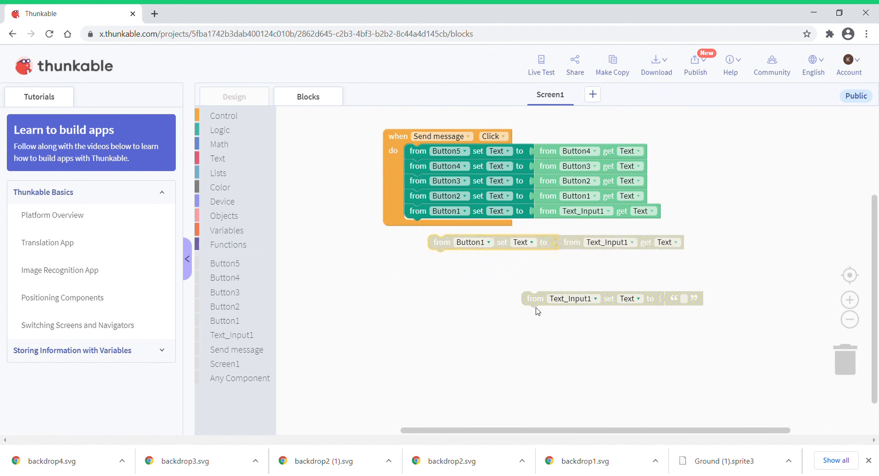
left_click_drag(611, 298, 516, 270)
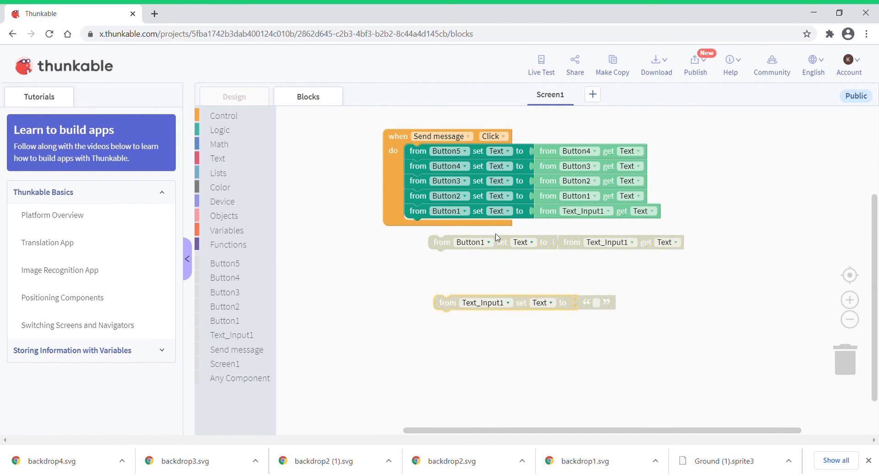
mouse_move(481, 230)
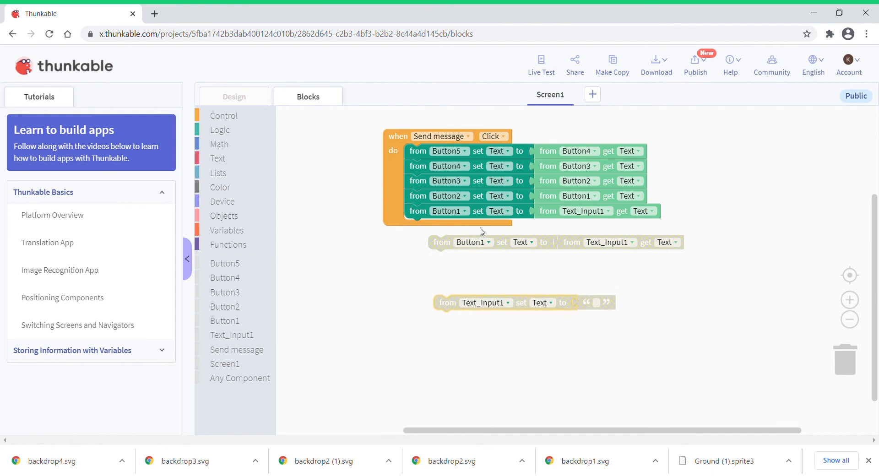
mouse_move(487, 159)
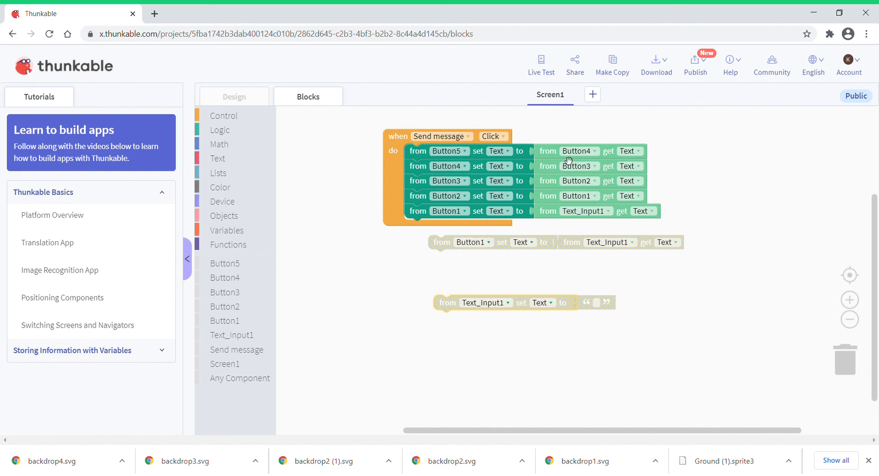
mouse_move(449, 168)
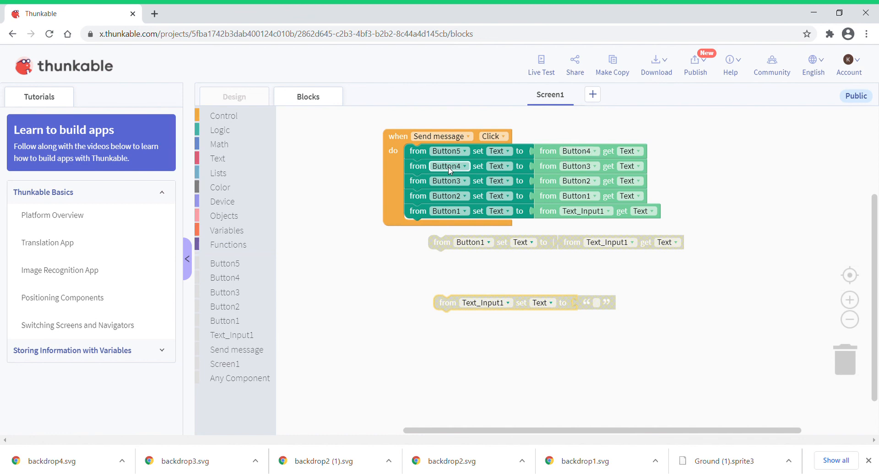
mouse_move(417, 209)
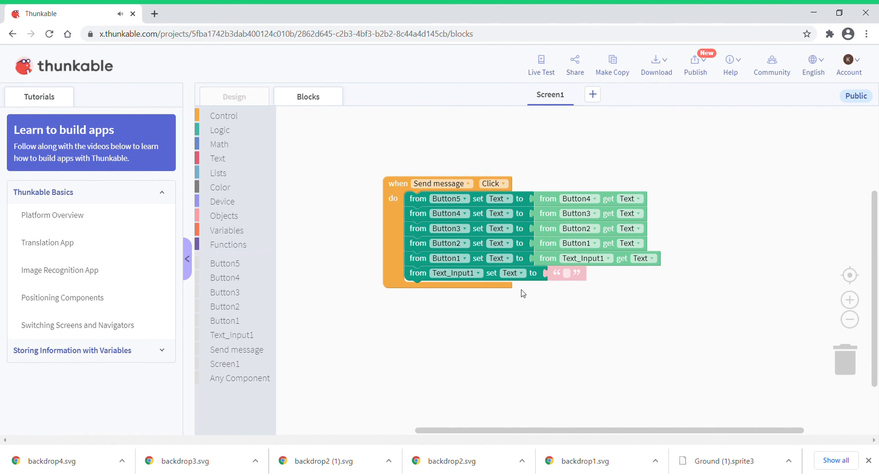
mouse_move(502, 355)
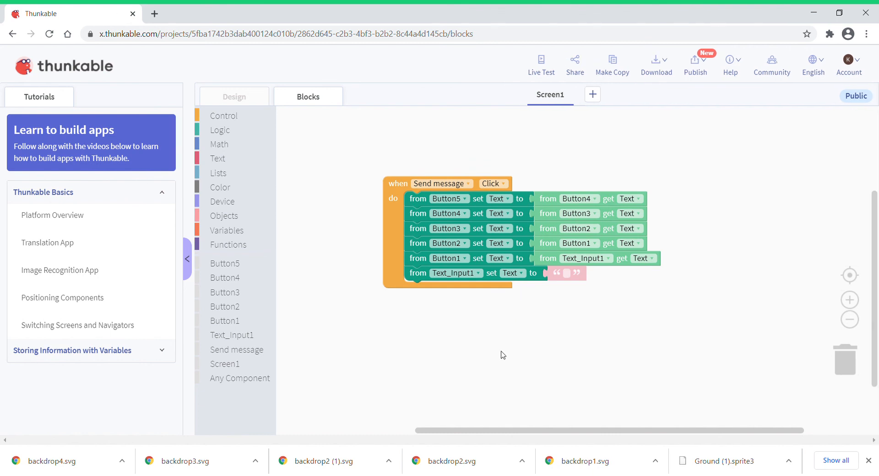
mouse_move(519, 243)
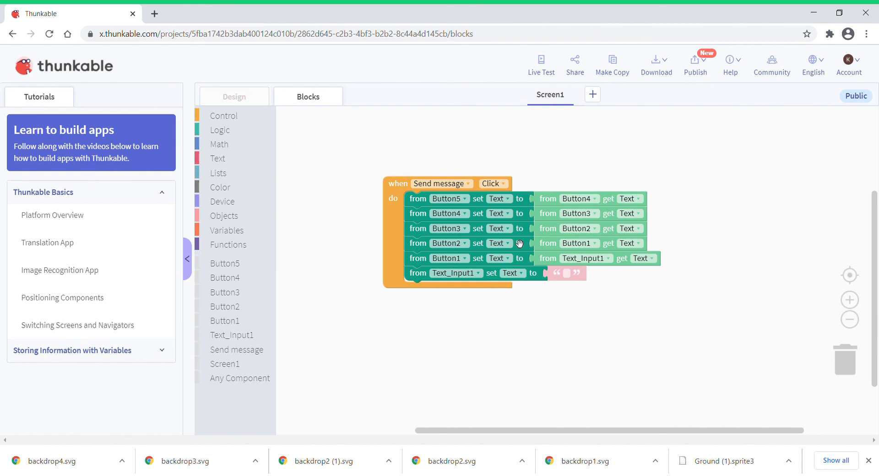
mouse_move(519, 243)
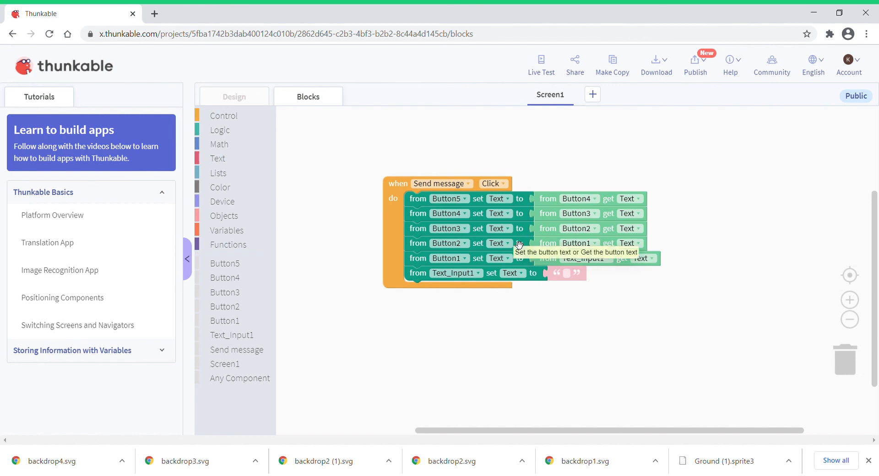
mouse_move(584, 186)
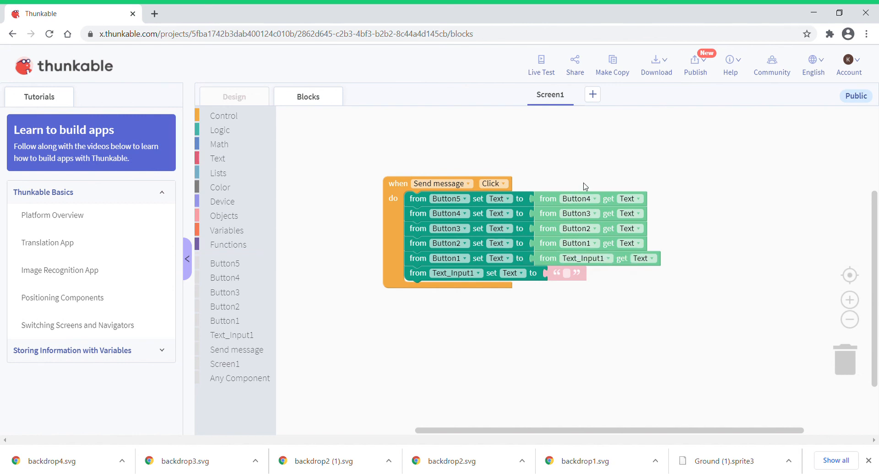
mouse_move(611, 175)
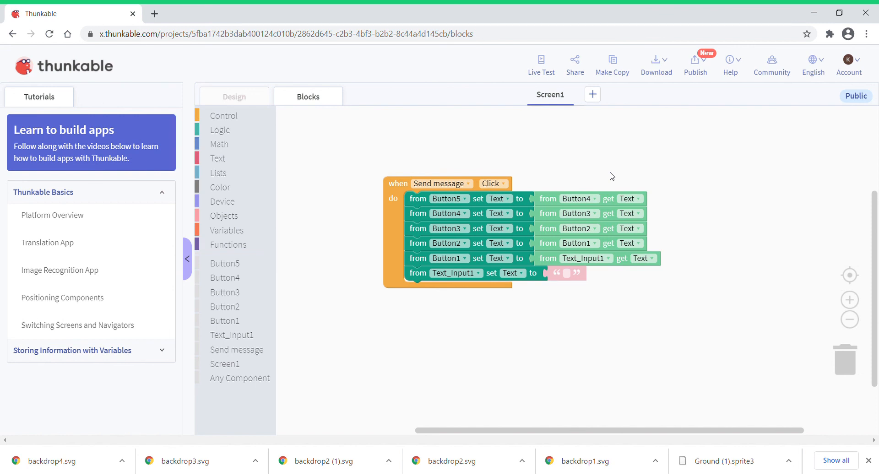
mouse_move(687, 213)
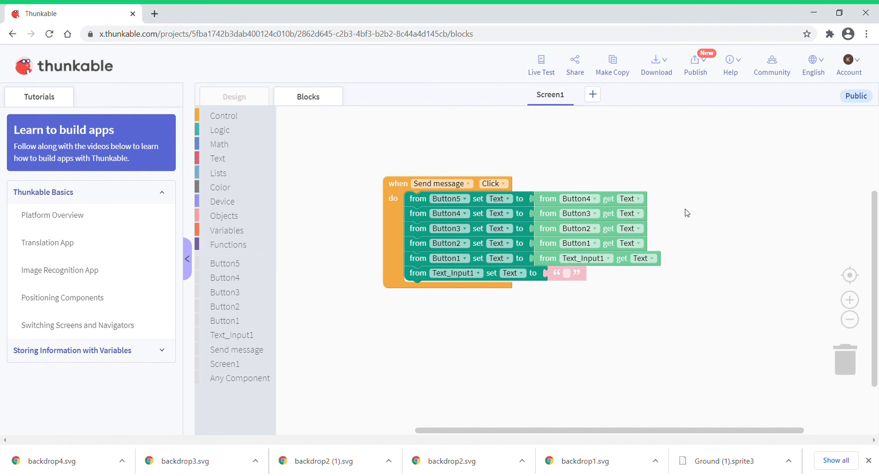
mouse_move(713, 165)
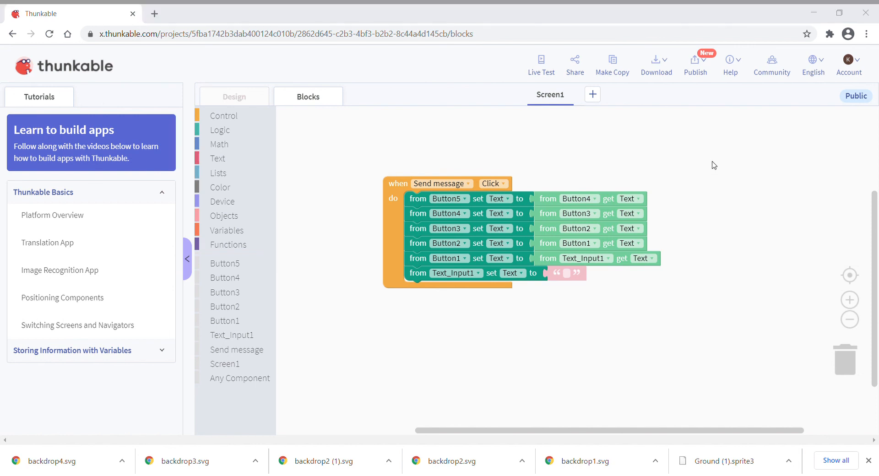